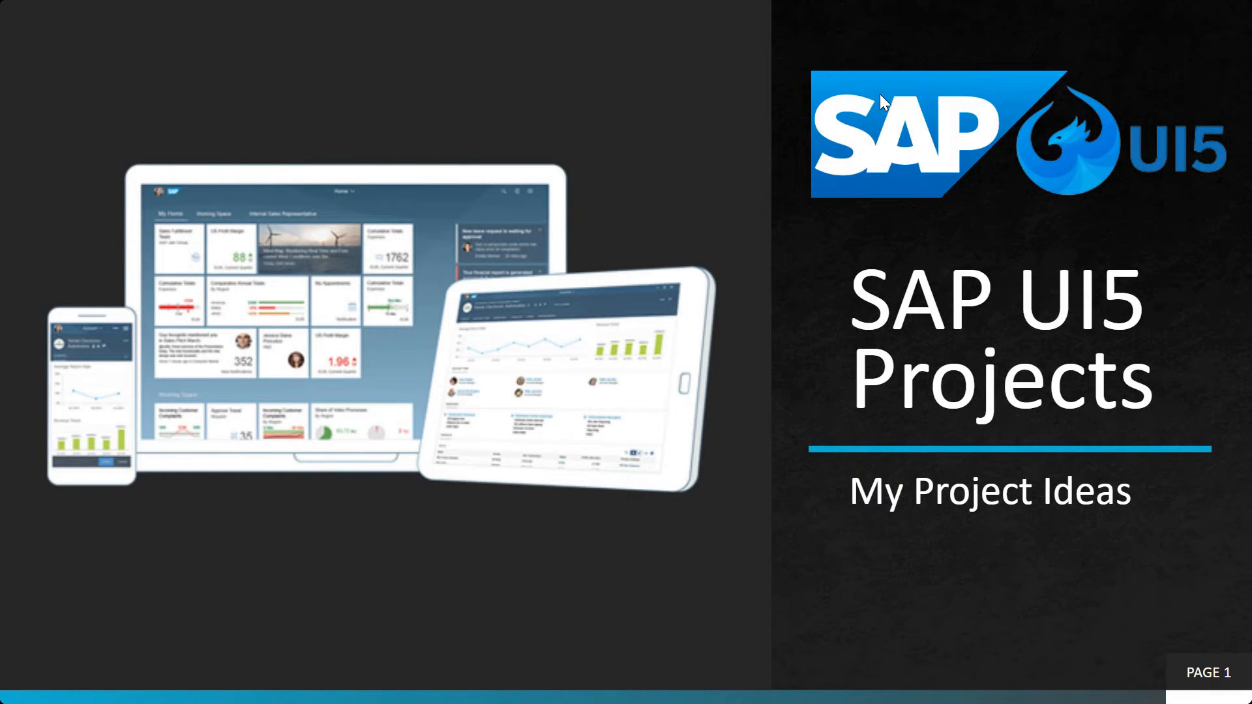
- Present the 'SAP UI5 Projects' title slide, then show the GoCoding Excel-to-JSON article
click(542, 16)
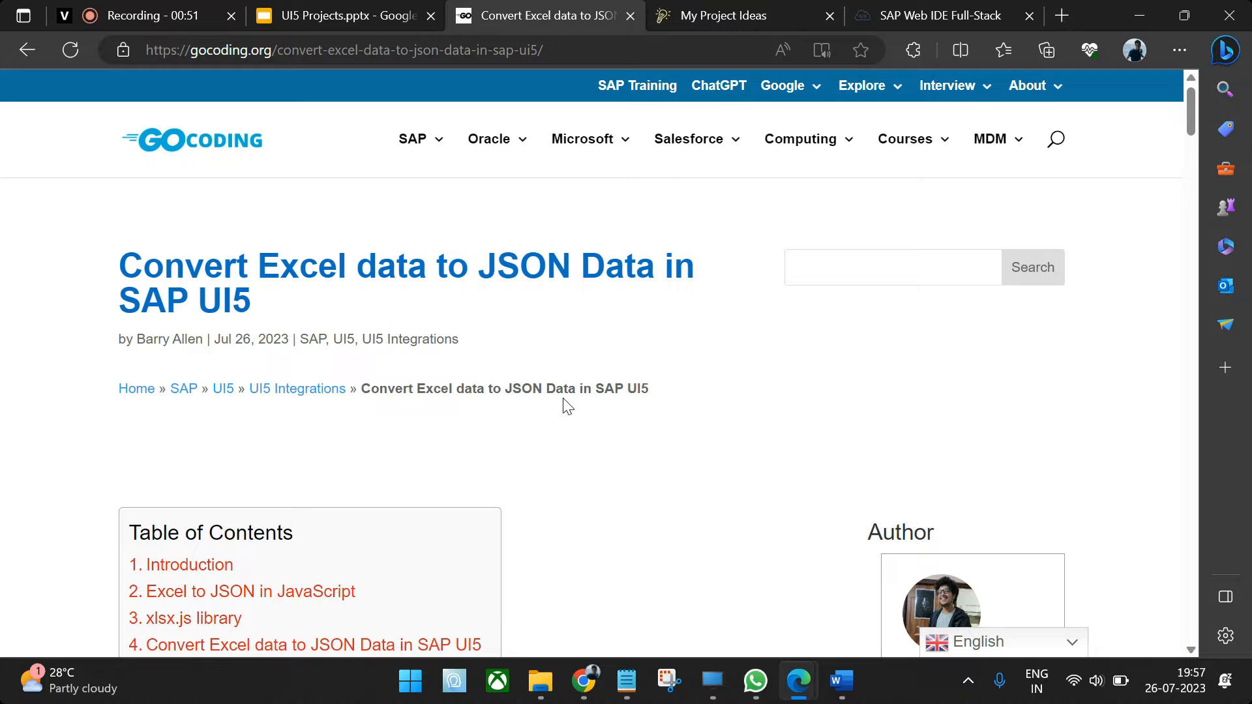
scroll(down, 3)
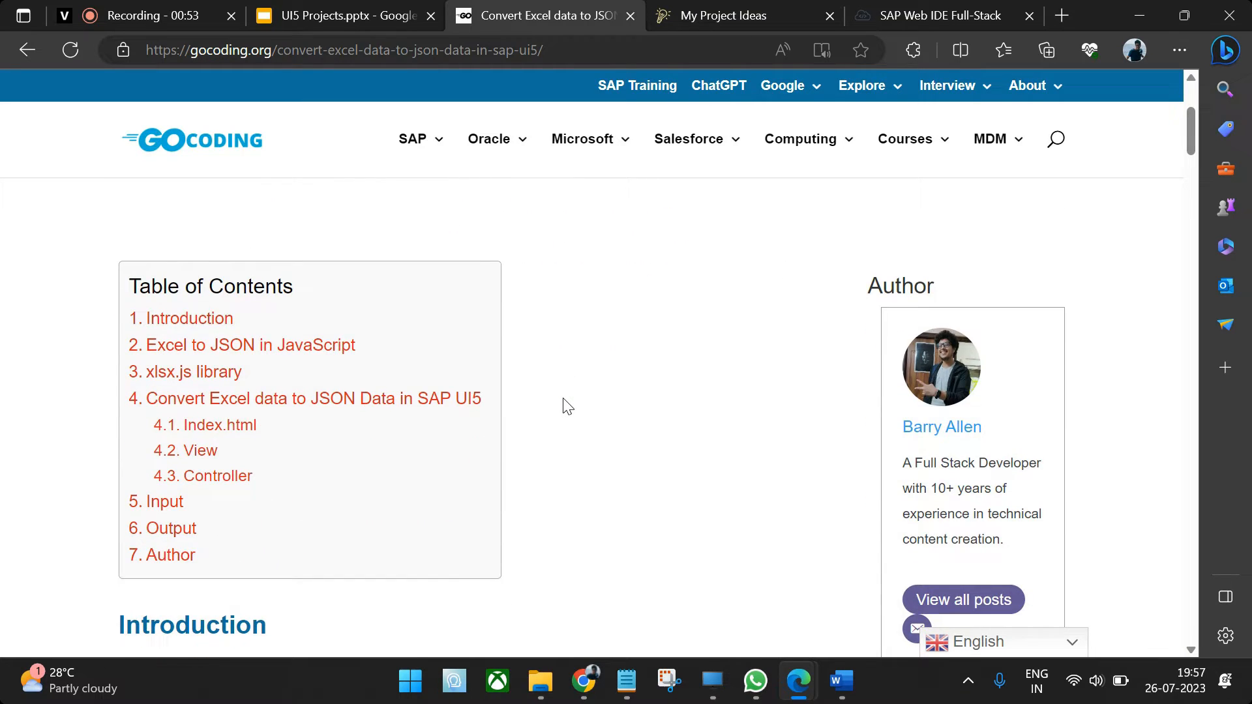
mouse_move(189, 318)
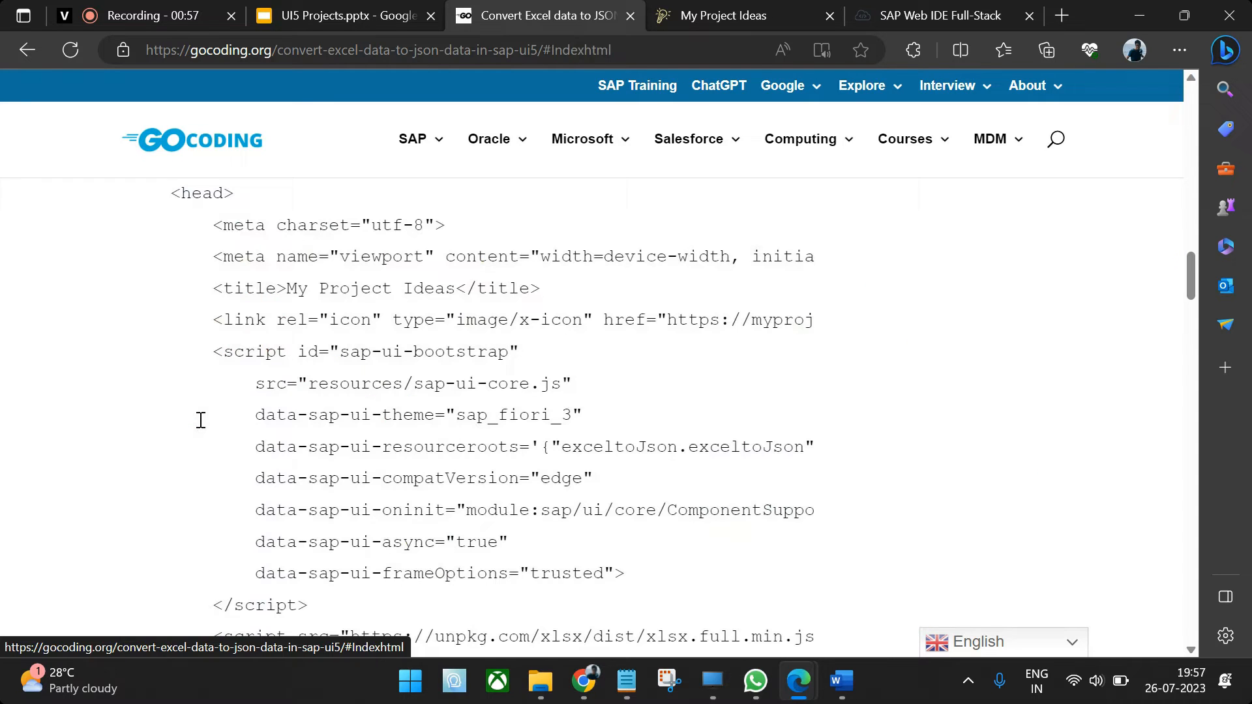
scroll(up, 3)
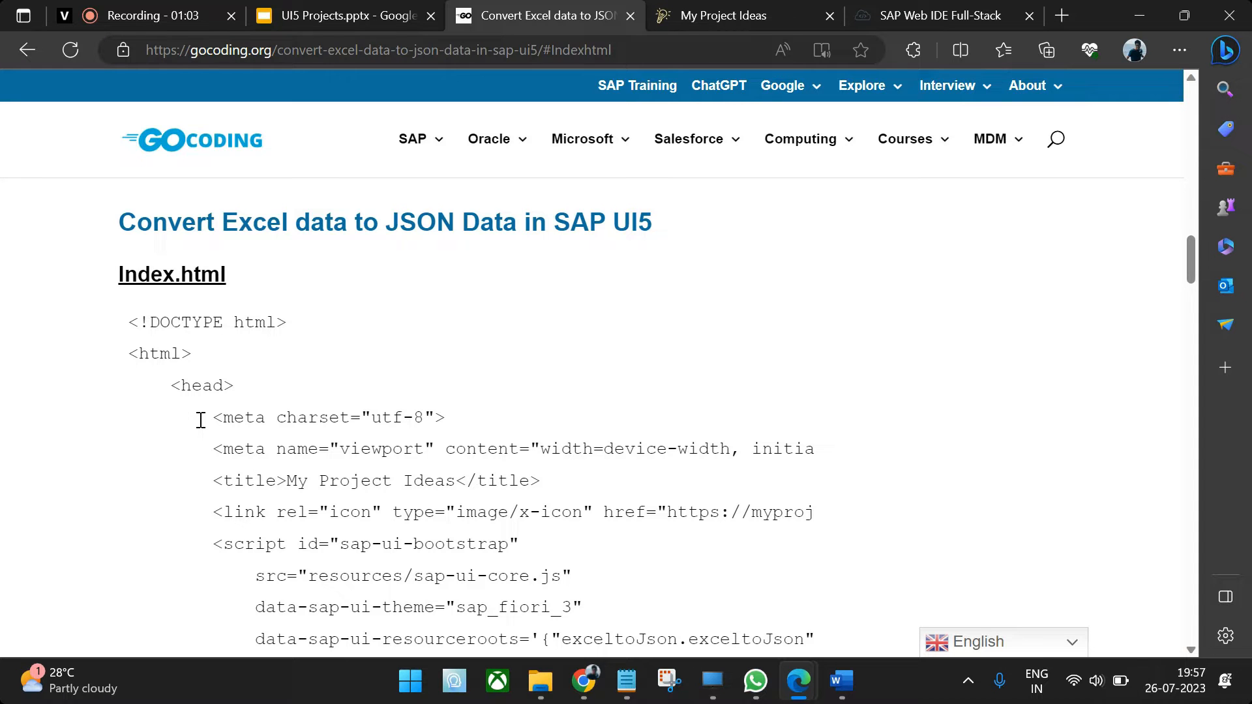
scroll(down, 3)
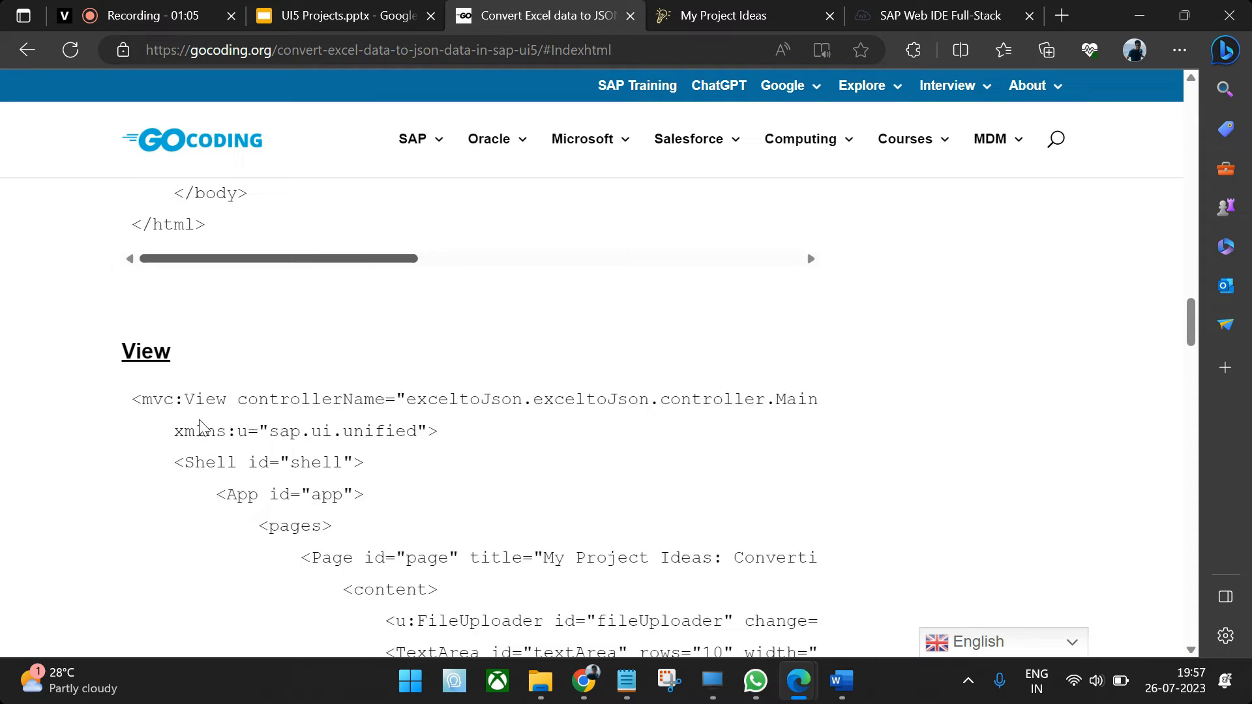
scroll(down, 3)
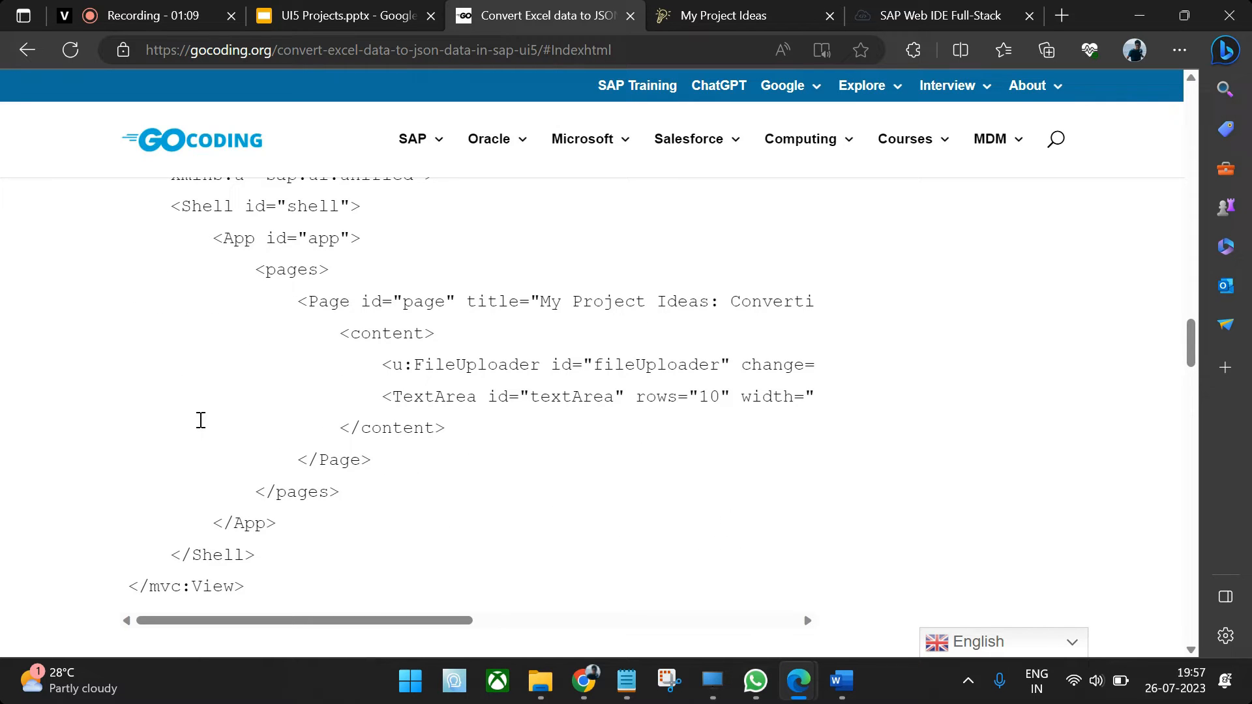
scroll(down, 3)
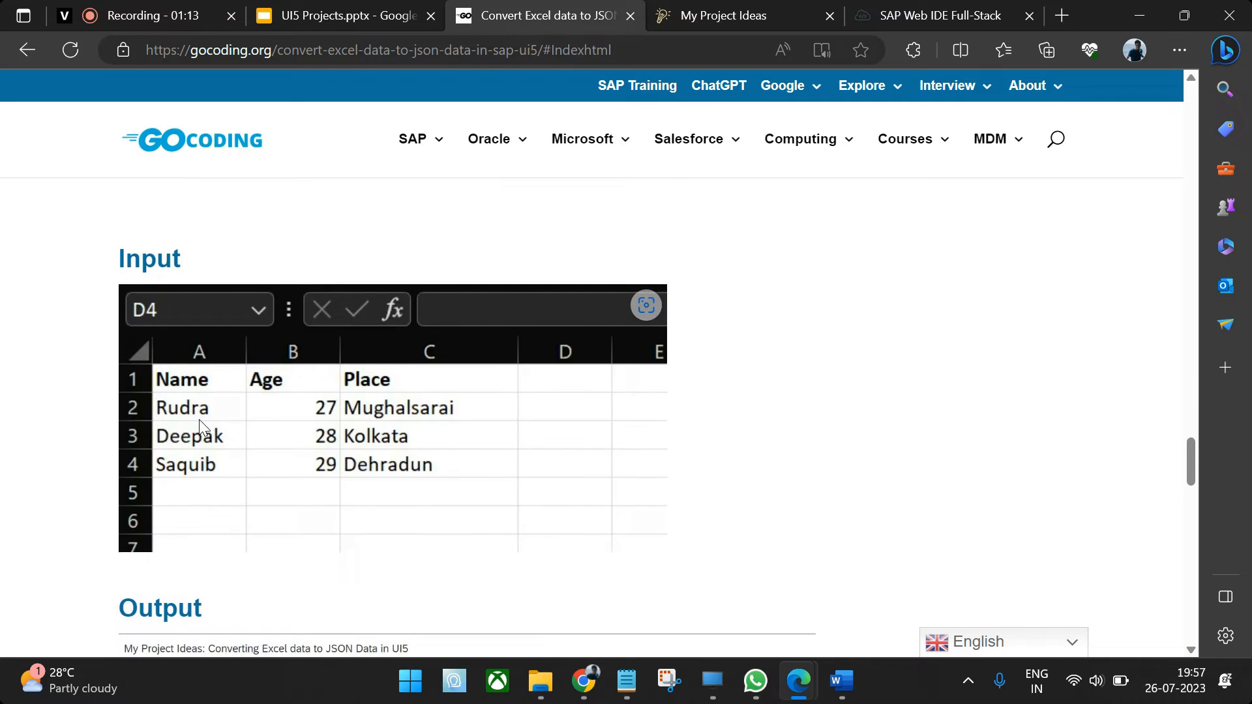
scroll(down, 3)
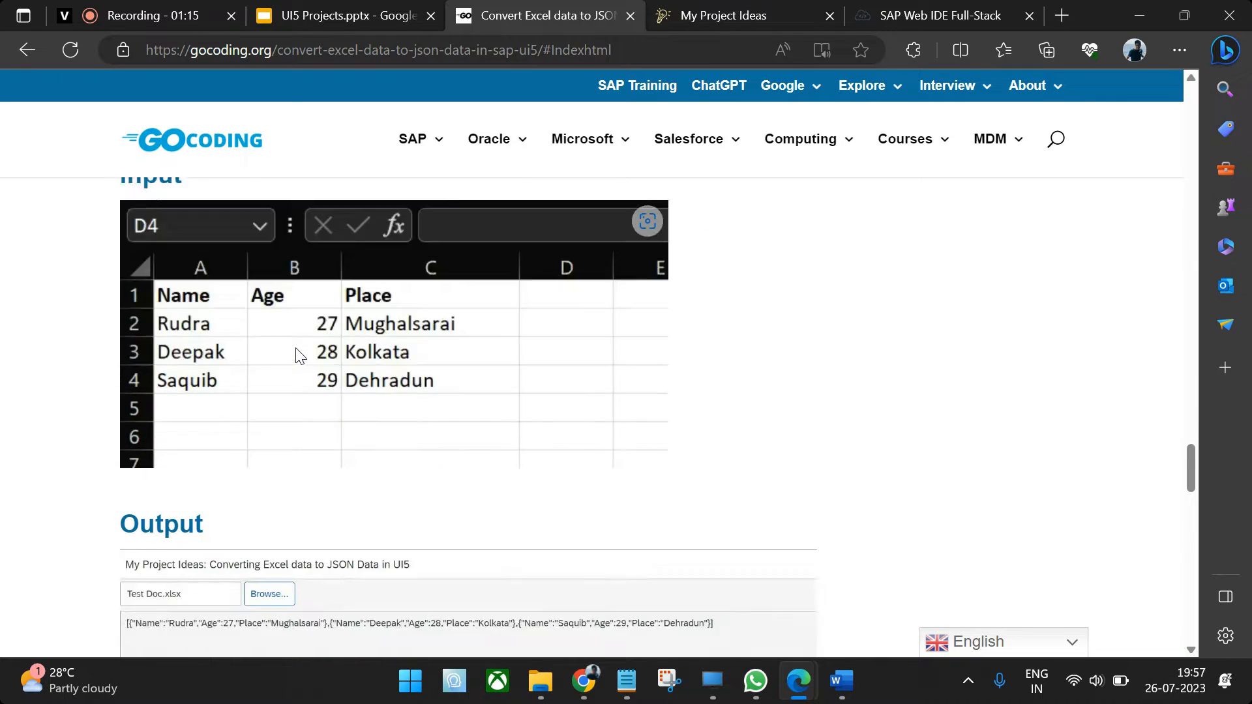
scroll(down, 3)
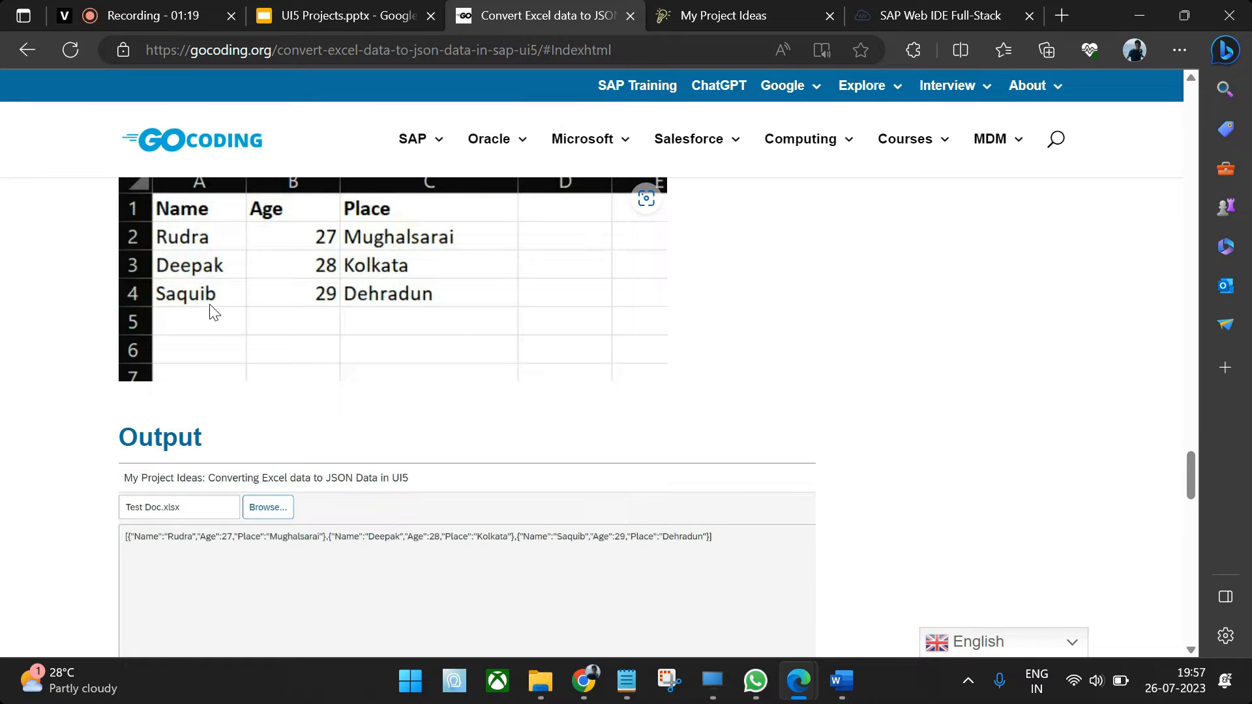
- In My Project Ideas, start browsing for an Excel file from Desktop, then show the desktop with Test Doc
click(722, 16)
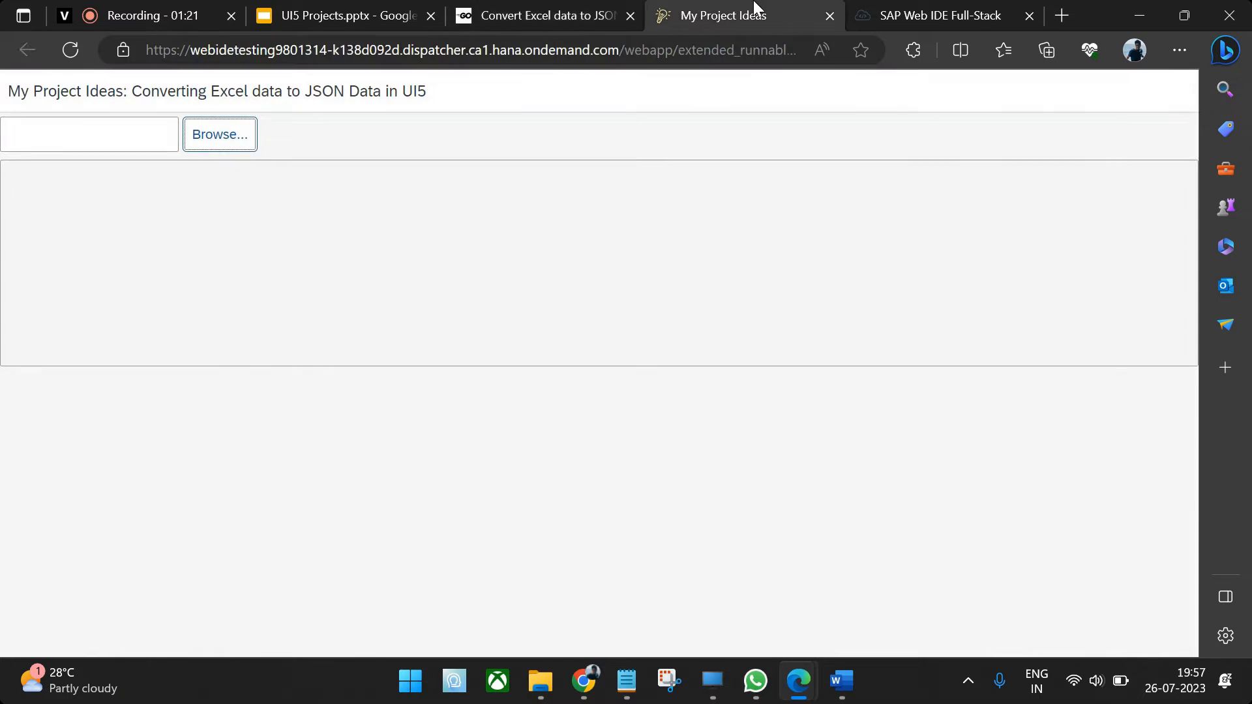
click(219, 134)
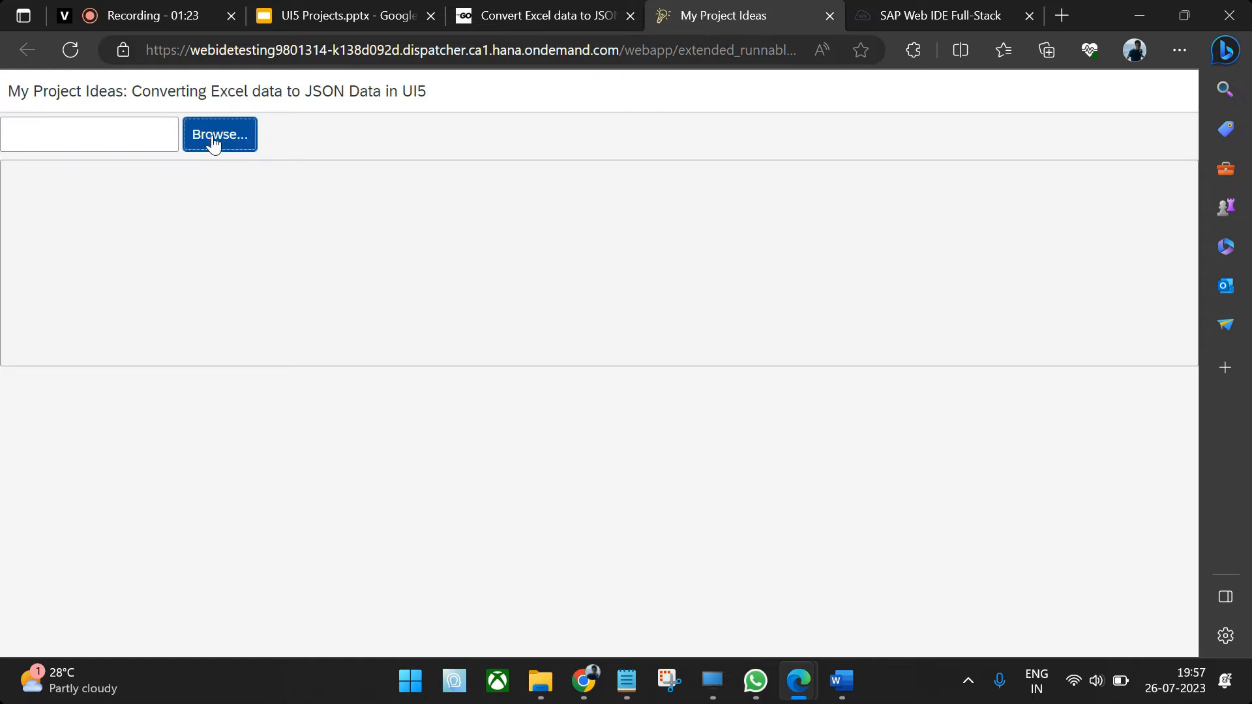
click(219, 133)
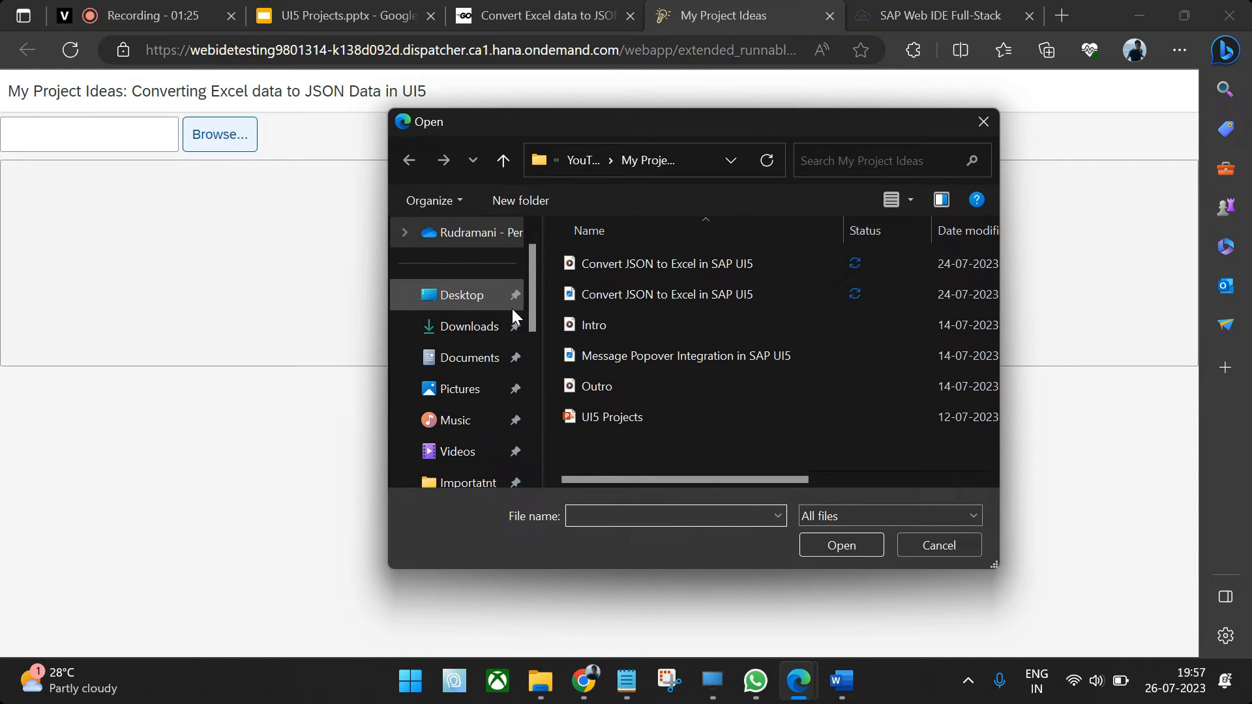
click(461, 295)
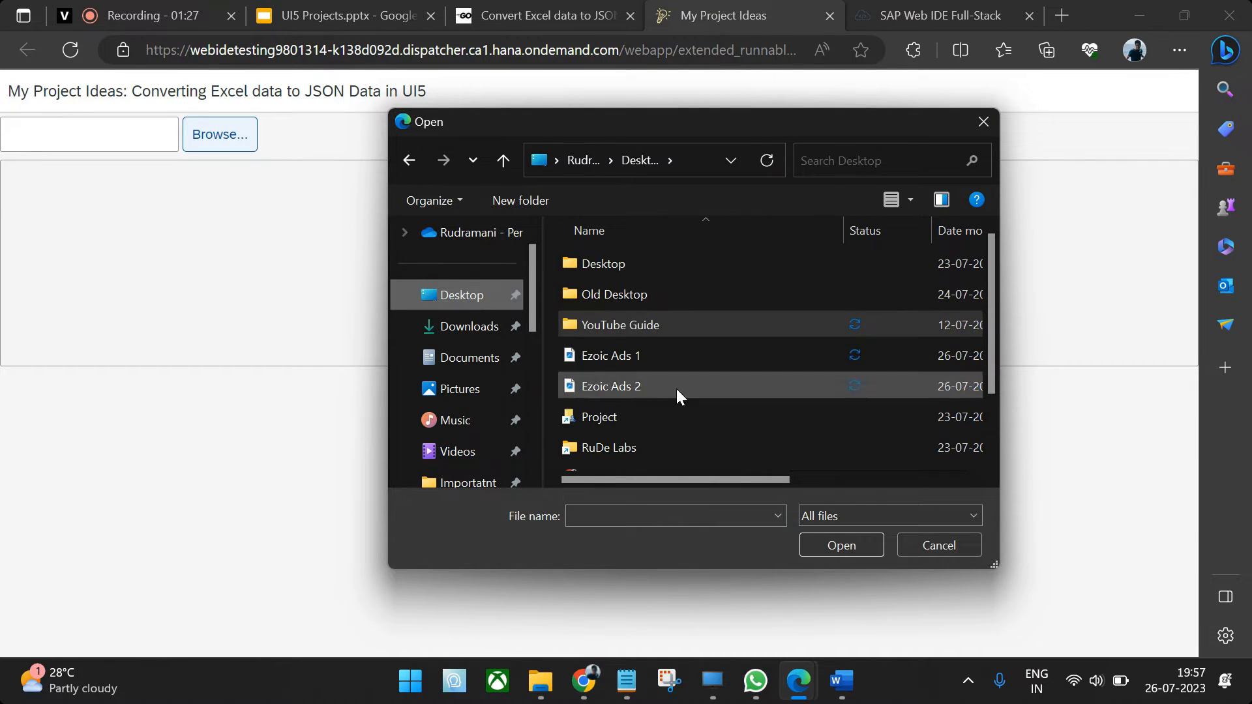
click(602, 458)
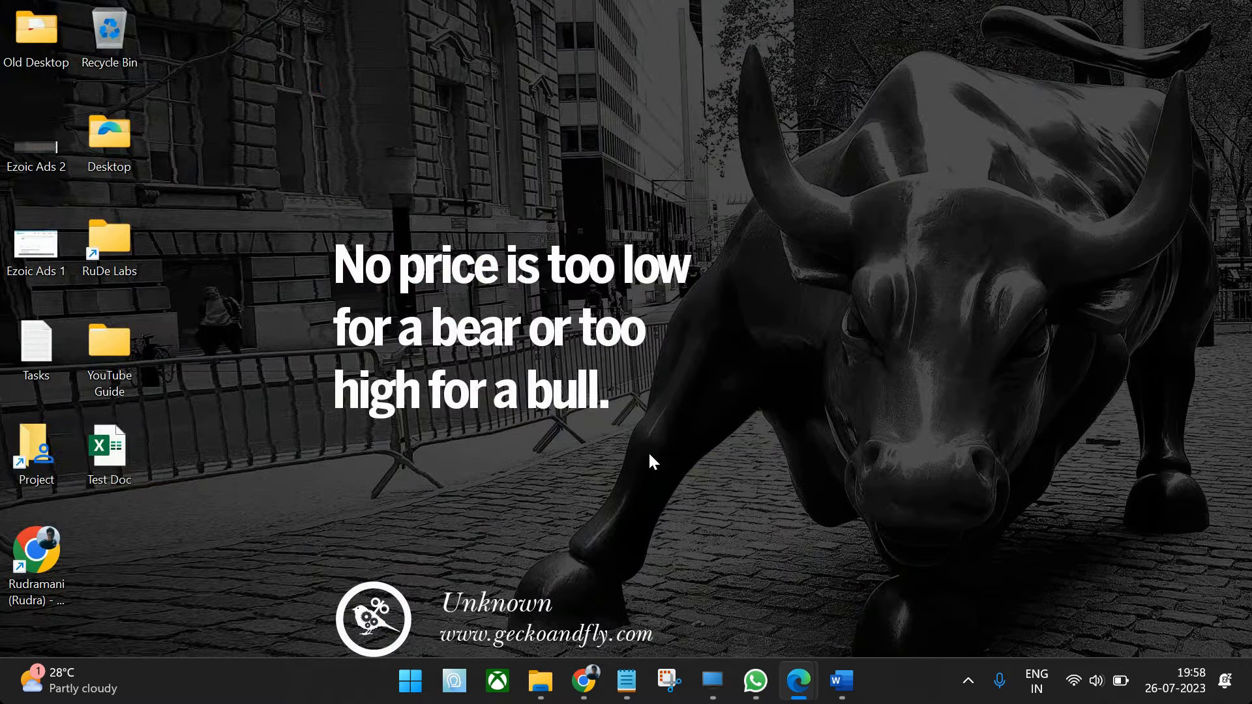
- Open Test Doc.xlsx in Excel to review the Rudra, Deepak and Saquib rows
click(109, 447)
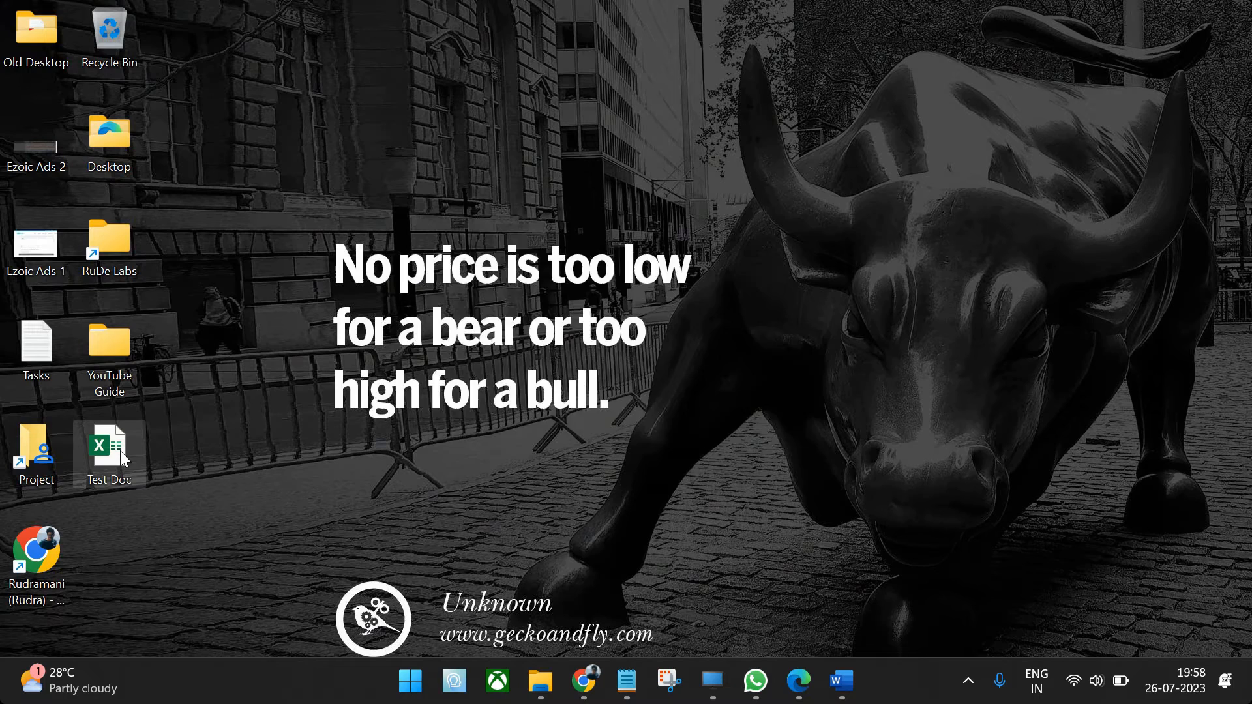
double_click(108, 445)
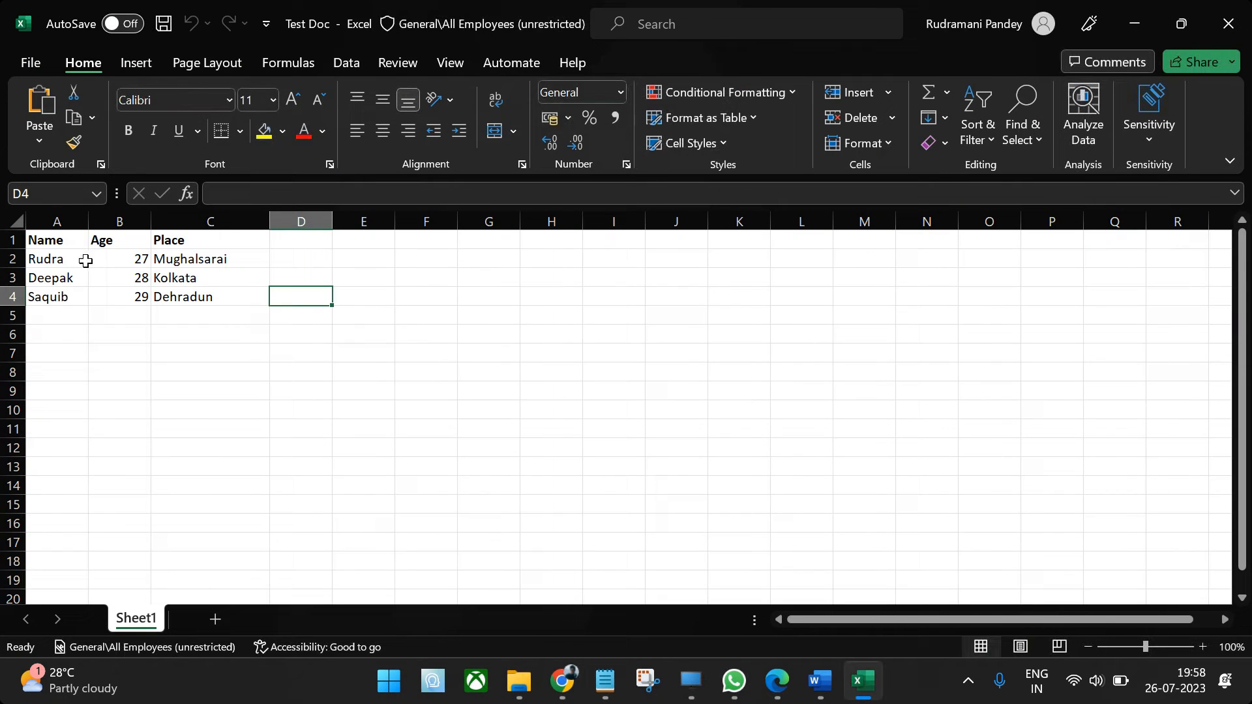
click(774, 682)
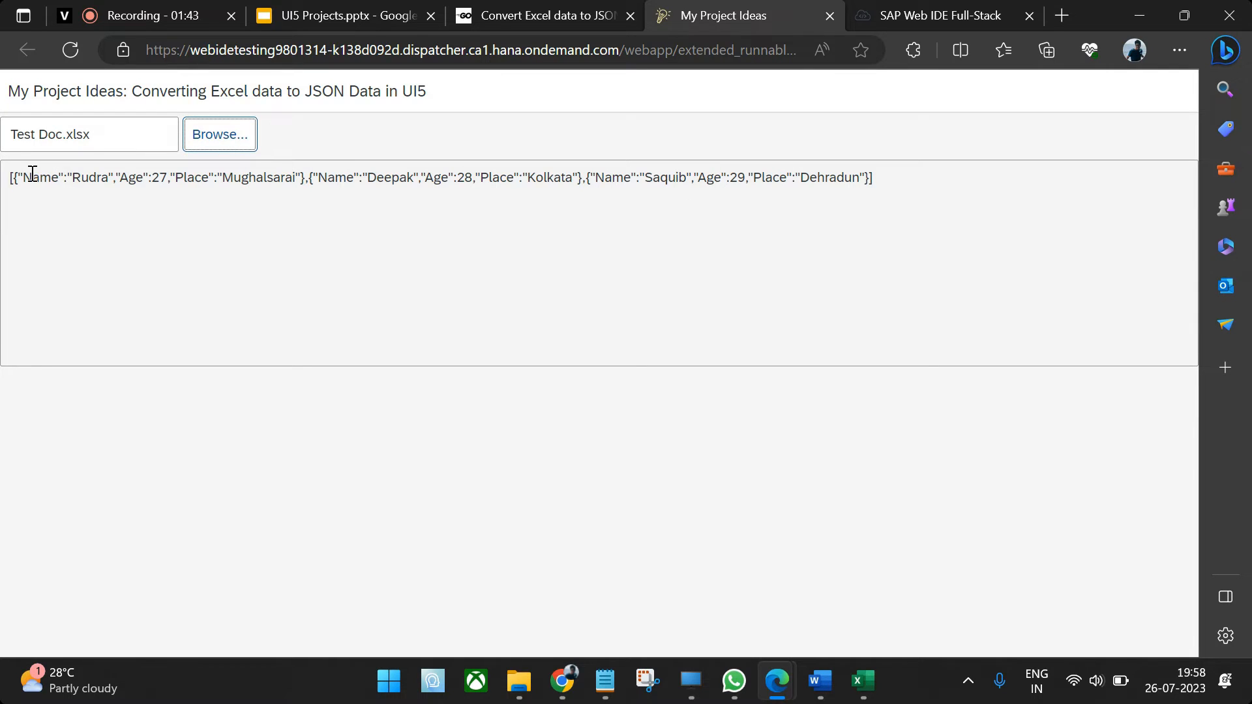
- Highlight Deepak's and Saquib's JSON records, then move to the Web IDE project's index.html
drag(9, 178, 299, 177)
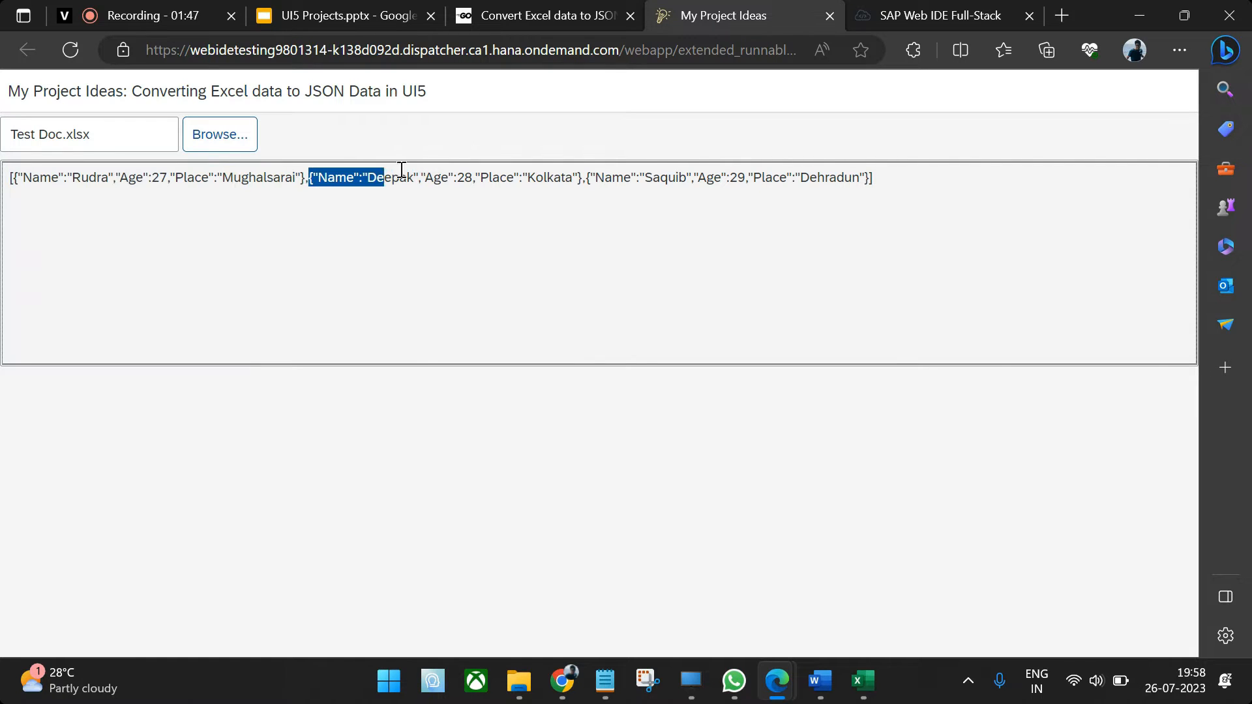
drag(383, 176, 597, 176)
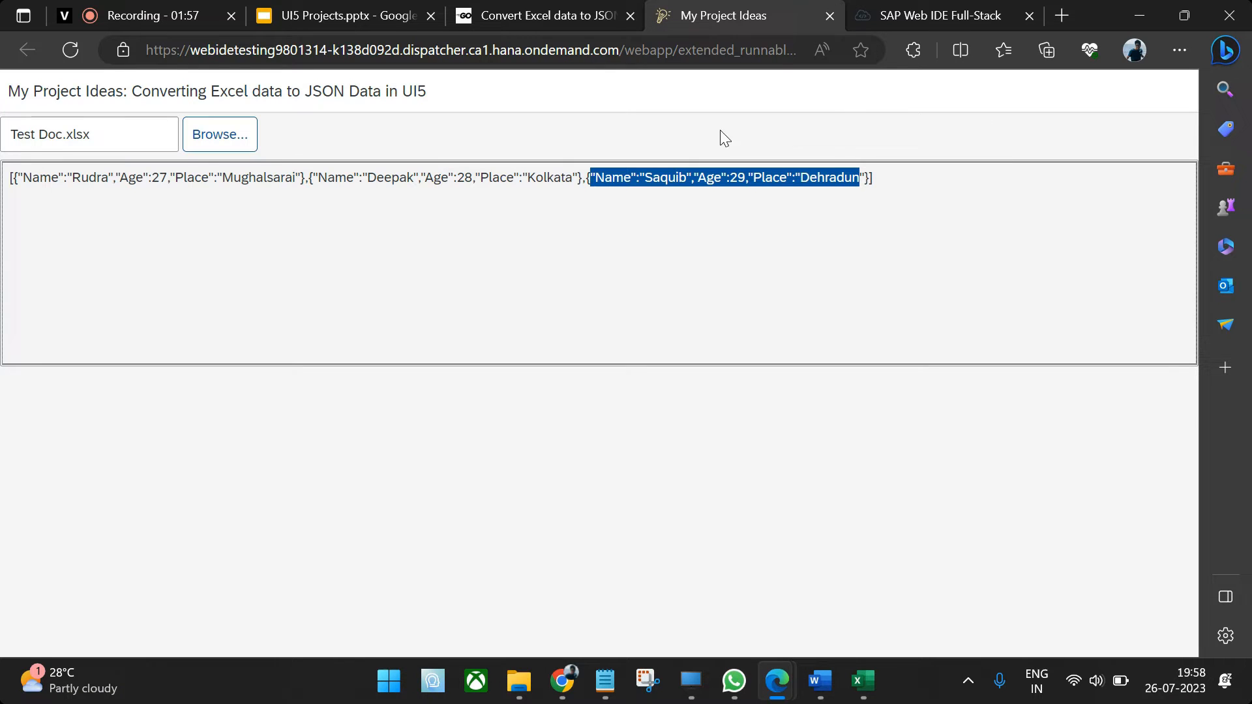
click(937, 16)
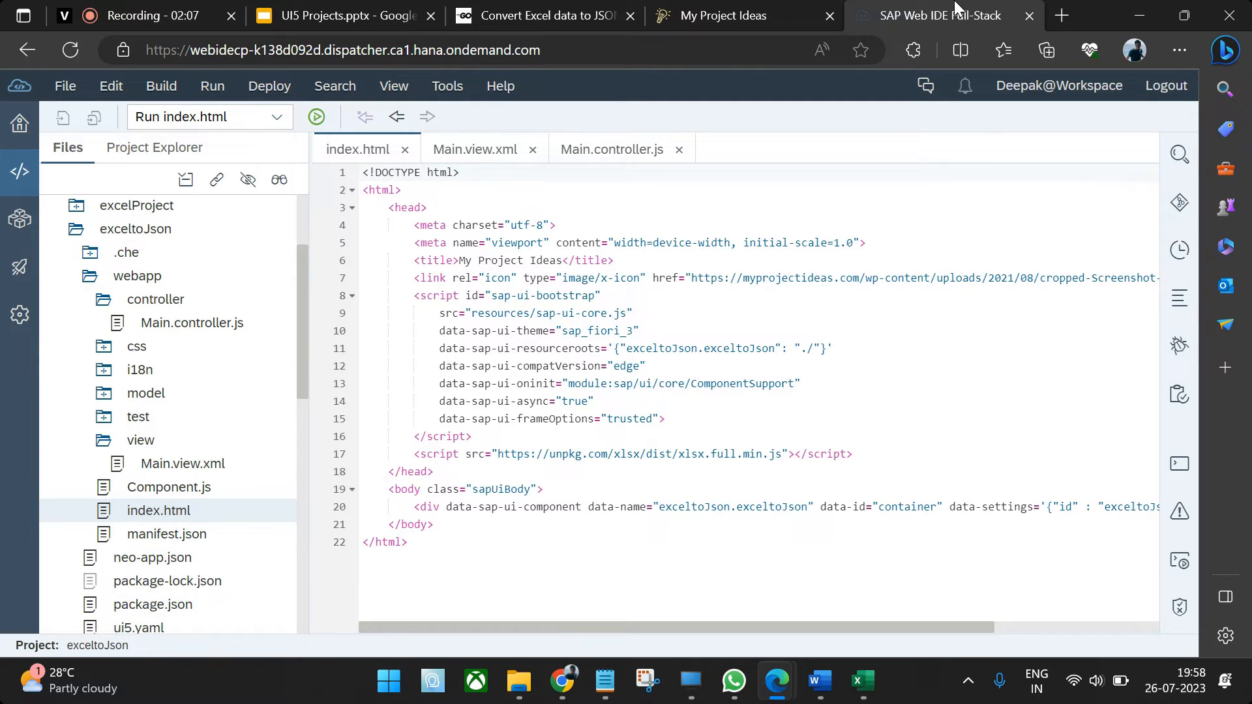
click(459, 172)
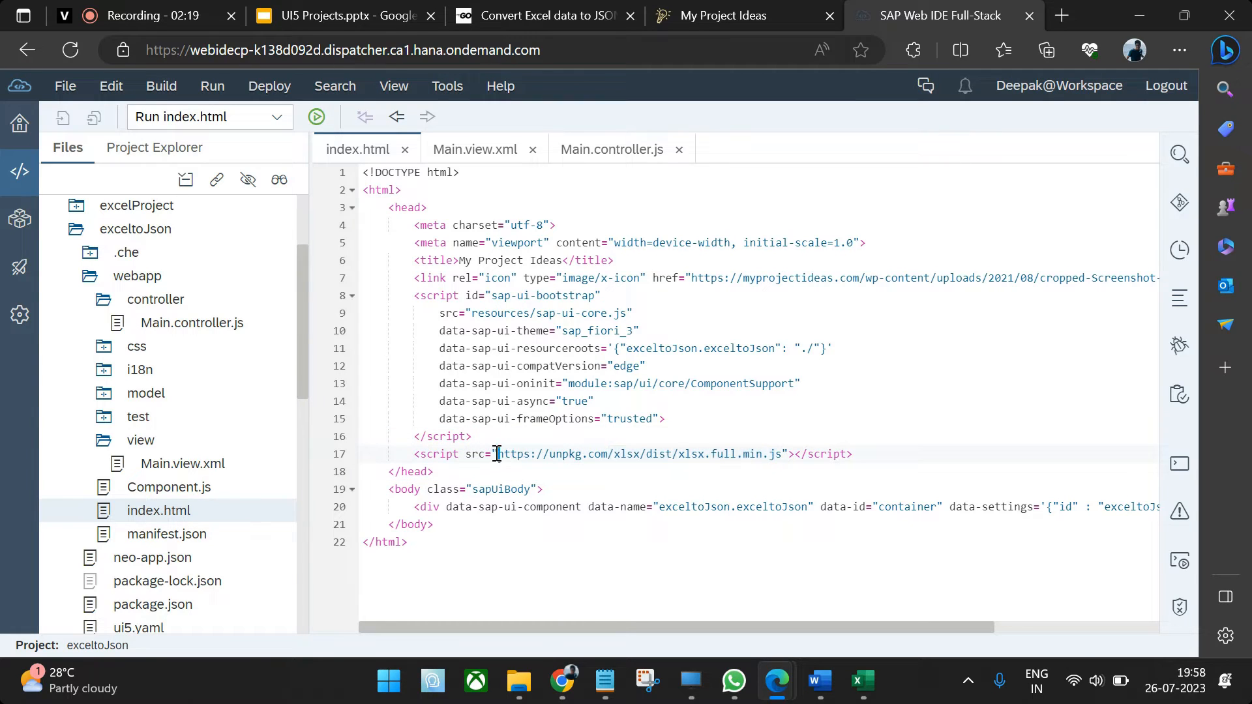
drag(497, 454, 790, 454)
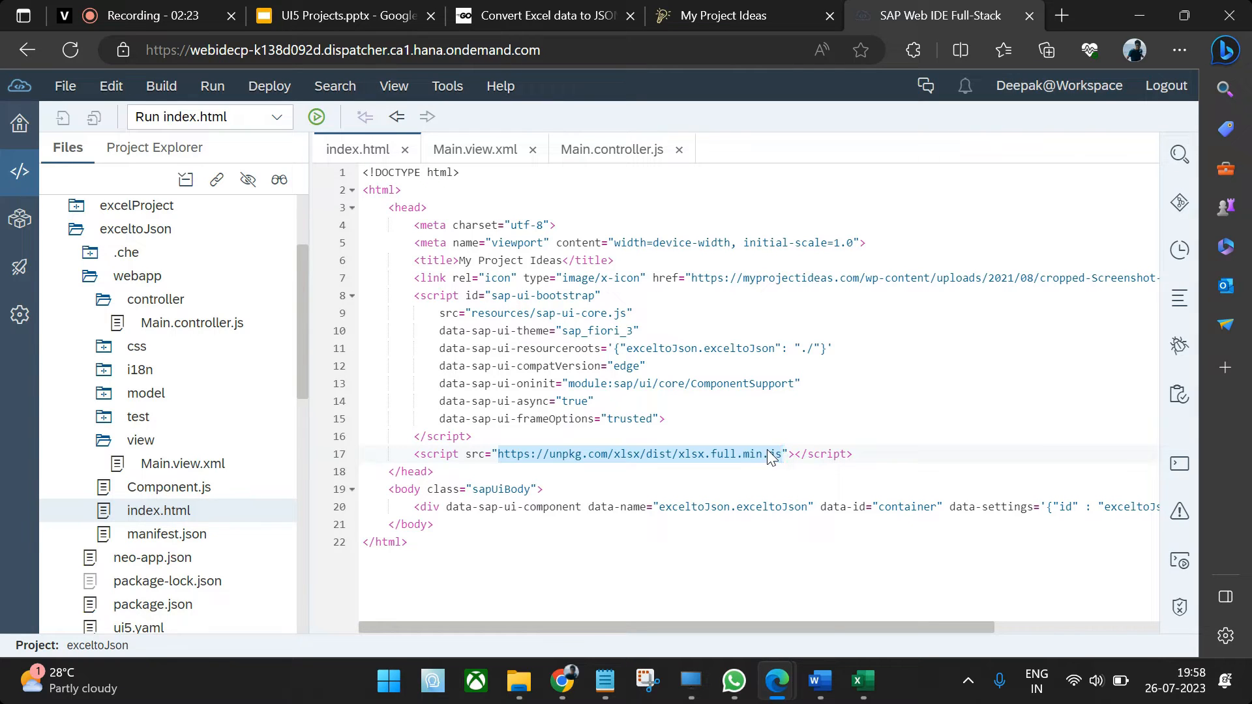
right_click(767, 457)
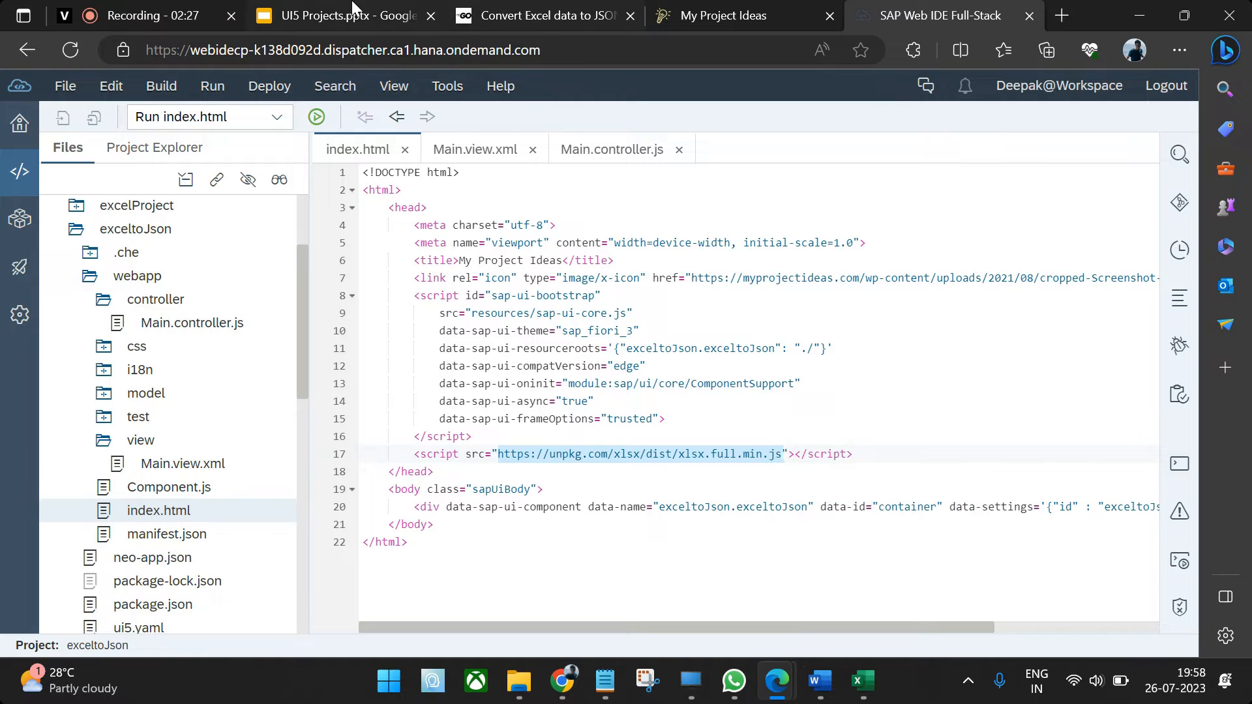
- View the unpkg xlsx.full.min.js SheetJS source and return to index.html in the Web IDE
click(343, 16)
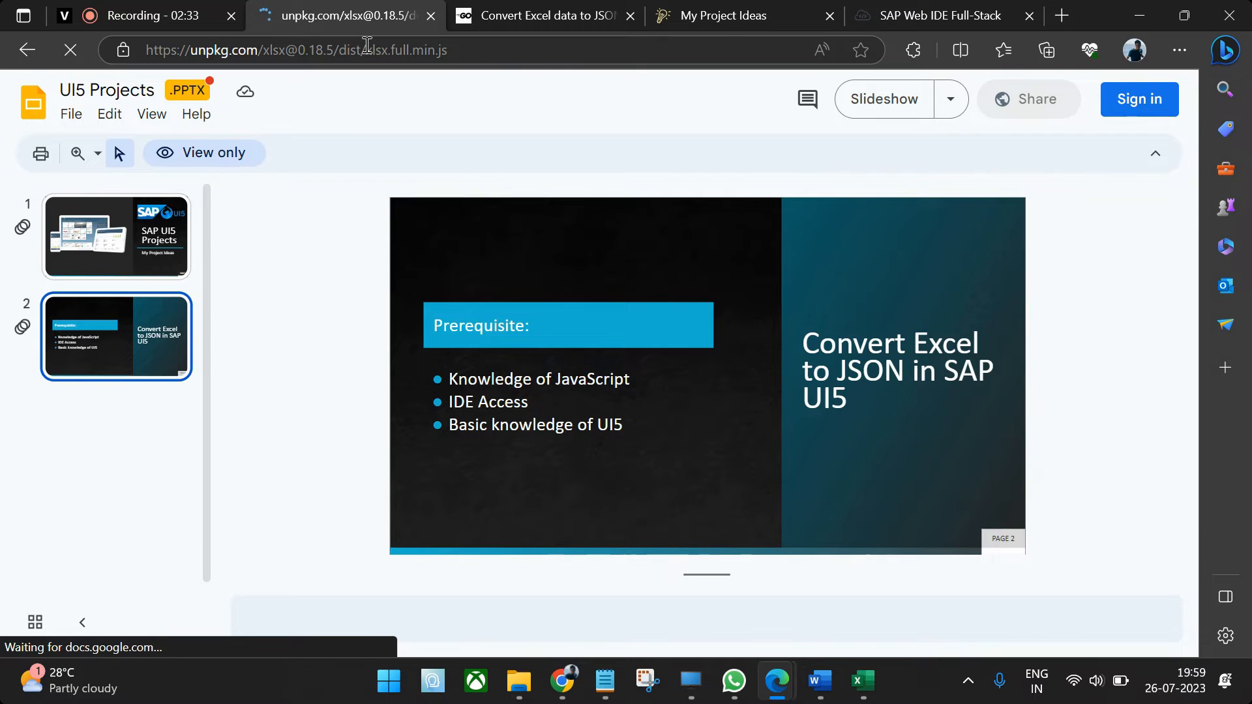
click(941, 16)
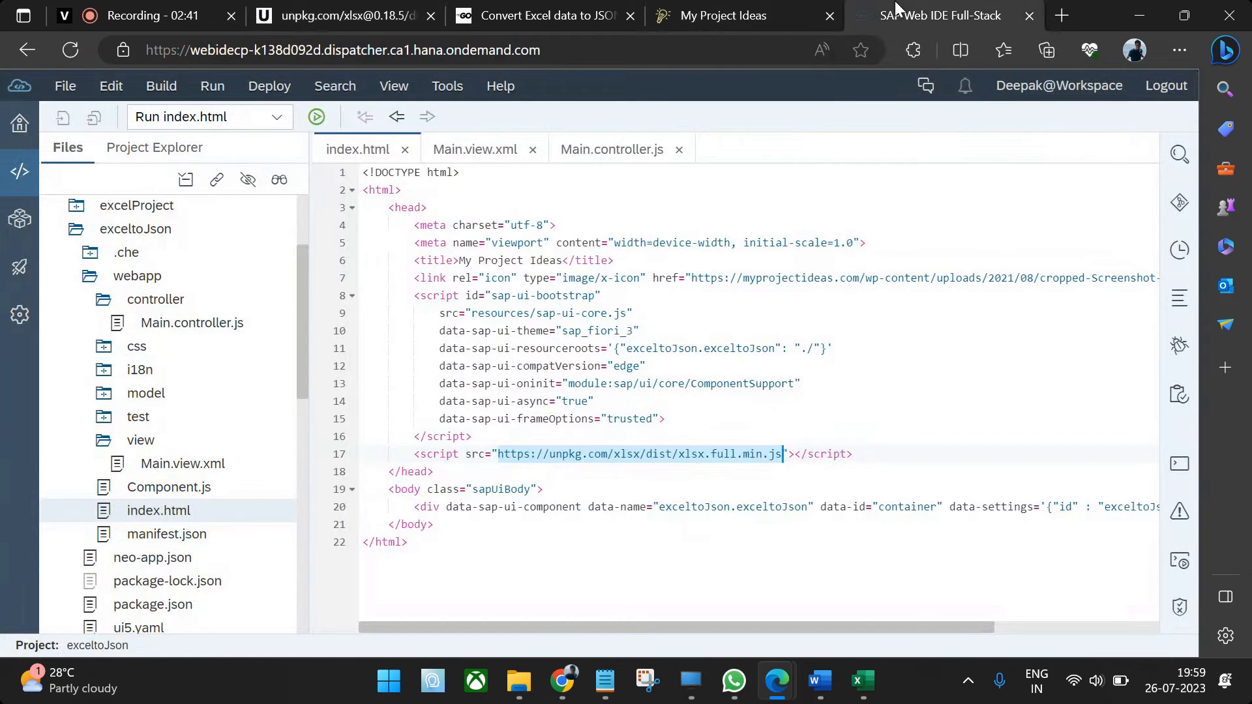
click(422, 454)
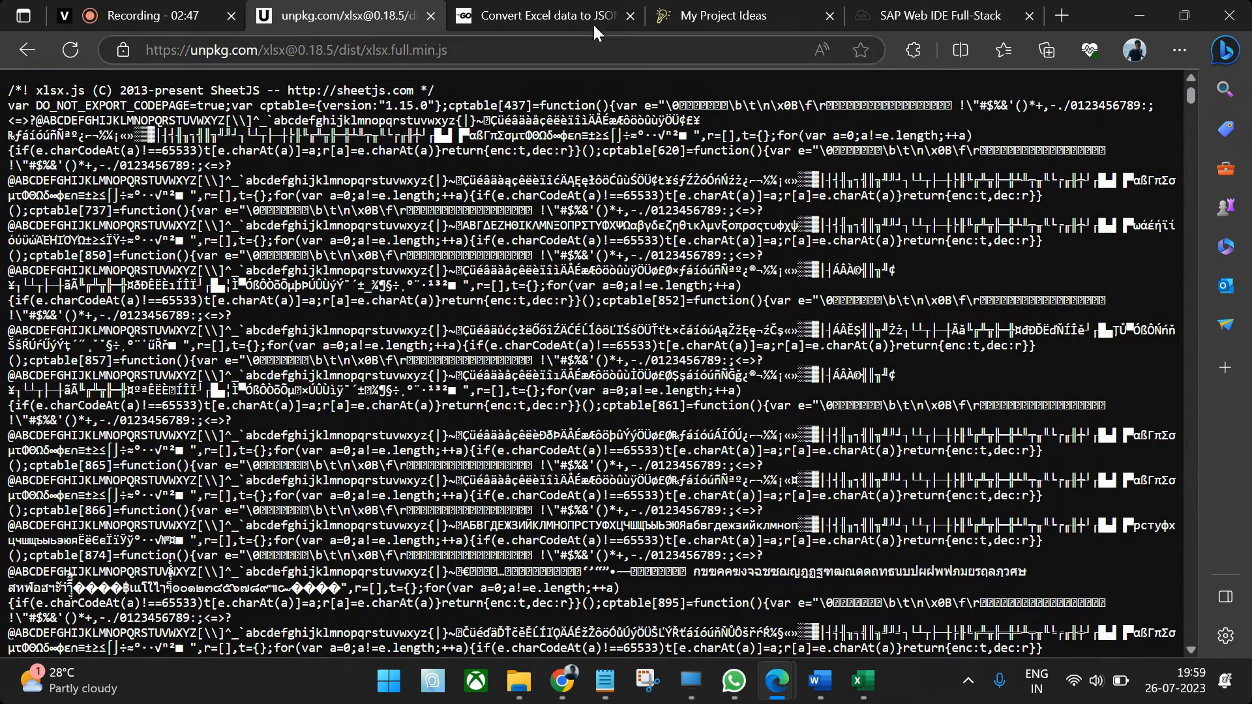
click(930, 16)
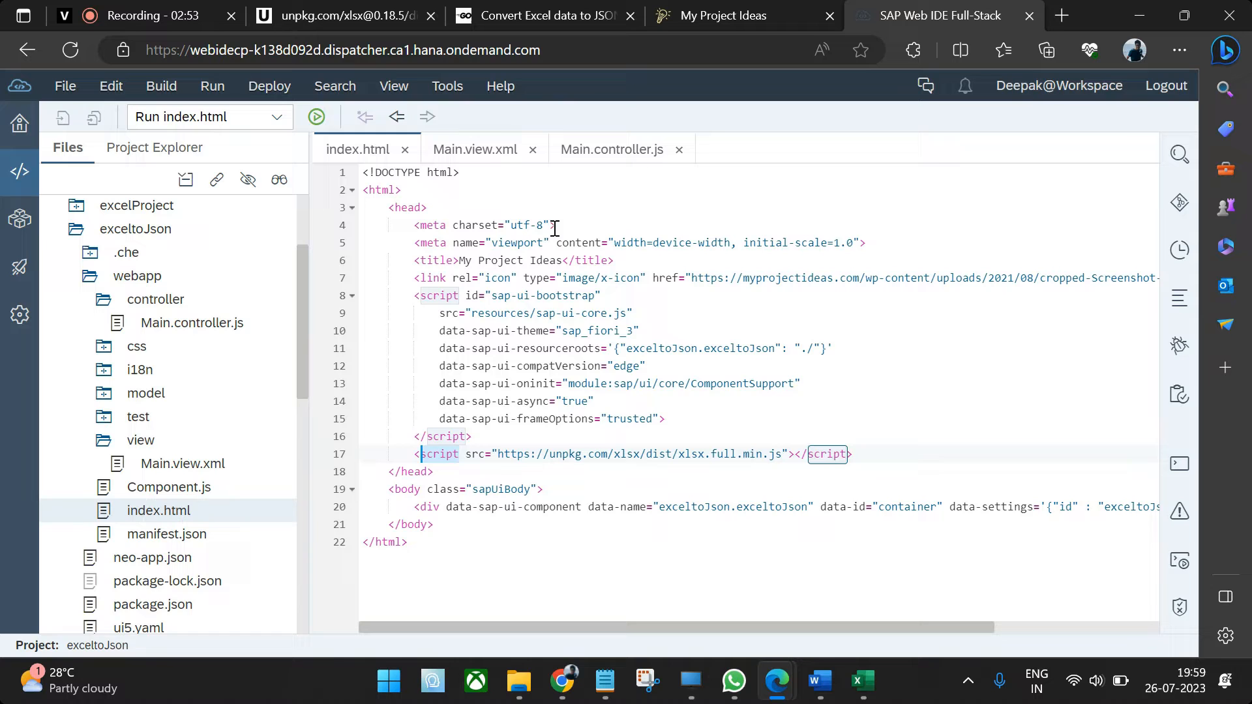
- Review Main.controller.js and index.html, then highlight the three-record JSON output in the running app
click(612, 148)
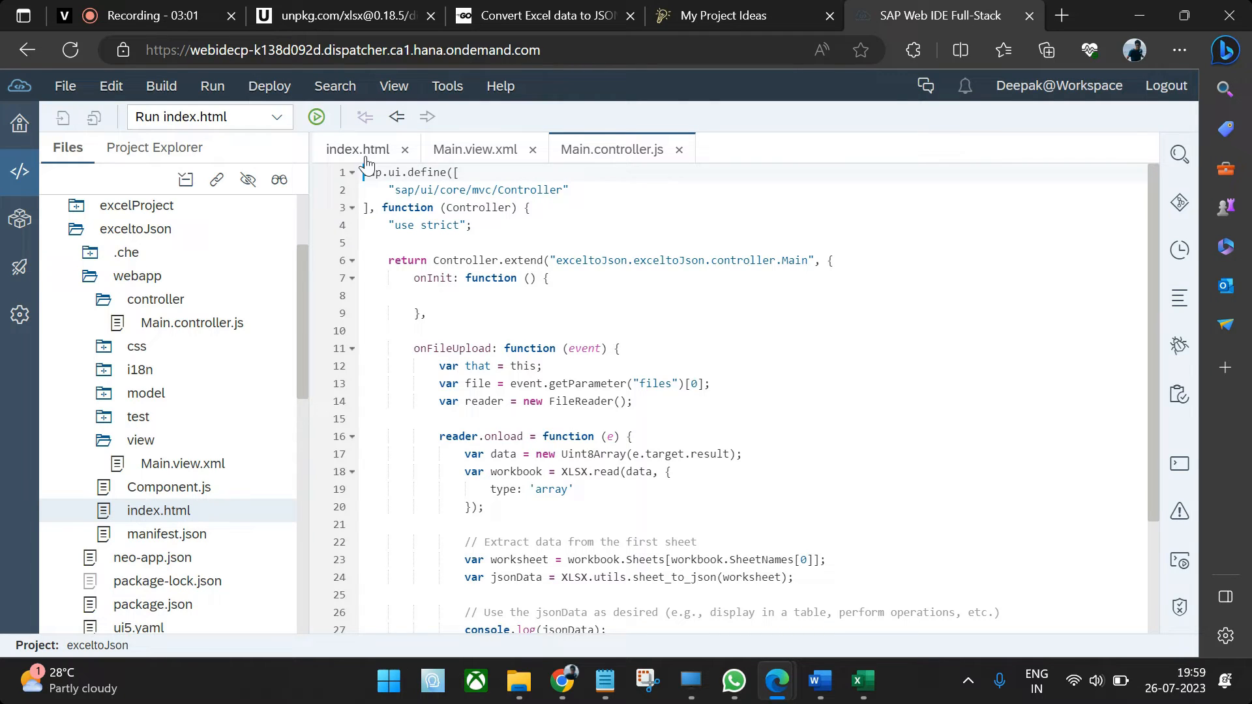
click(357, 148)
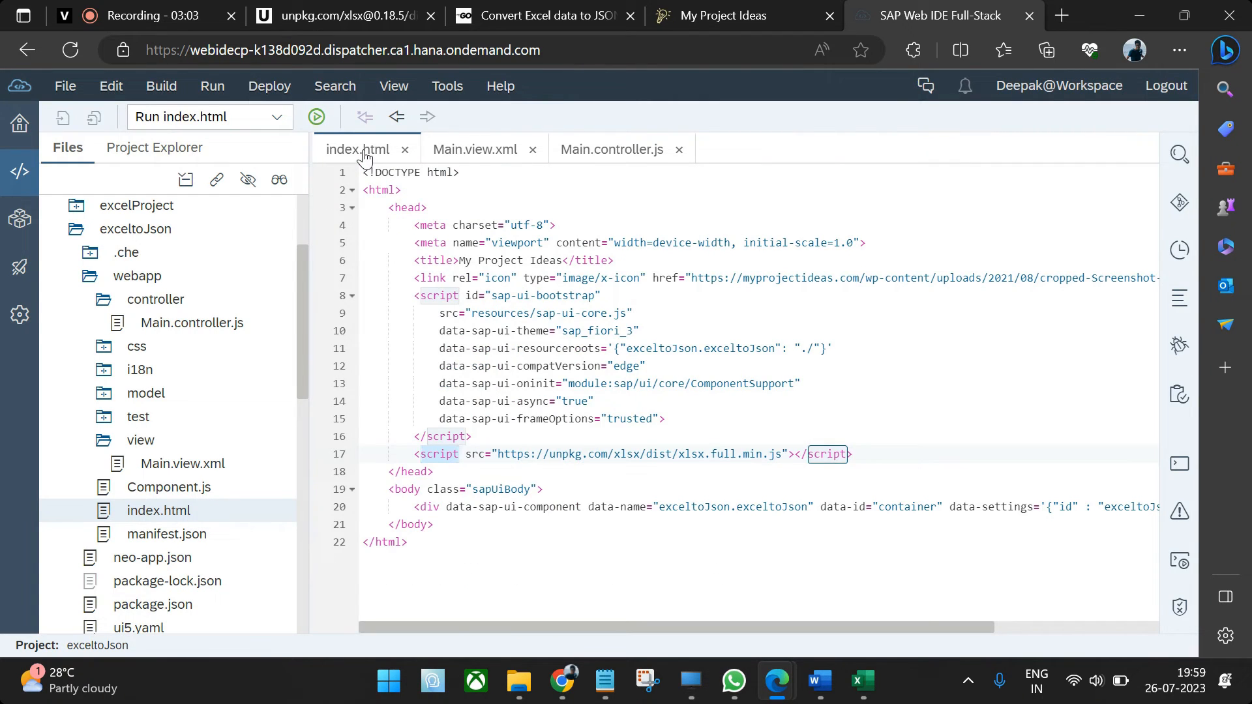
click(473, 149)
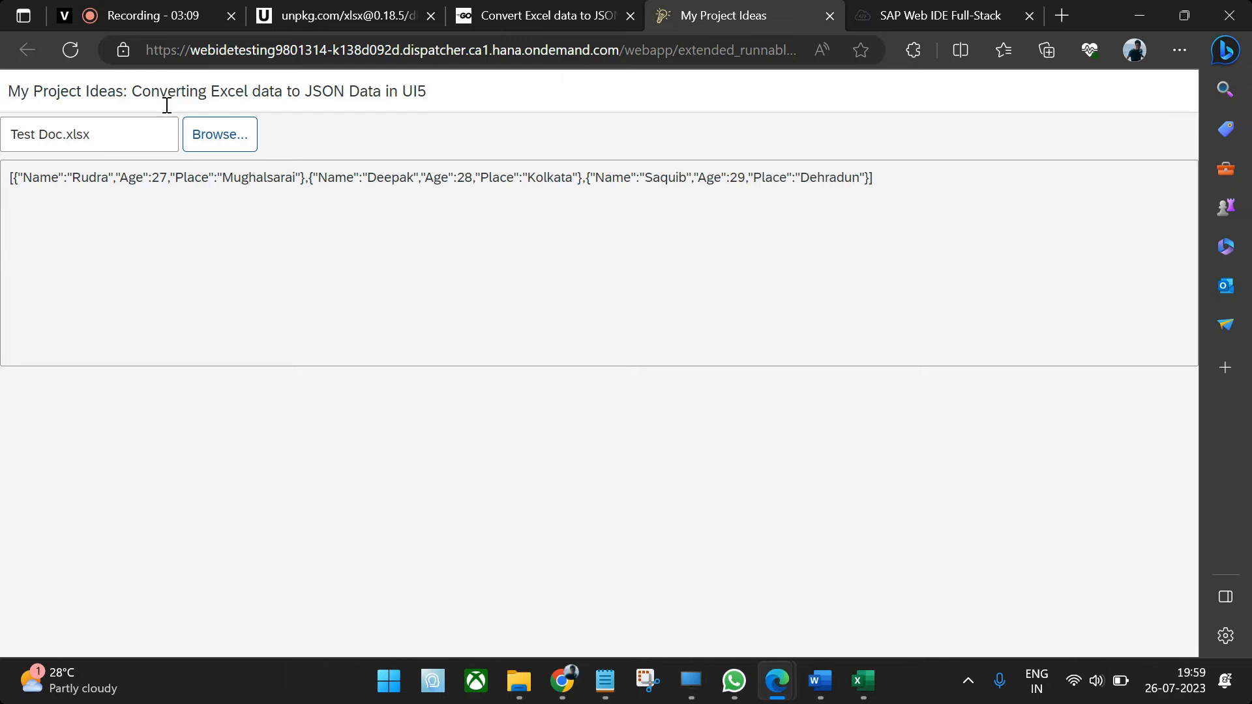
click(219, 133)
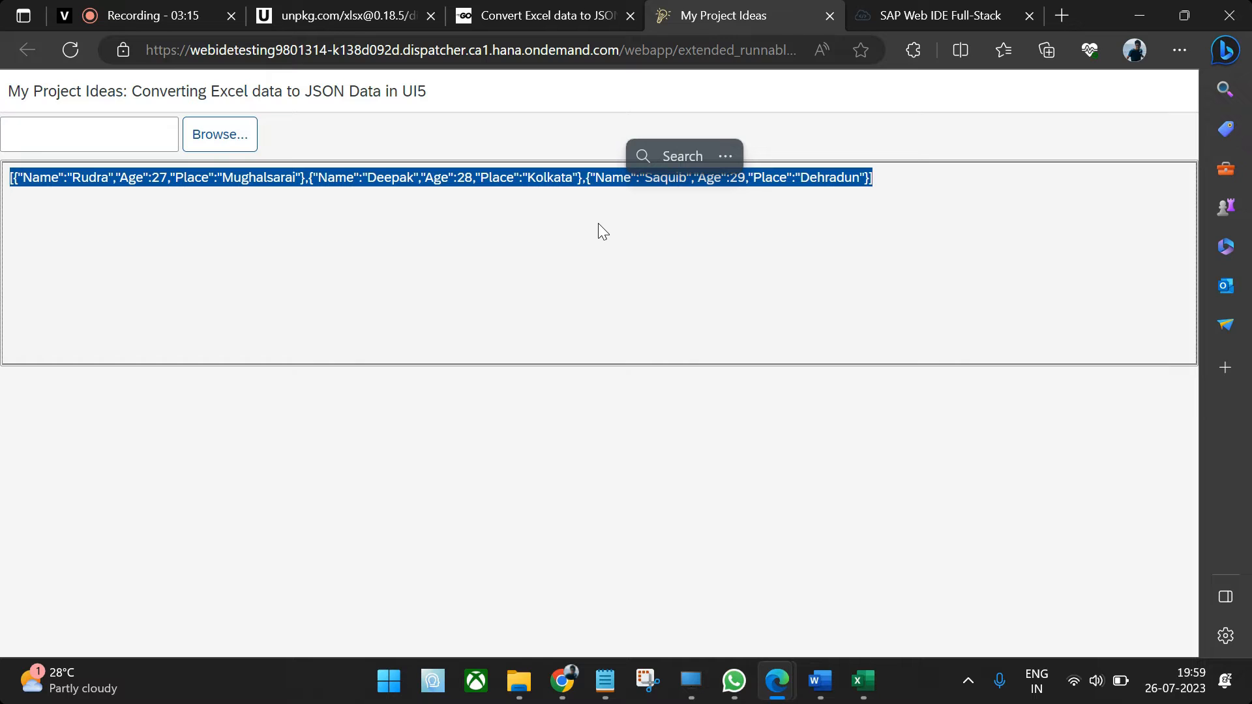
- Point out the page title in Main.view.xml and compare it with the running app's title
click(934, 16)
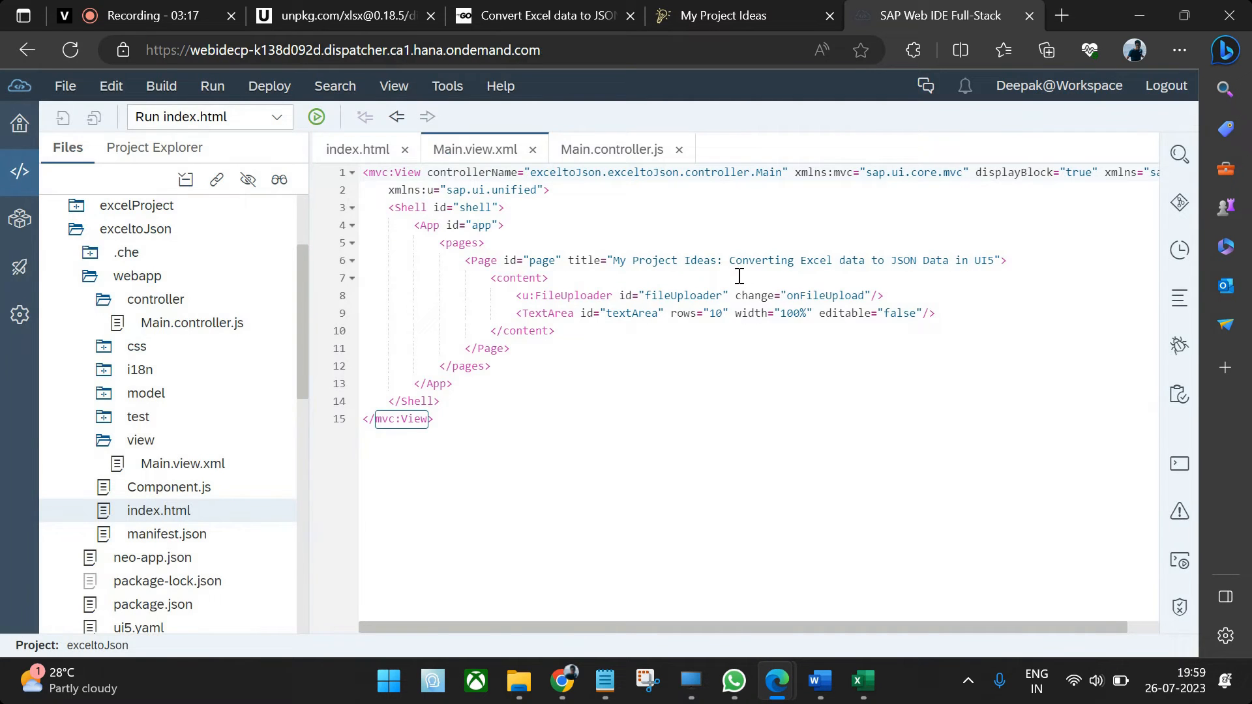
double_click(572, 296)
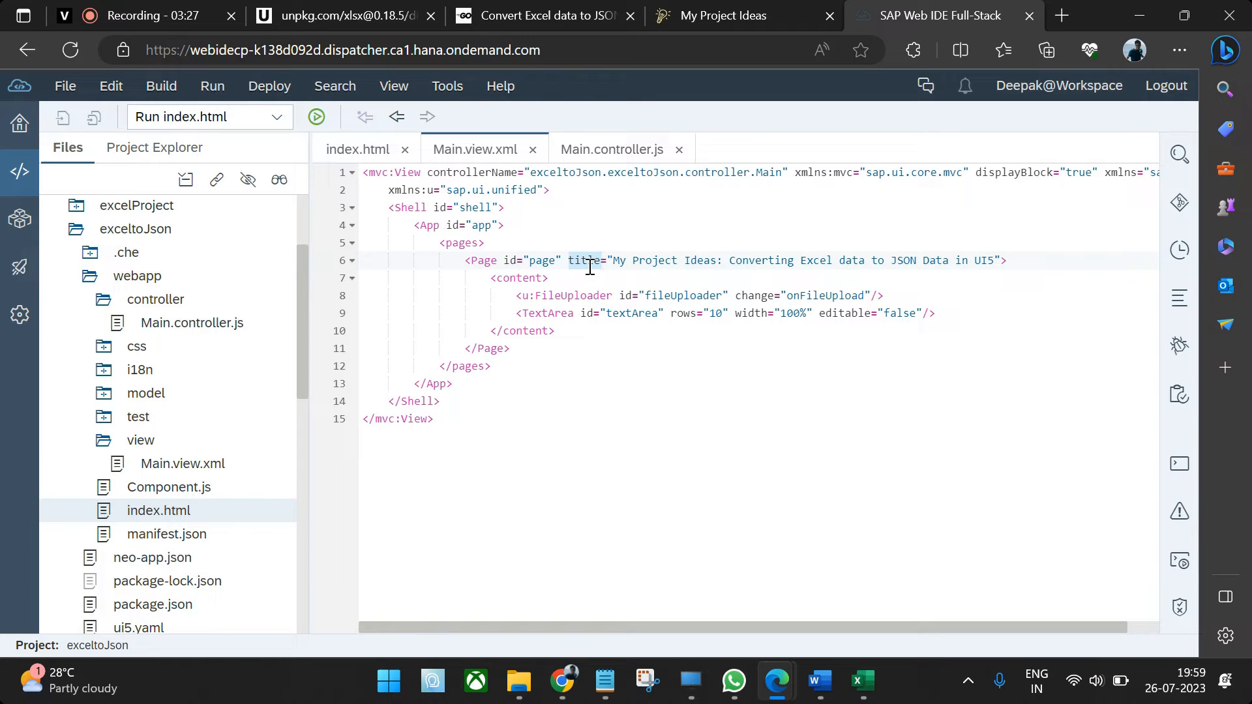
click(741, 16)
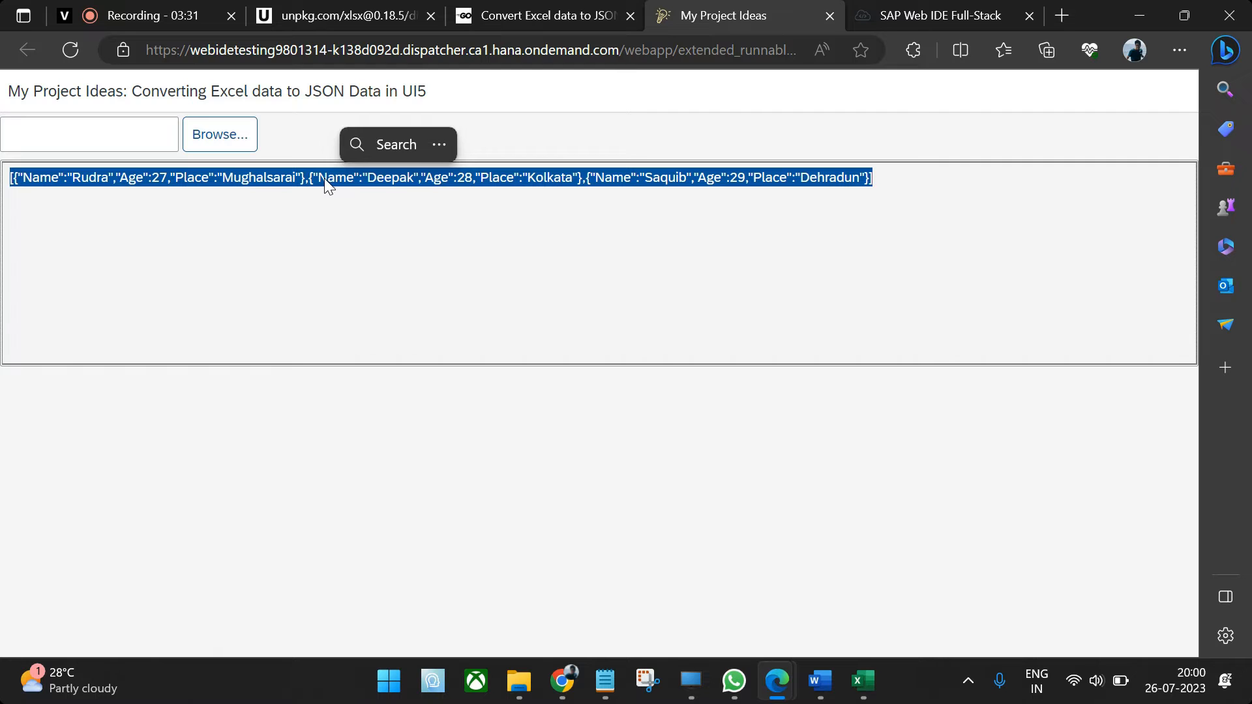
click(926, 16)
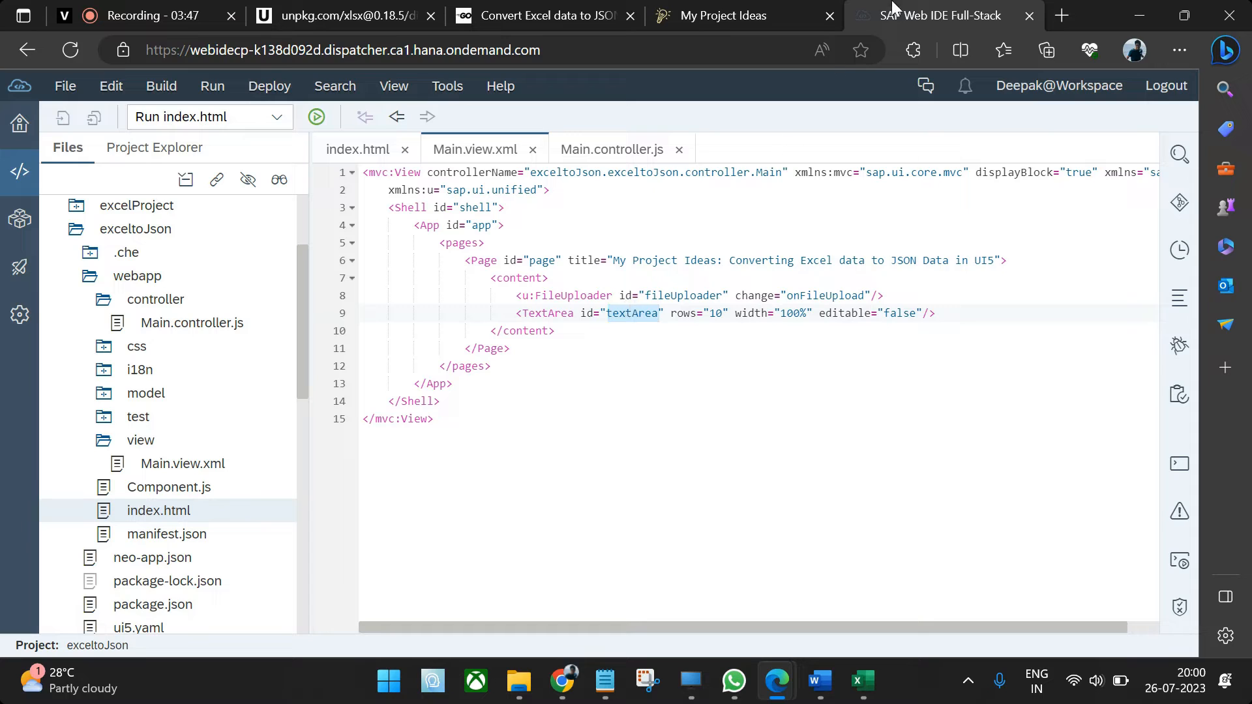
- Show the view's FileUploader and TextArea alongside the controller's onFileUpload handler
click(613, 149)
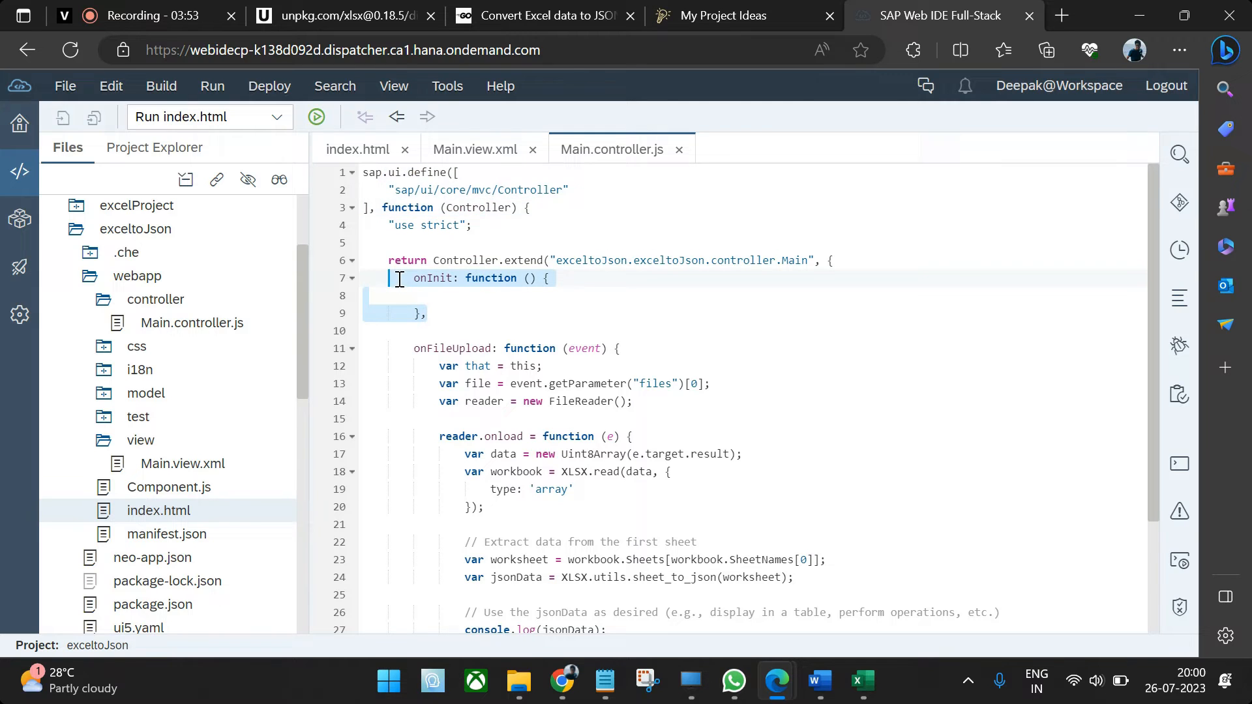
scroll(down, 3)
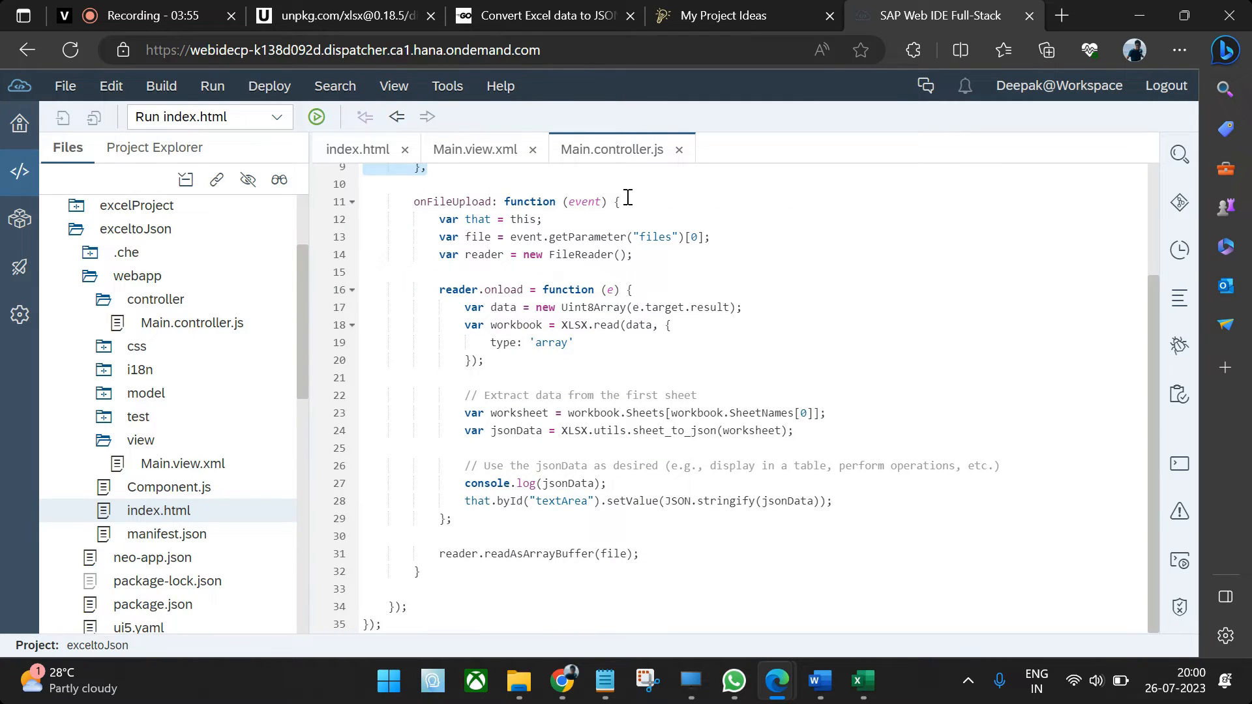
click(475, 149)
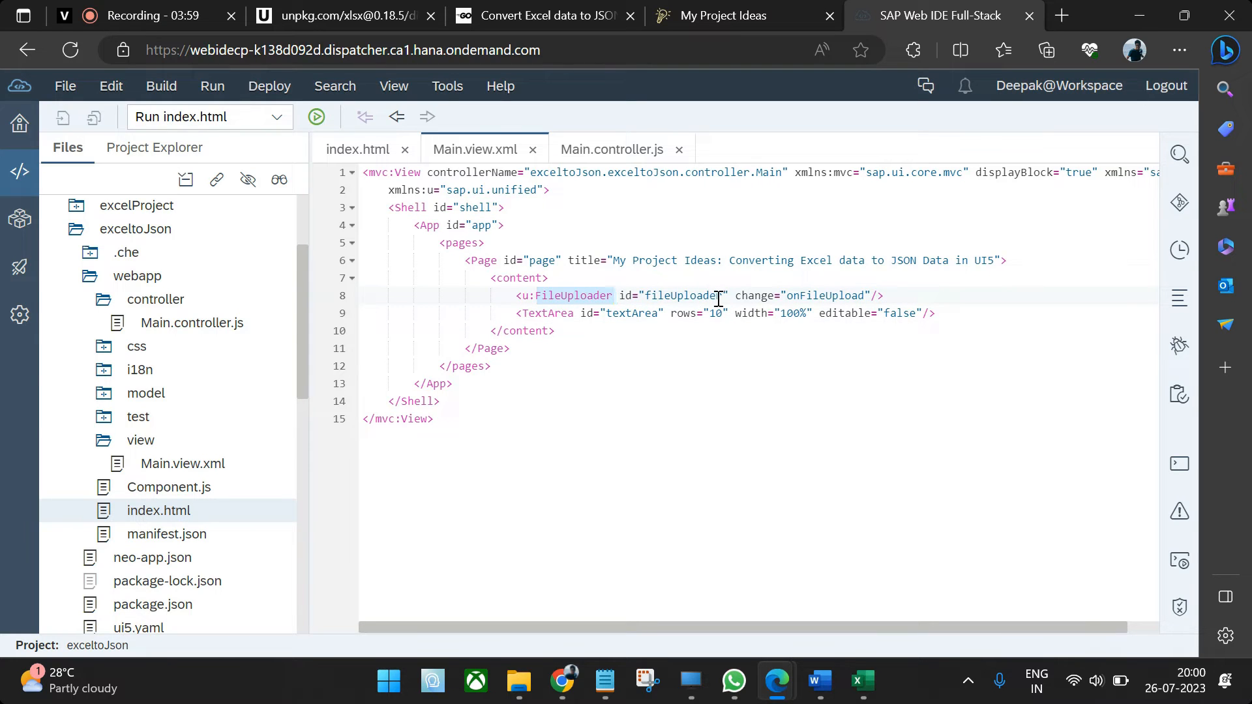
click(613, 149)
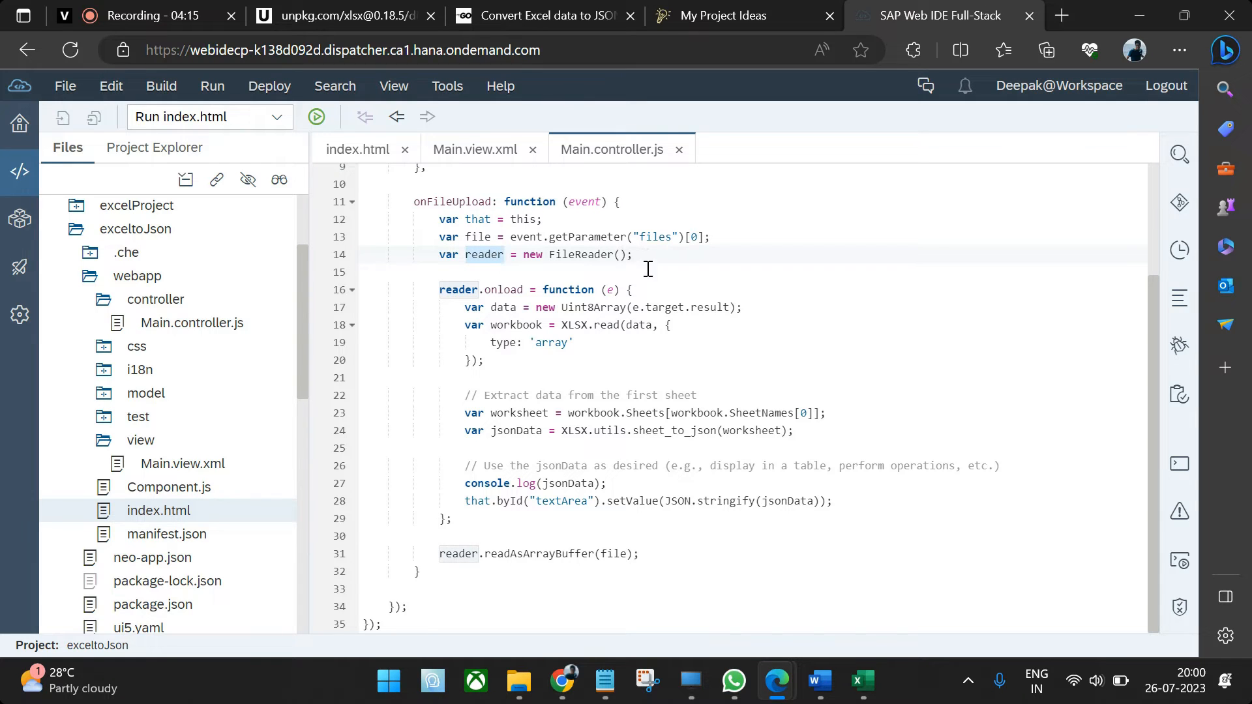
- Point out the FileReader, XLSX.read array type, SheetNames lookup and sheet_to_json call in the controller
click(631, 290)
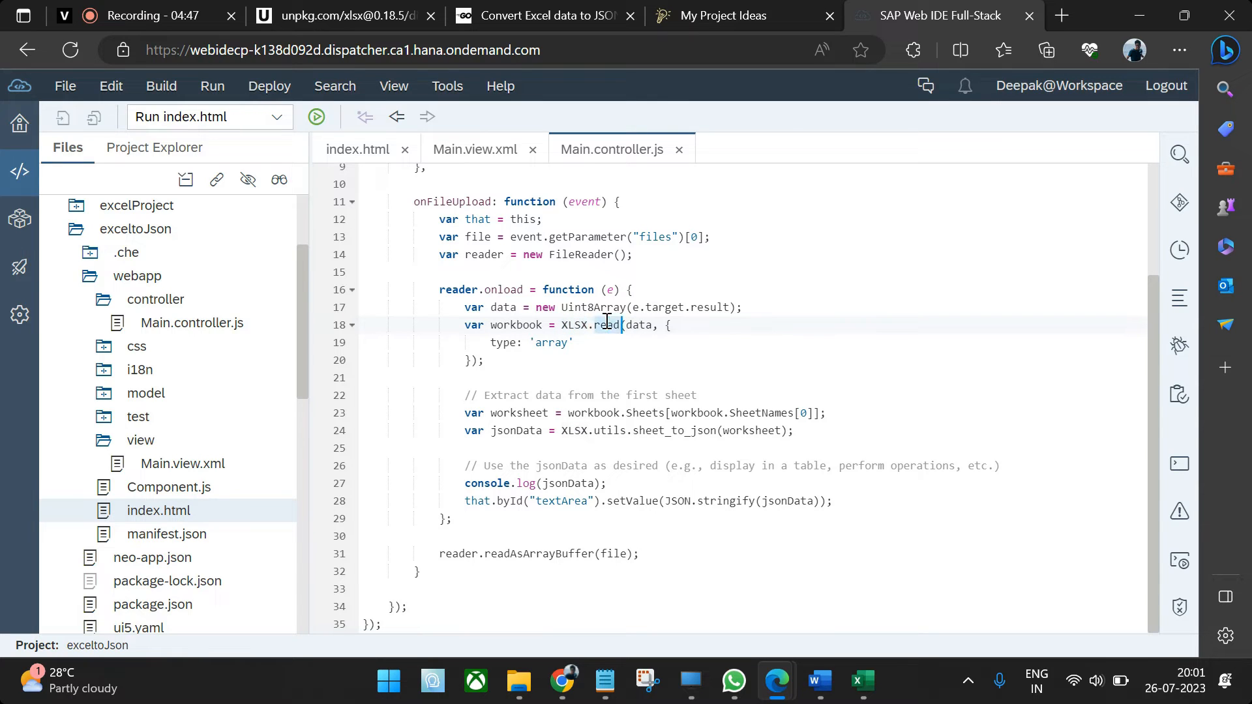
drag(628, 325, 472, 360)
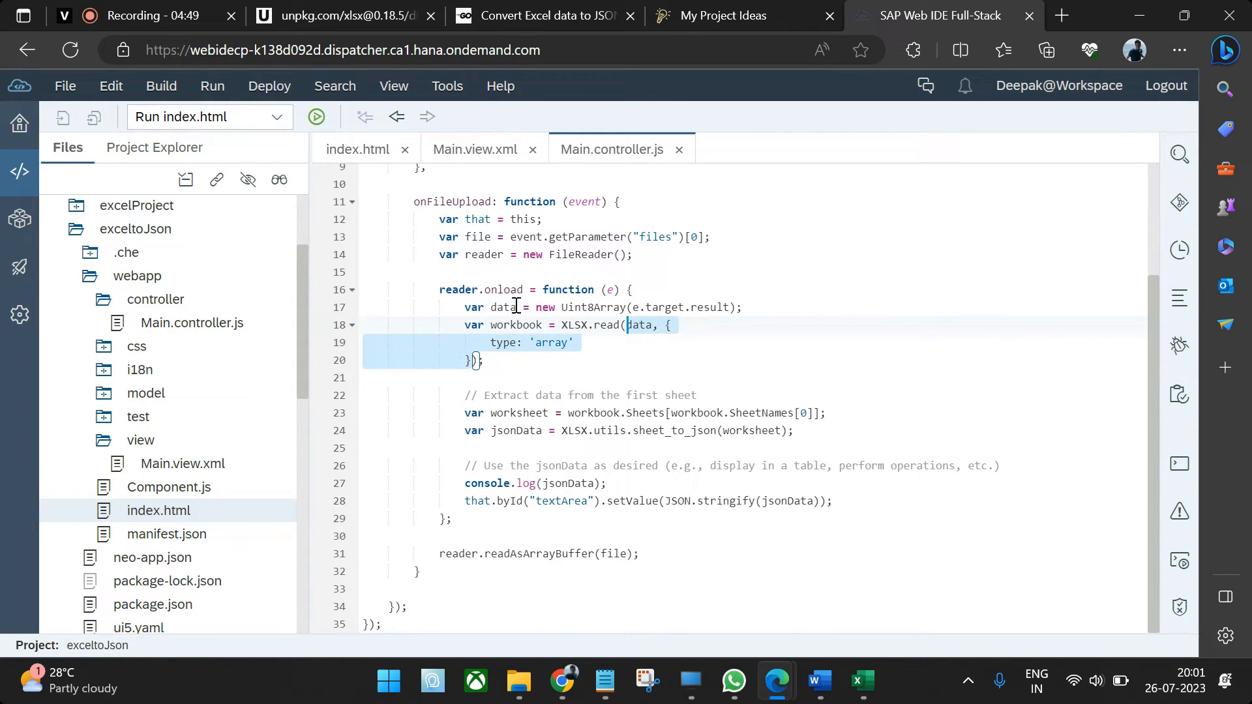
double_click(503, 307)
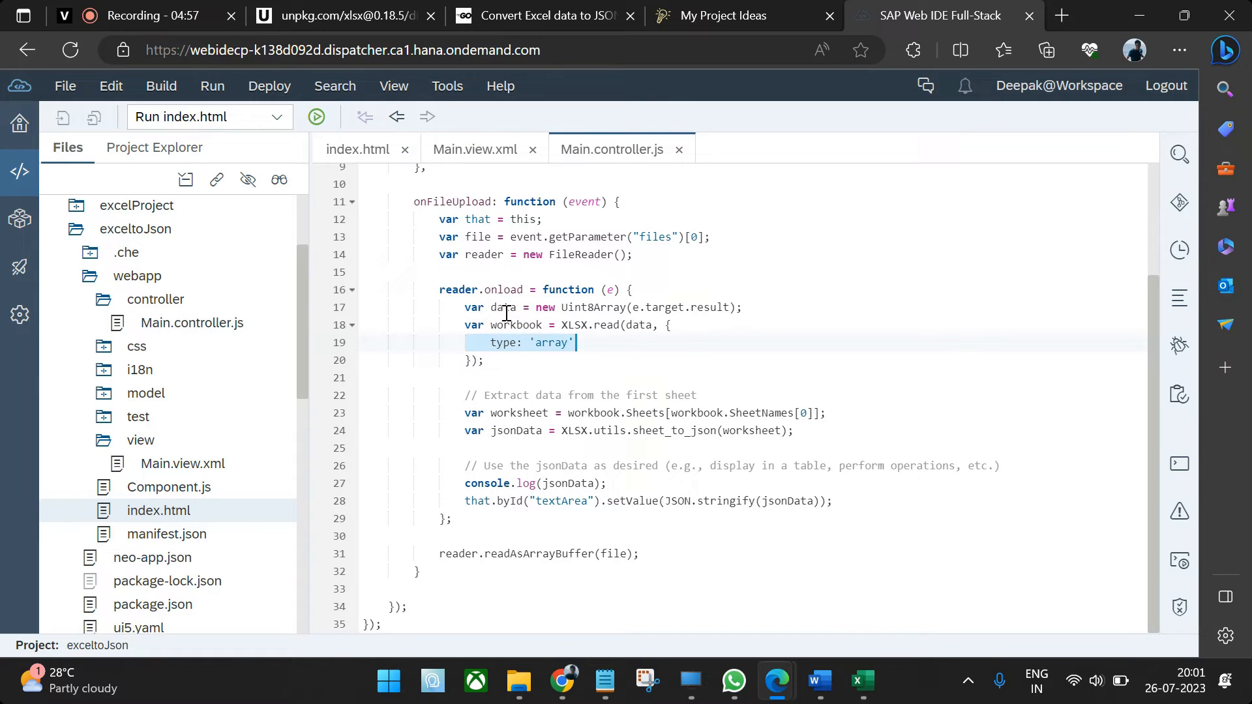
double_click(516, 325)
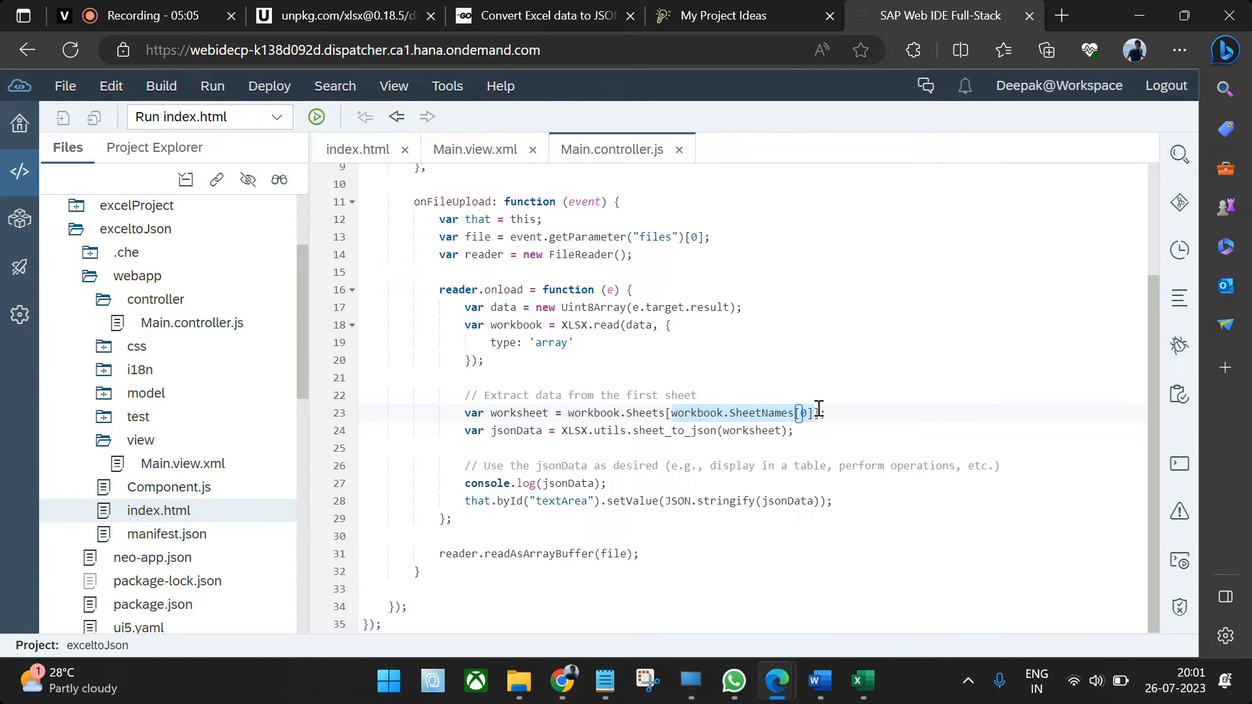
double_click(519, 413)
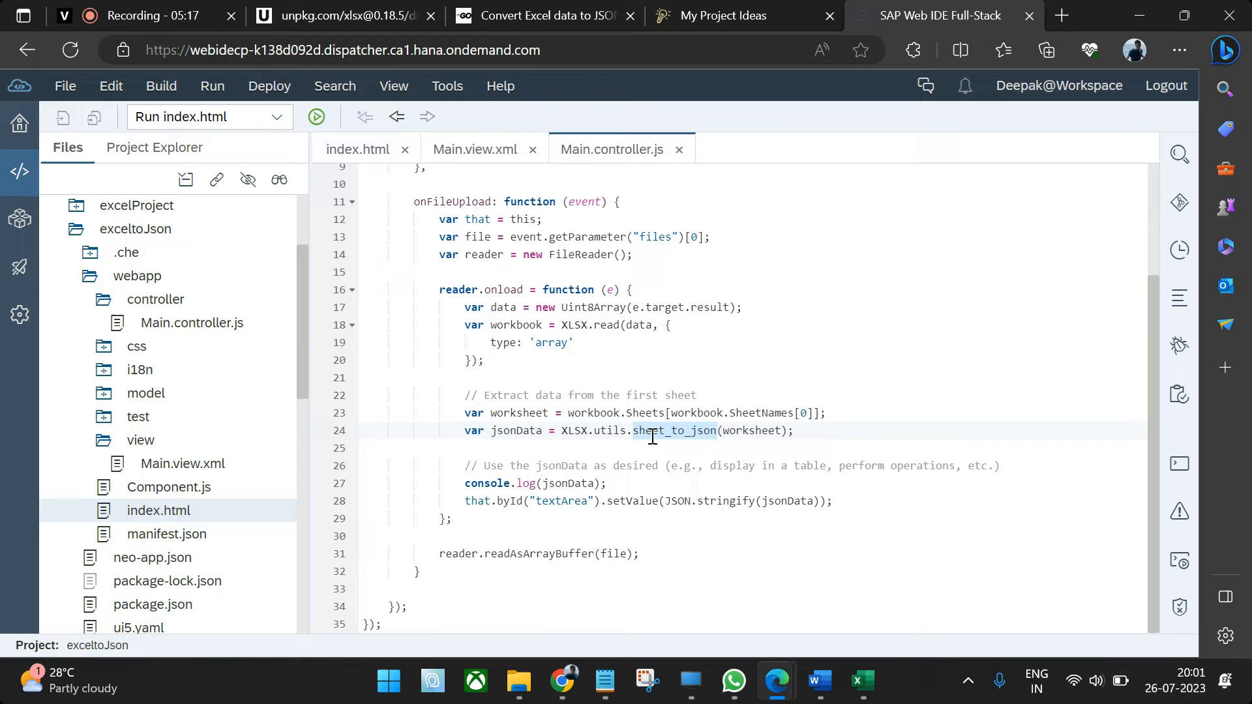
- Peek at the Excel workbook, then show the running app with its console open
click(860, 682)
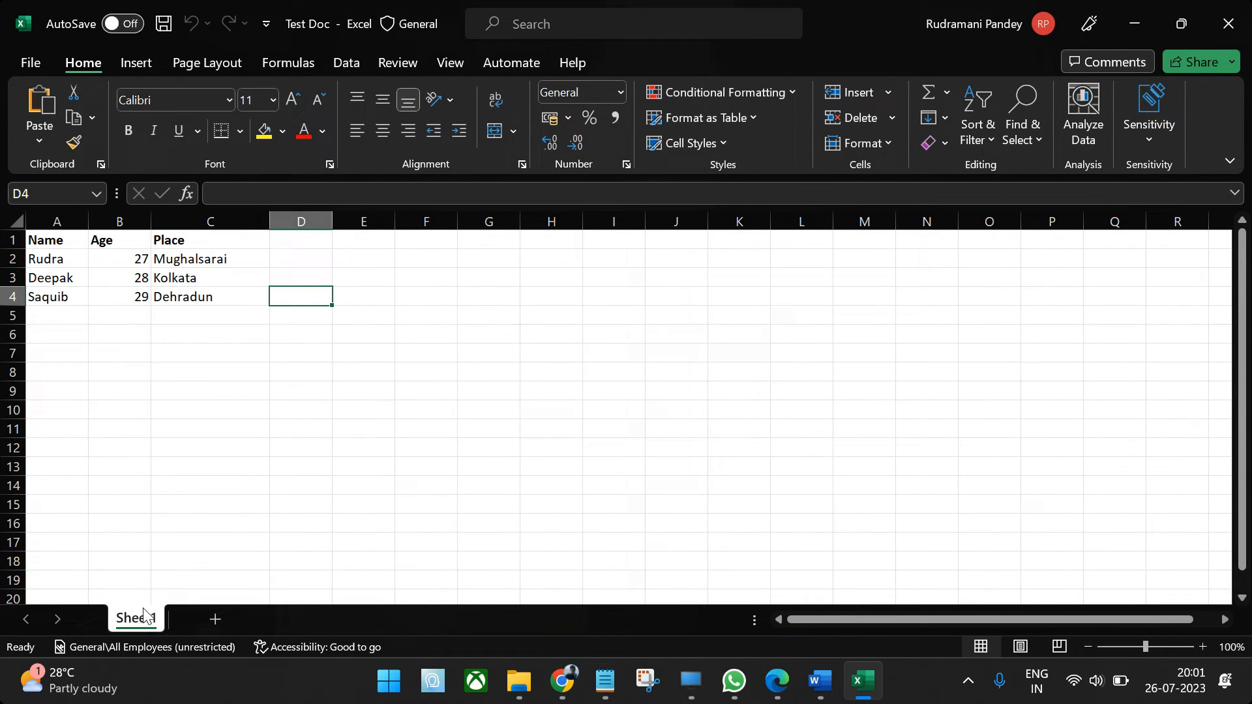
click(773, 681)
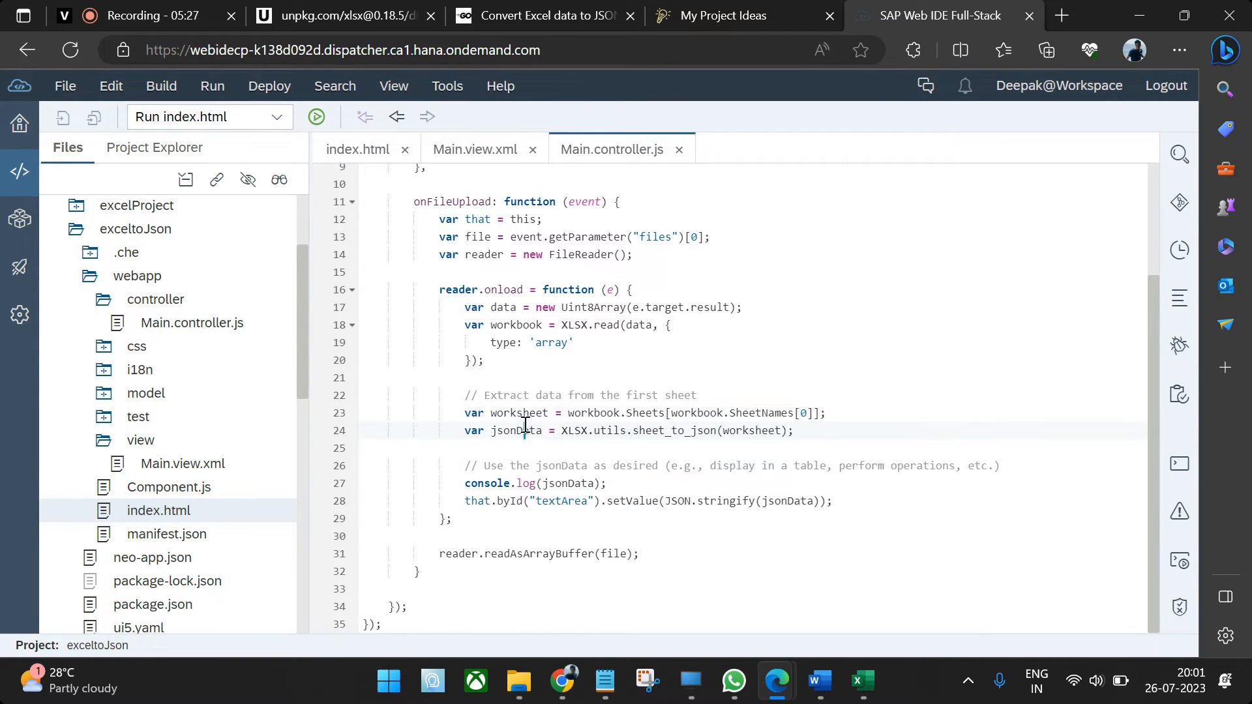
click(862, 682)
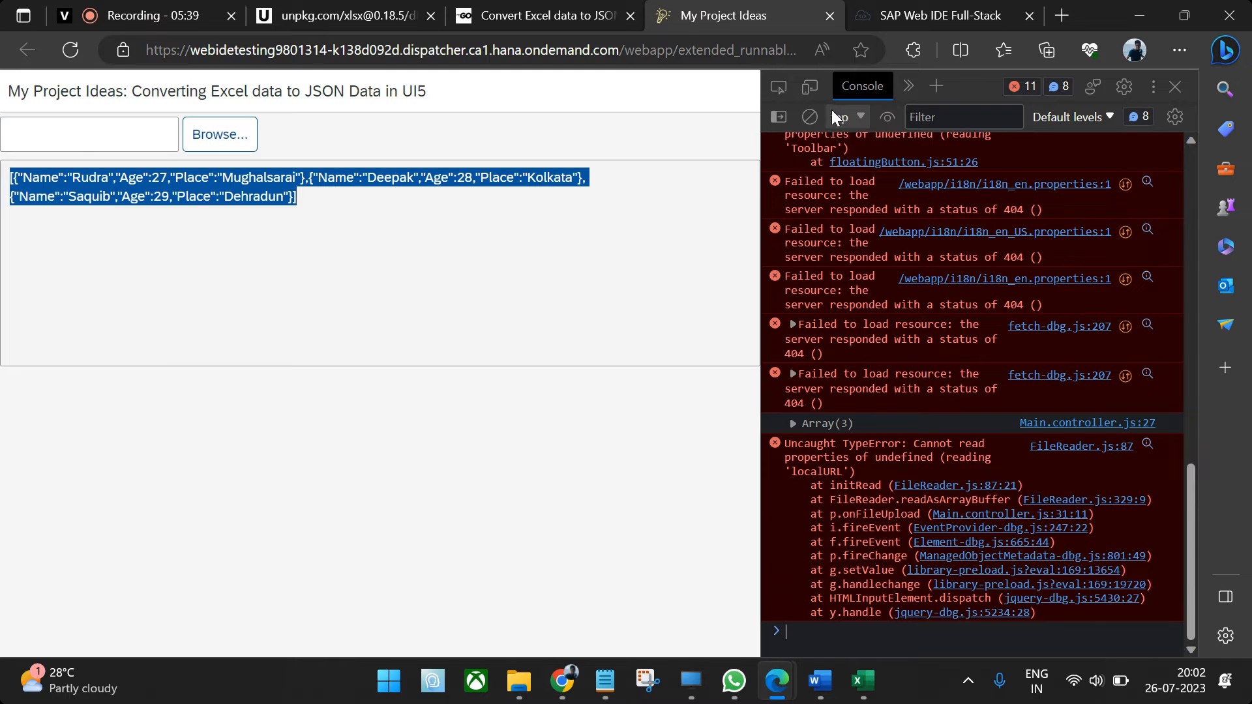
- Re-upload Test Doc.xlsx, expand the console's logged array into three row objects, then return to the IDE
click(808, 116)
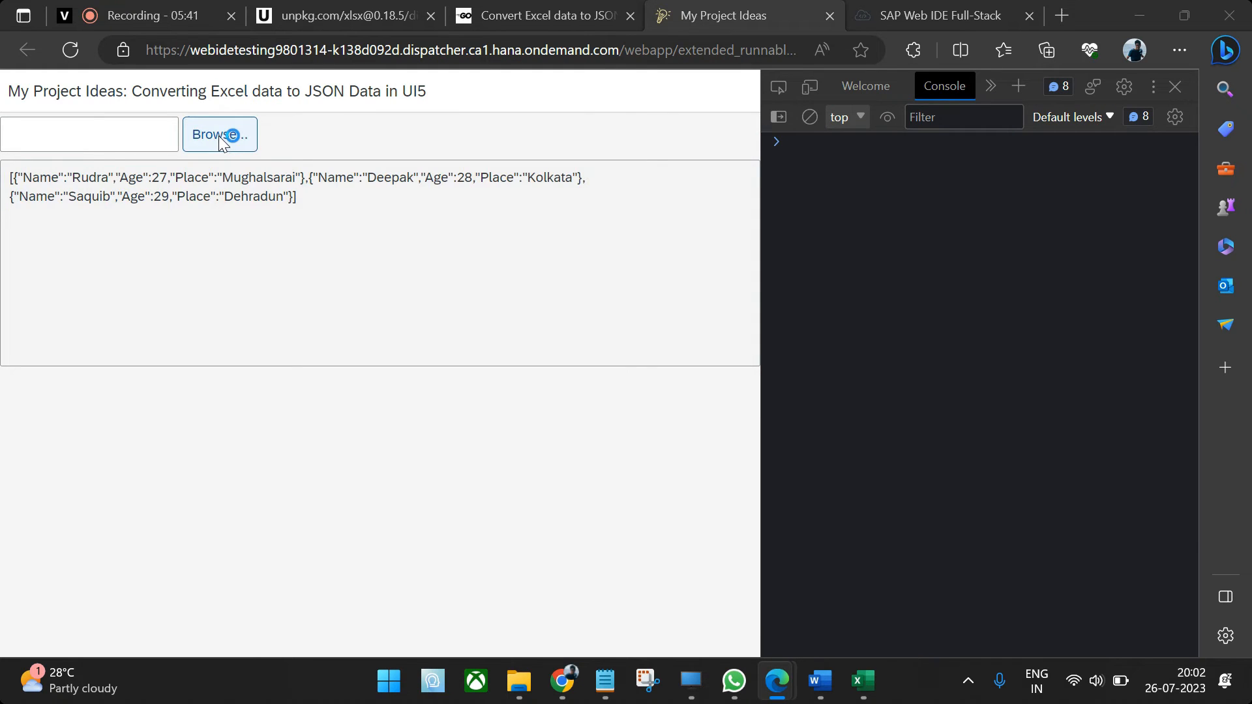
click(219, 135)
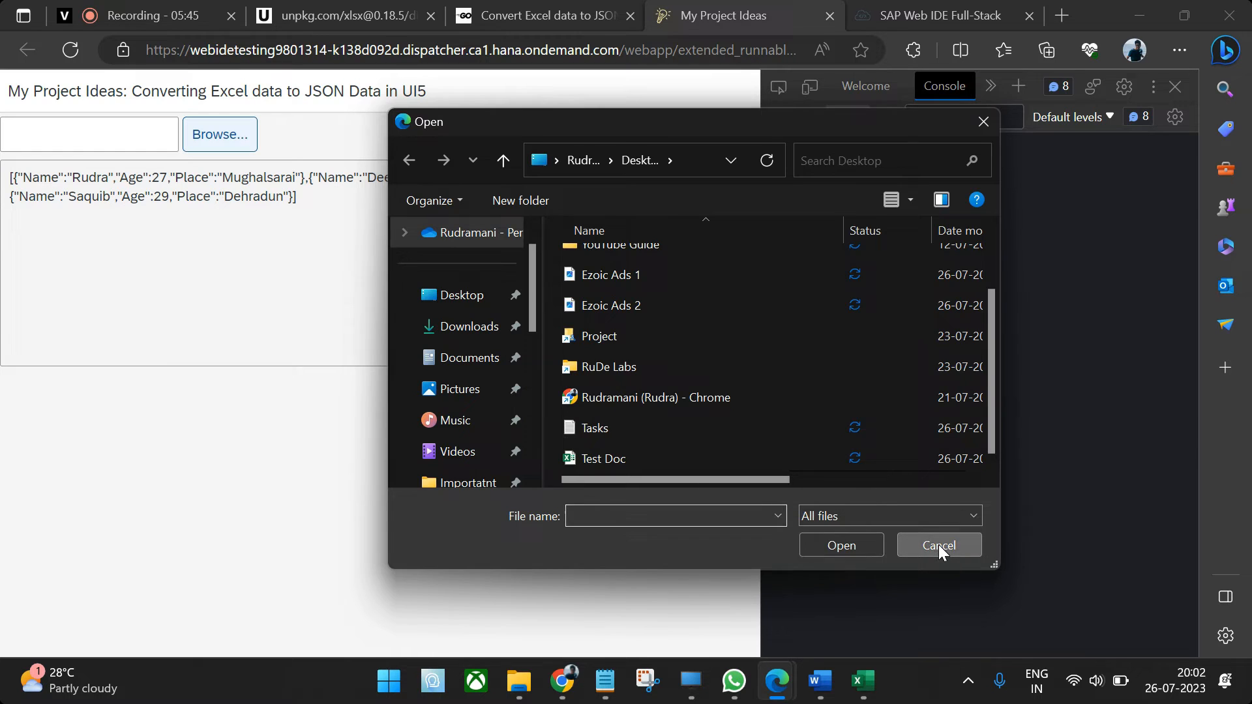
click(937, 545)
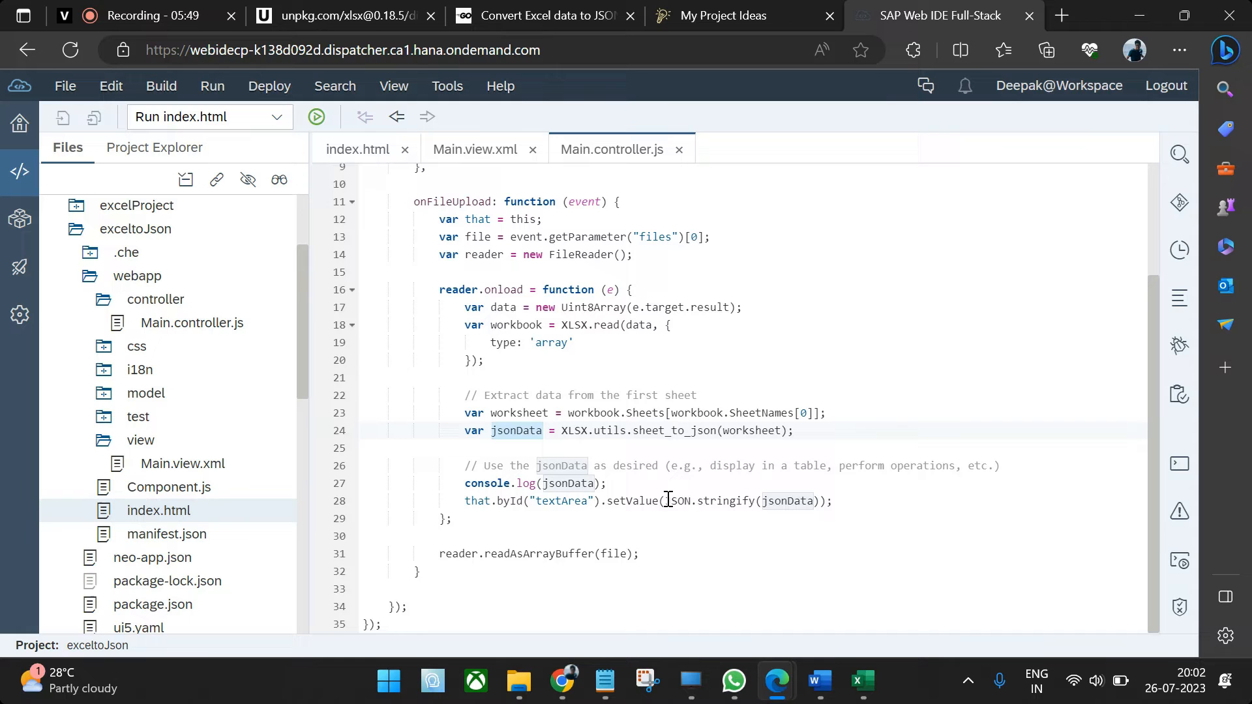
click(722, 16)
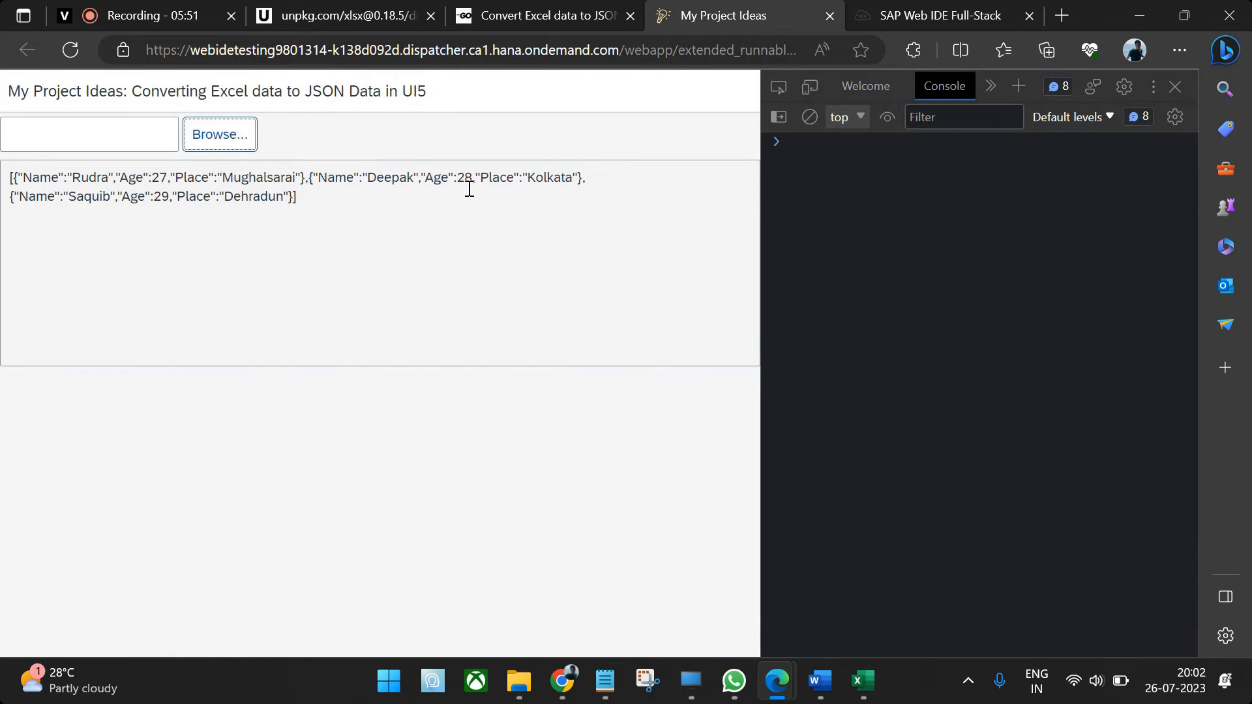
click(219, 134)
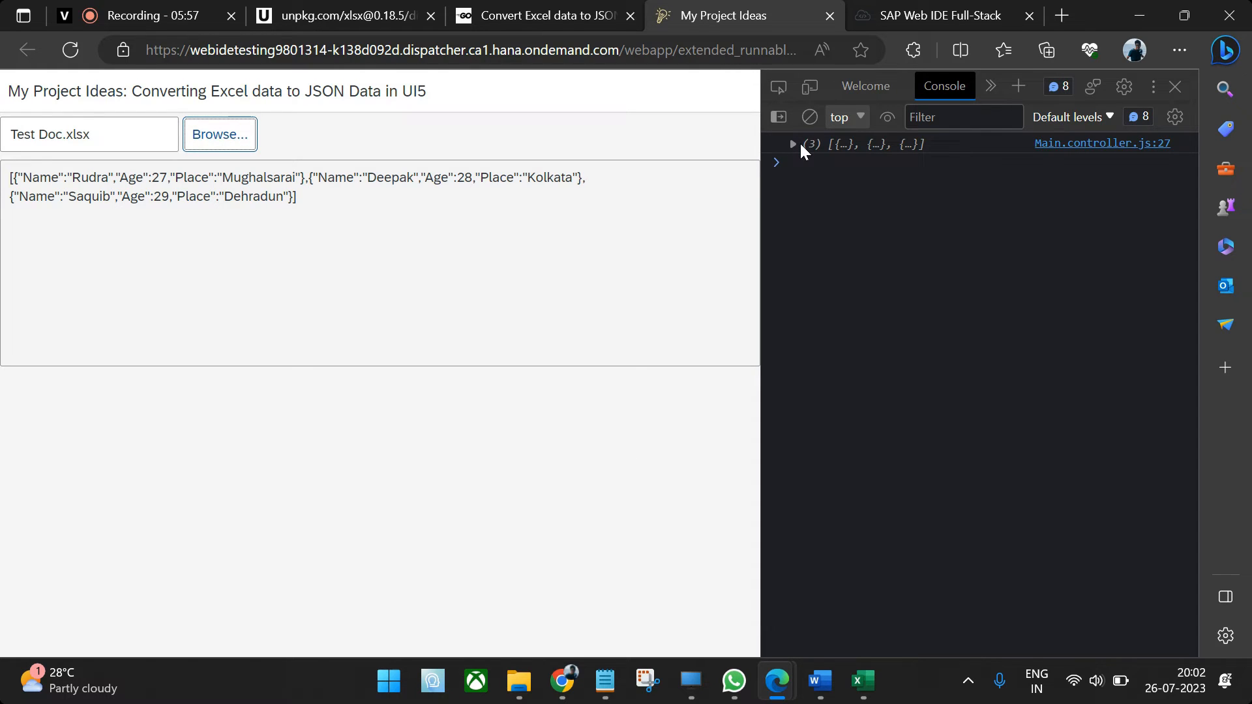
click(792, 144)
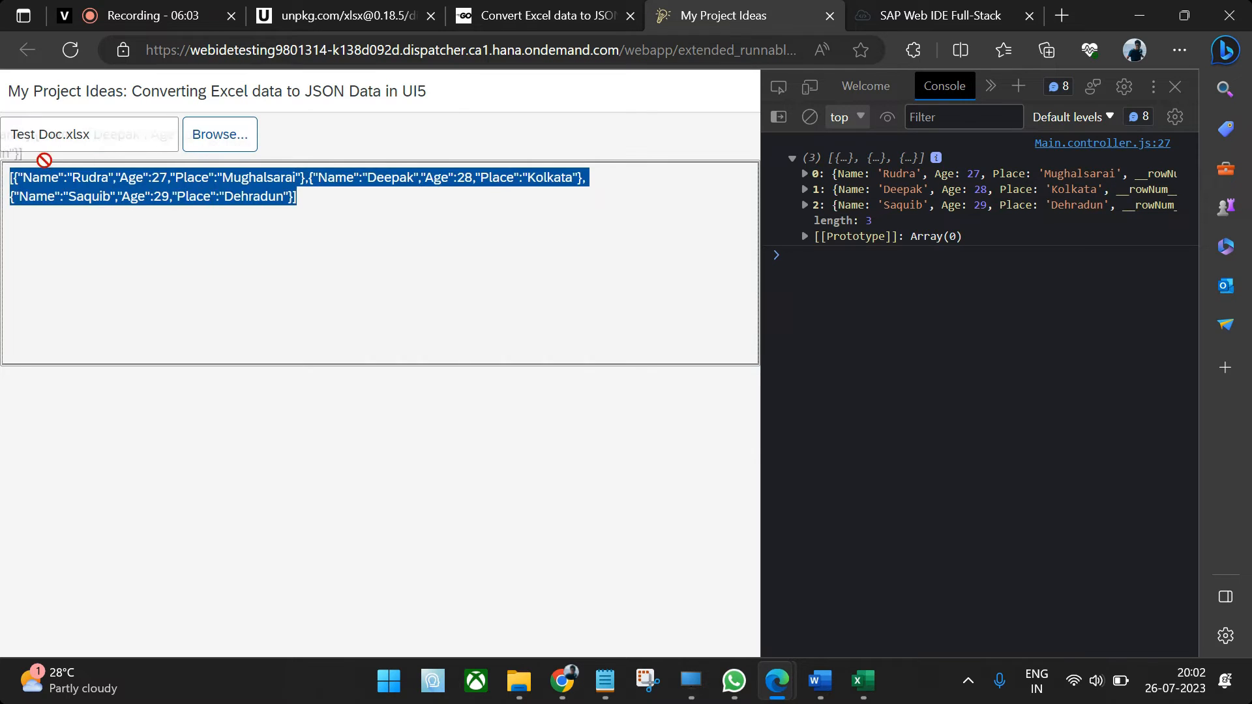
click(941, 16)
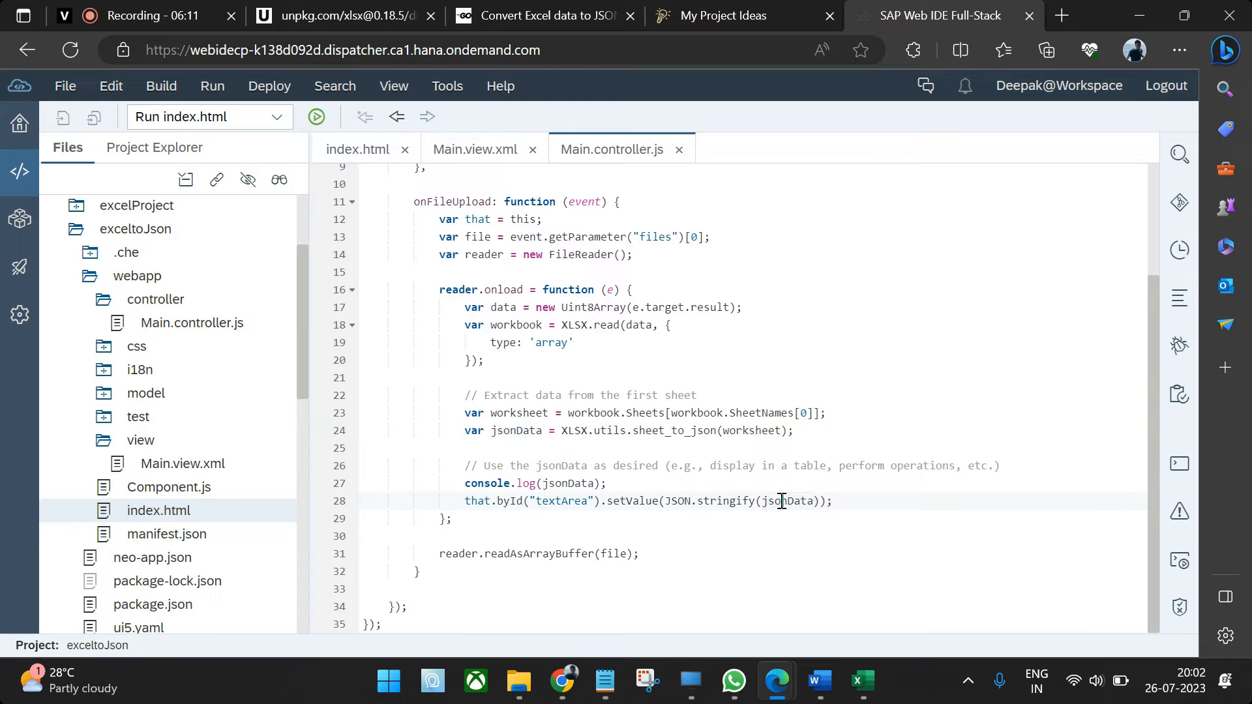
- Pick out the jsonData variable in reader.onload, then return to the running My Project Ideas app
double_click(725, 501)
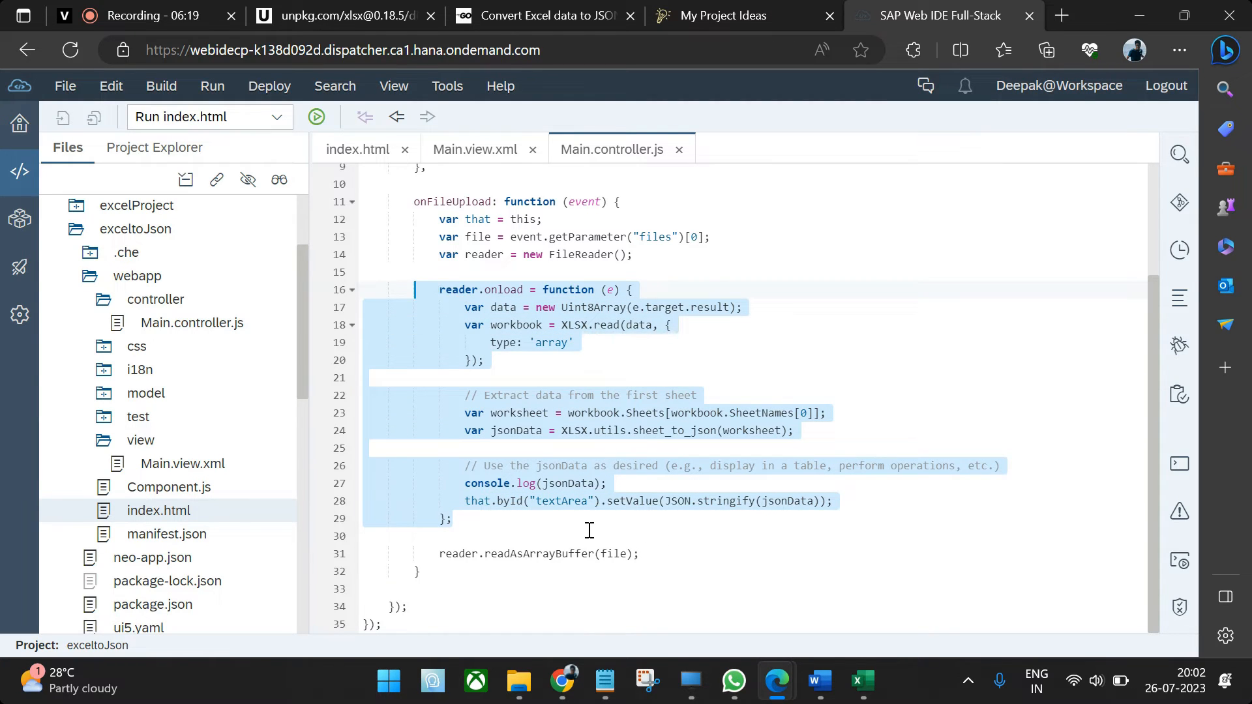
click(442, 553)
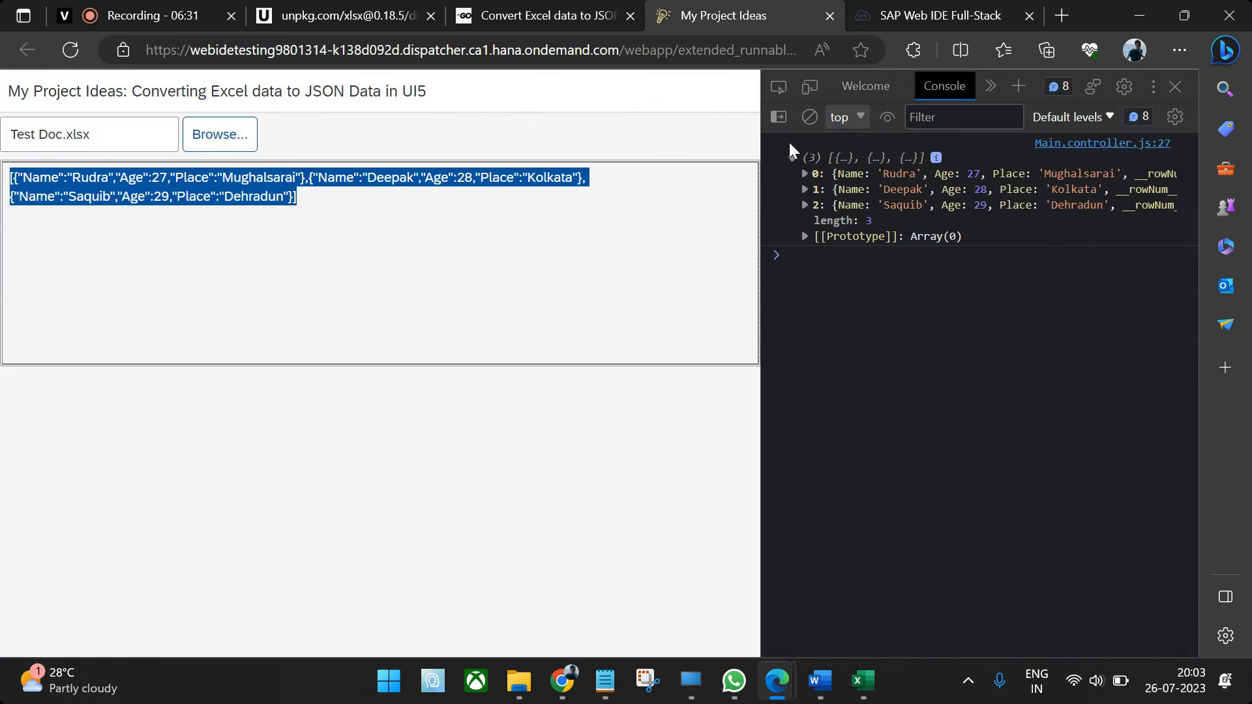
- Clear the console, reload the app and set a breakpoint on Main.controller.js line 13 in Sources
click(808, 116)
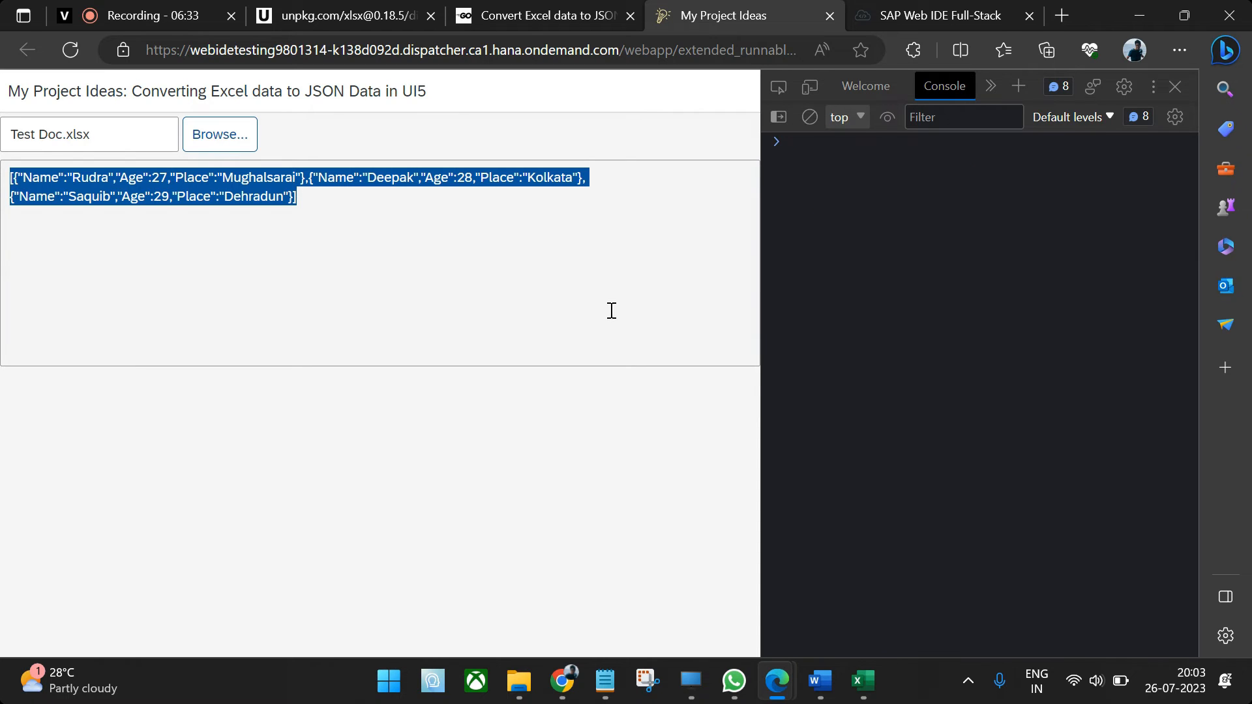
click(69, 50)
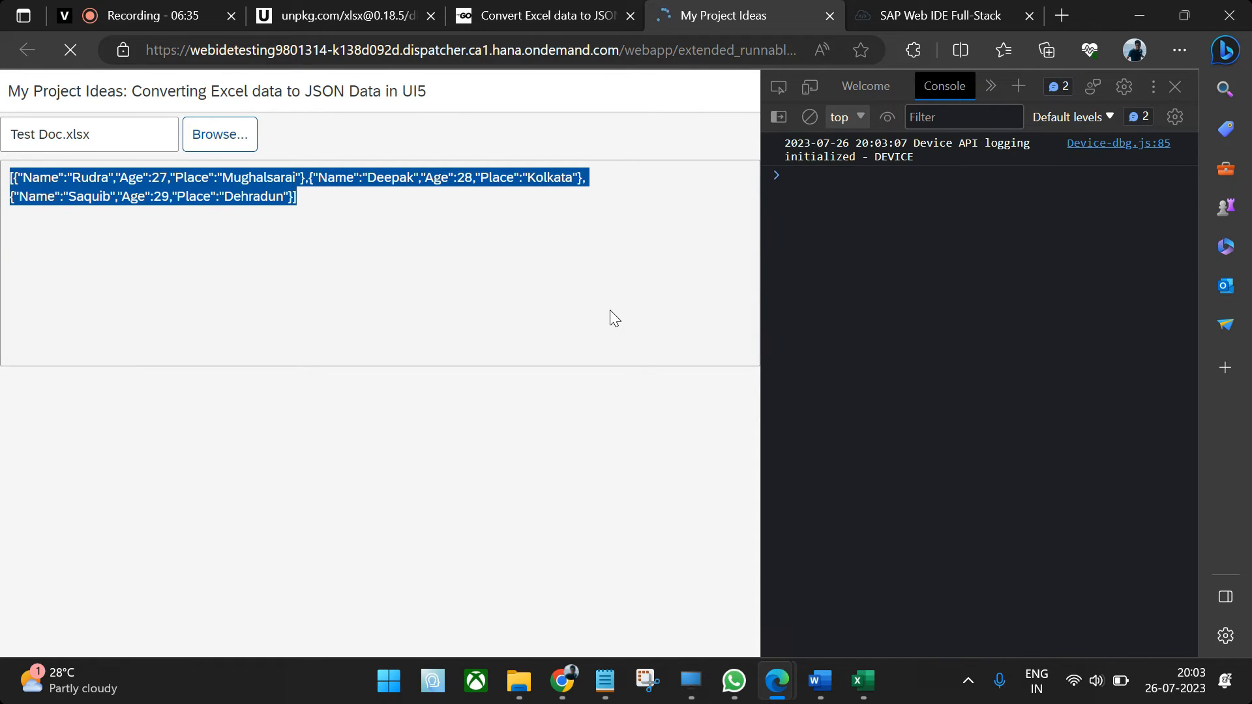
click(69, 49)
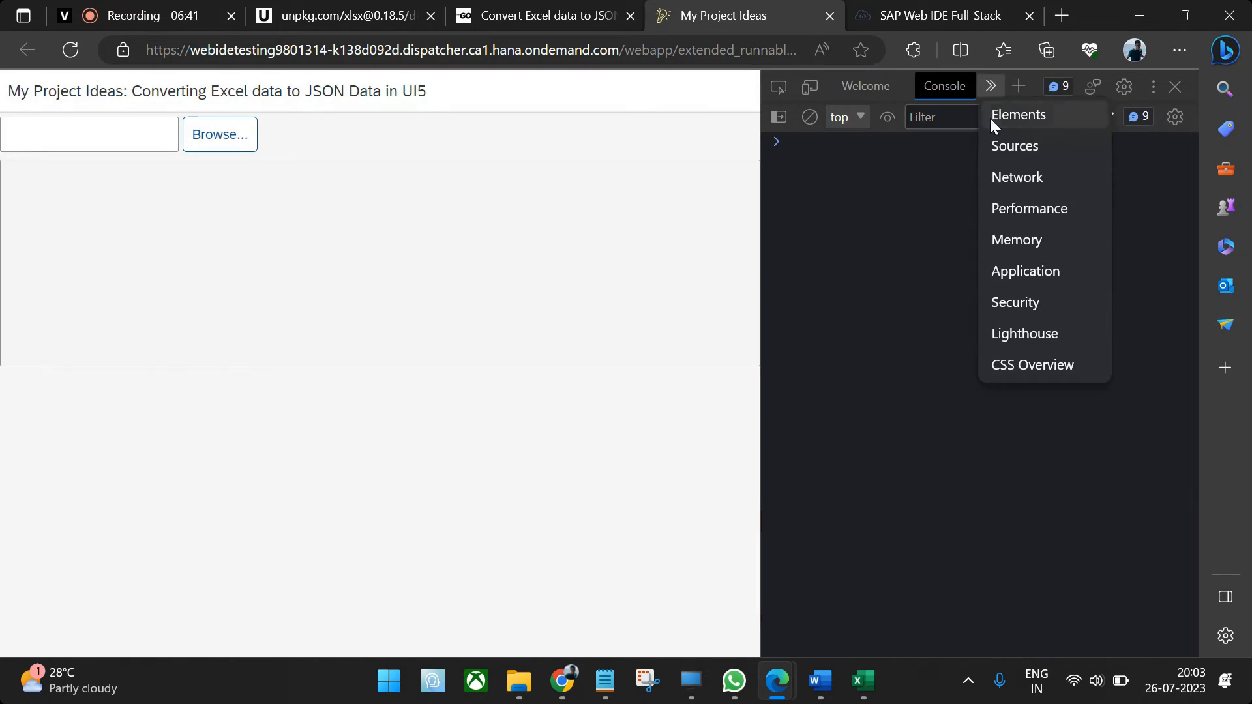
click(1014, 145)
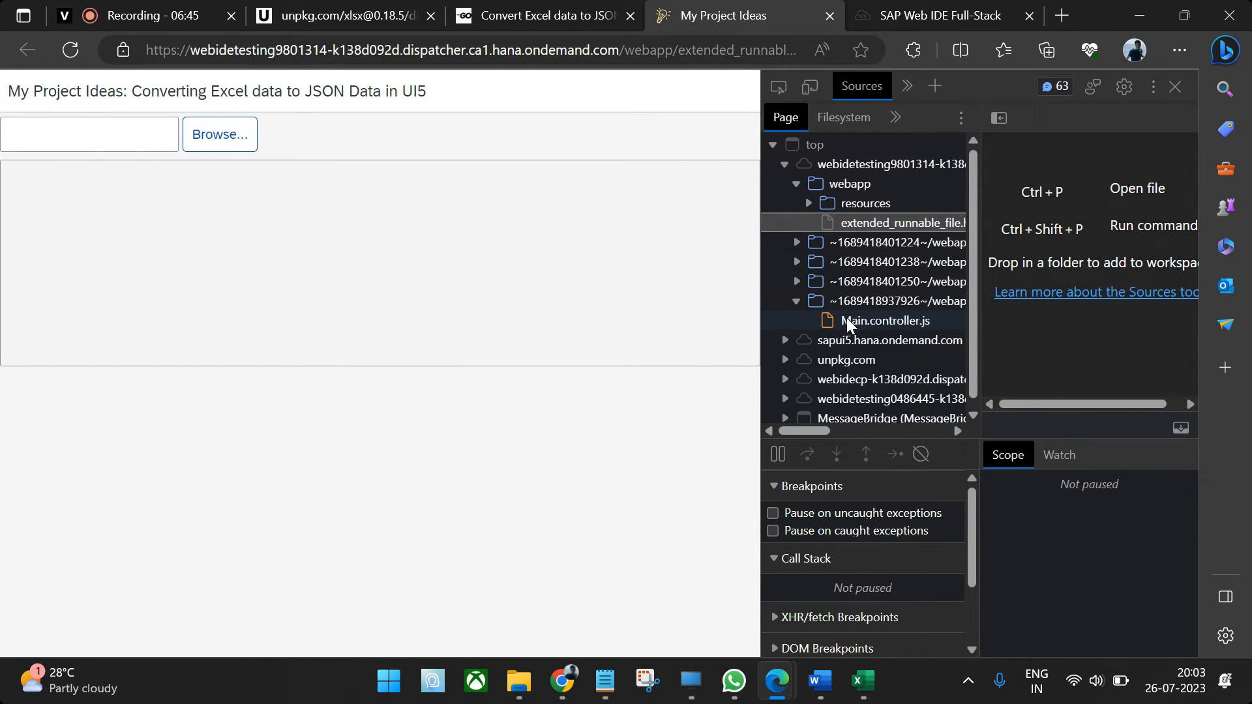
click(884, 321)
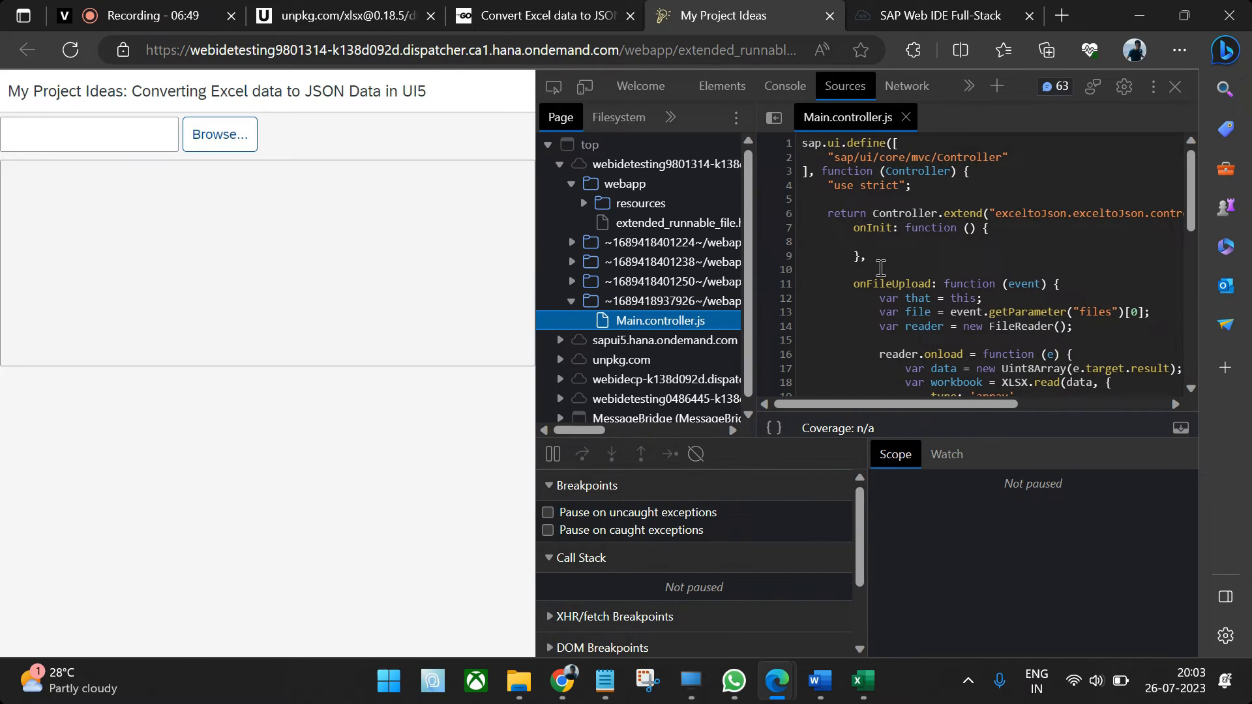
click(786, 265)
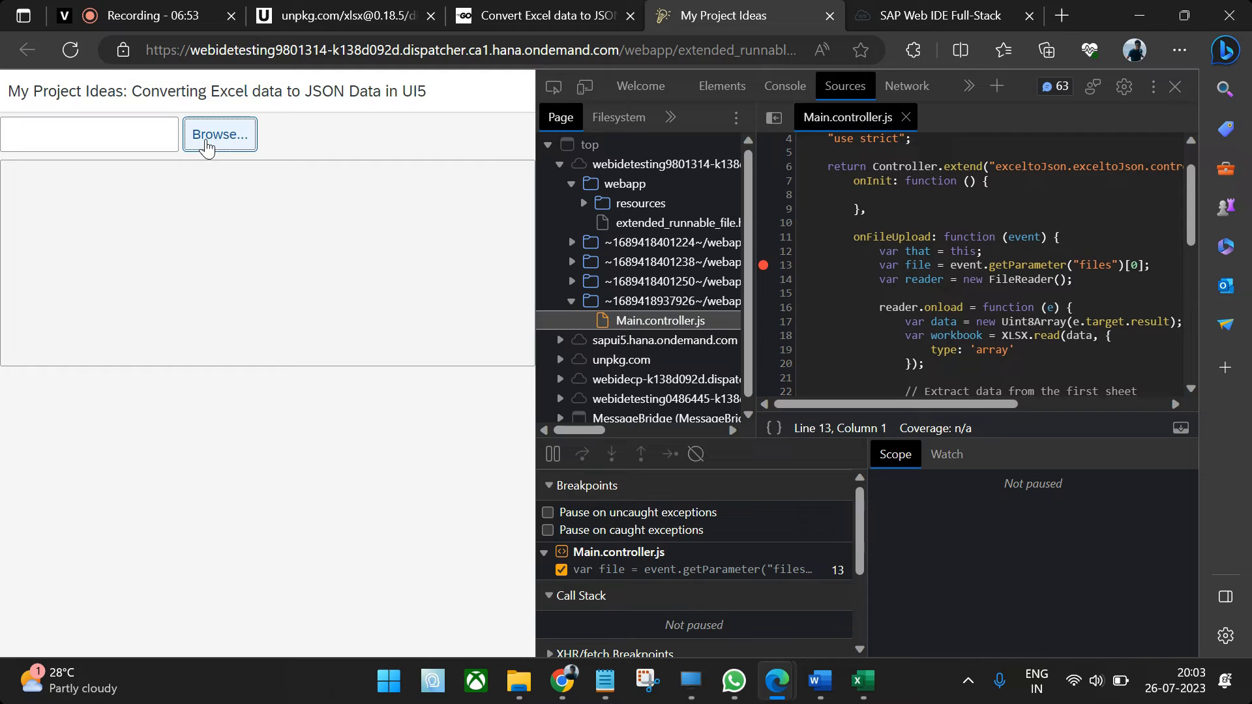
- Start browsing for an Excel file to upload and bring the Test Doc workbook to the front
click(219, 133)
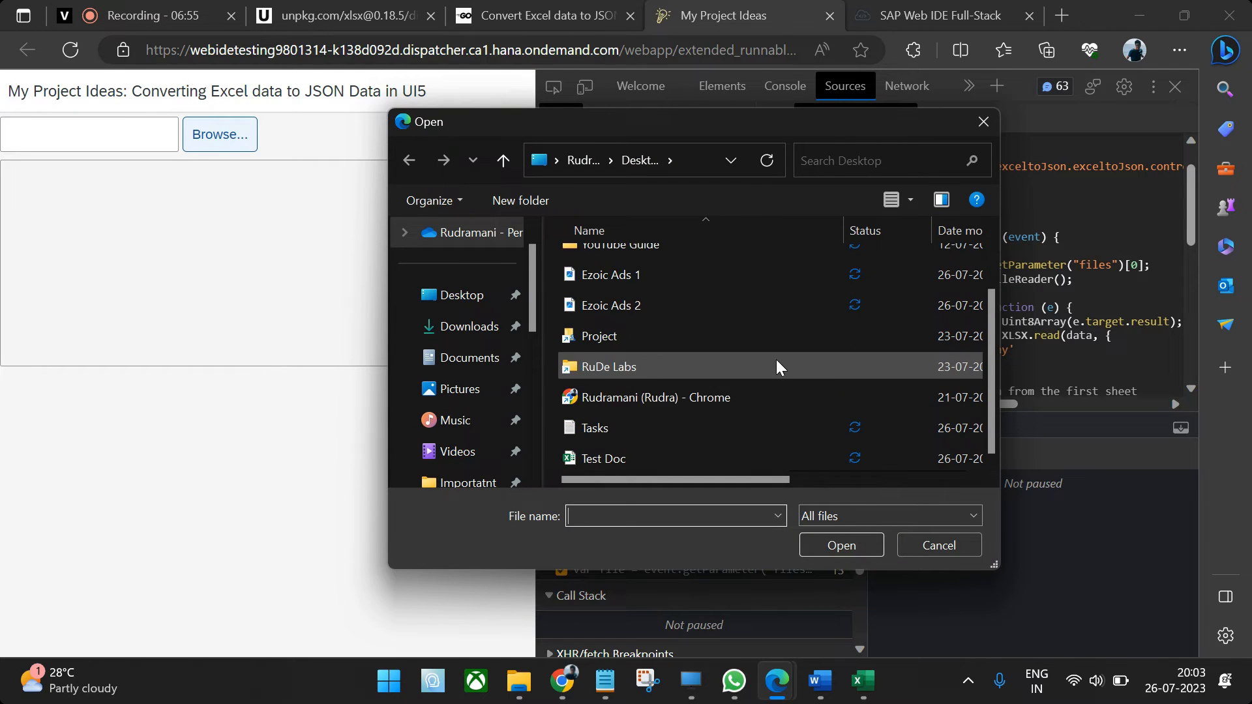
click(939, 545)
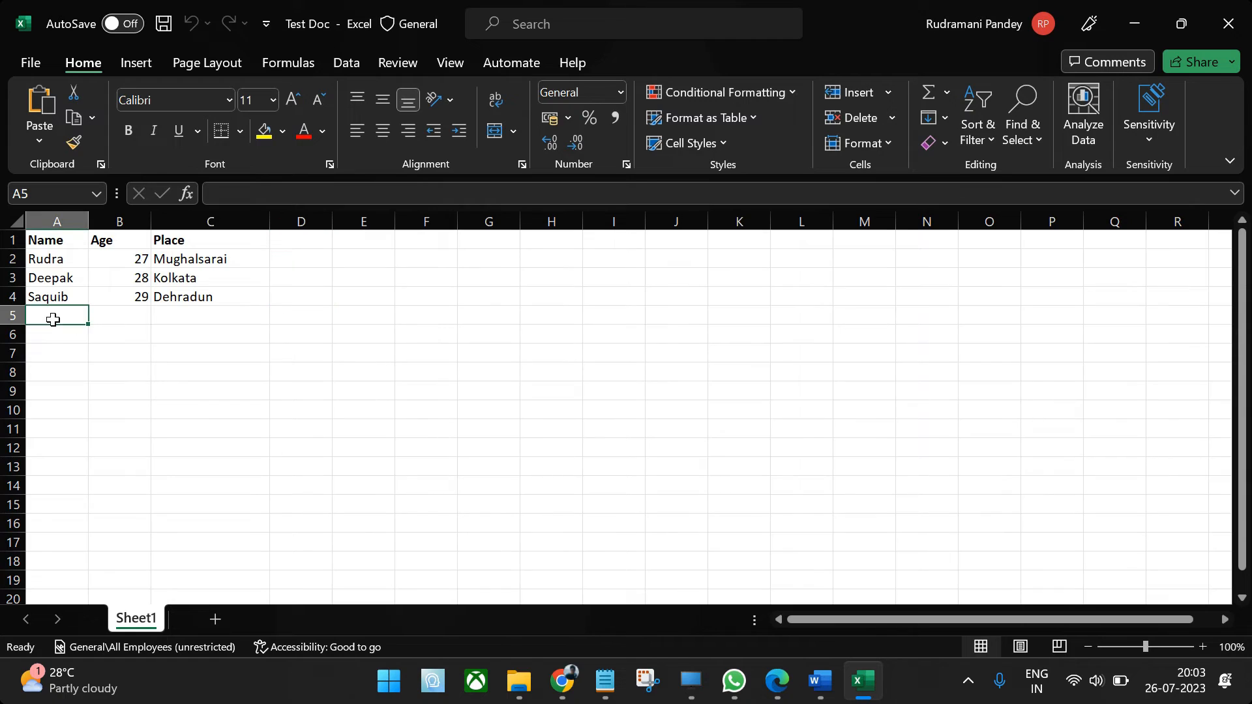
- Enter a new Test Doc row 5 with MyProjectIdeas, age 2 and place Noida
text(M)
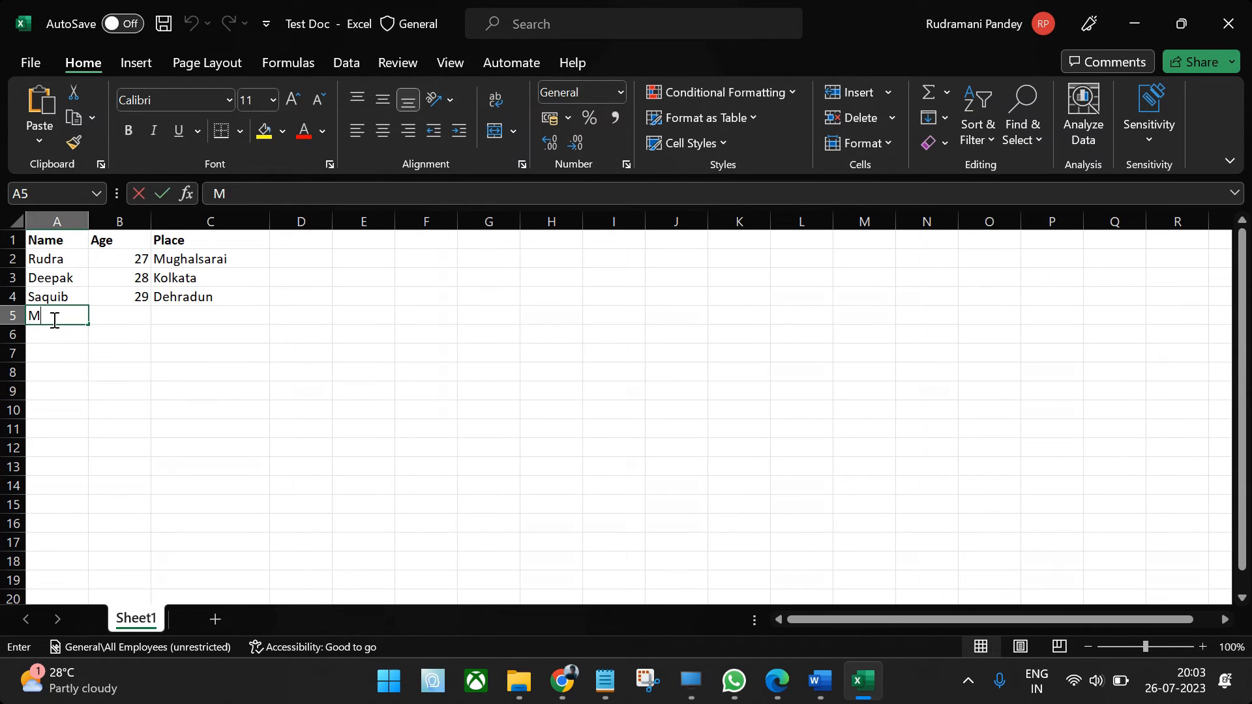
text(yProje)
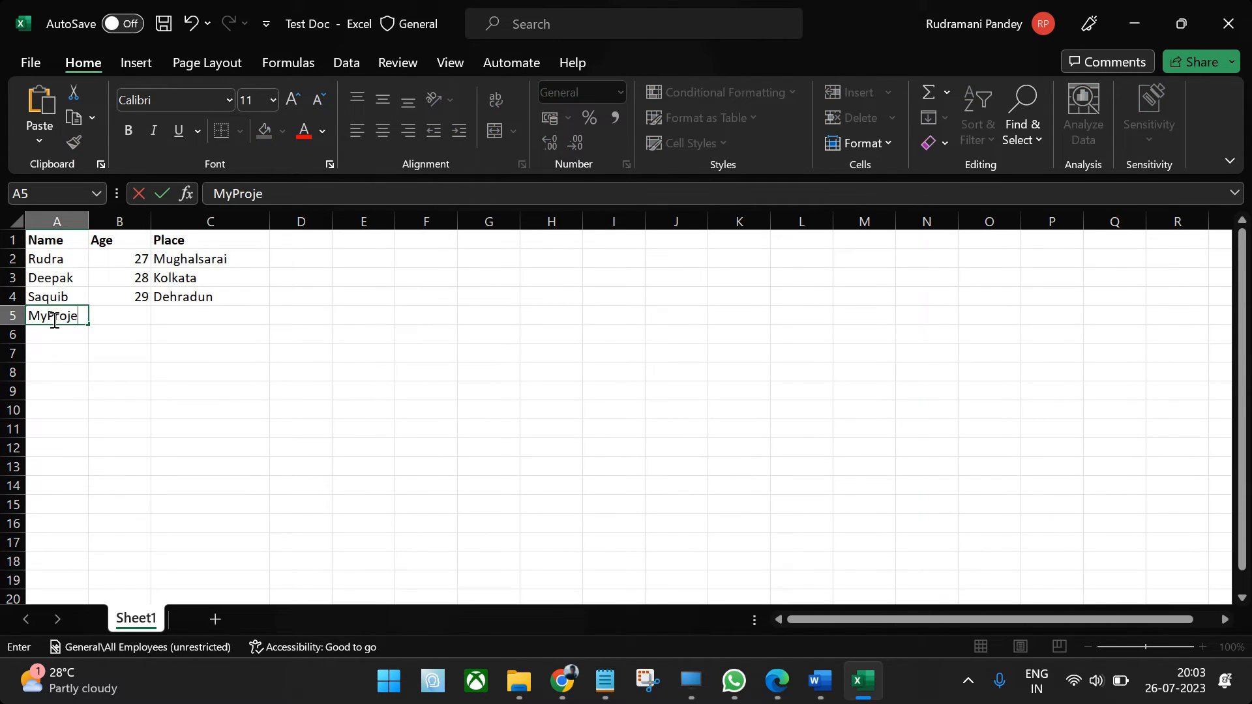
text(ctIdeas)
click(120, 316)
text(2)
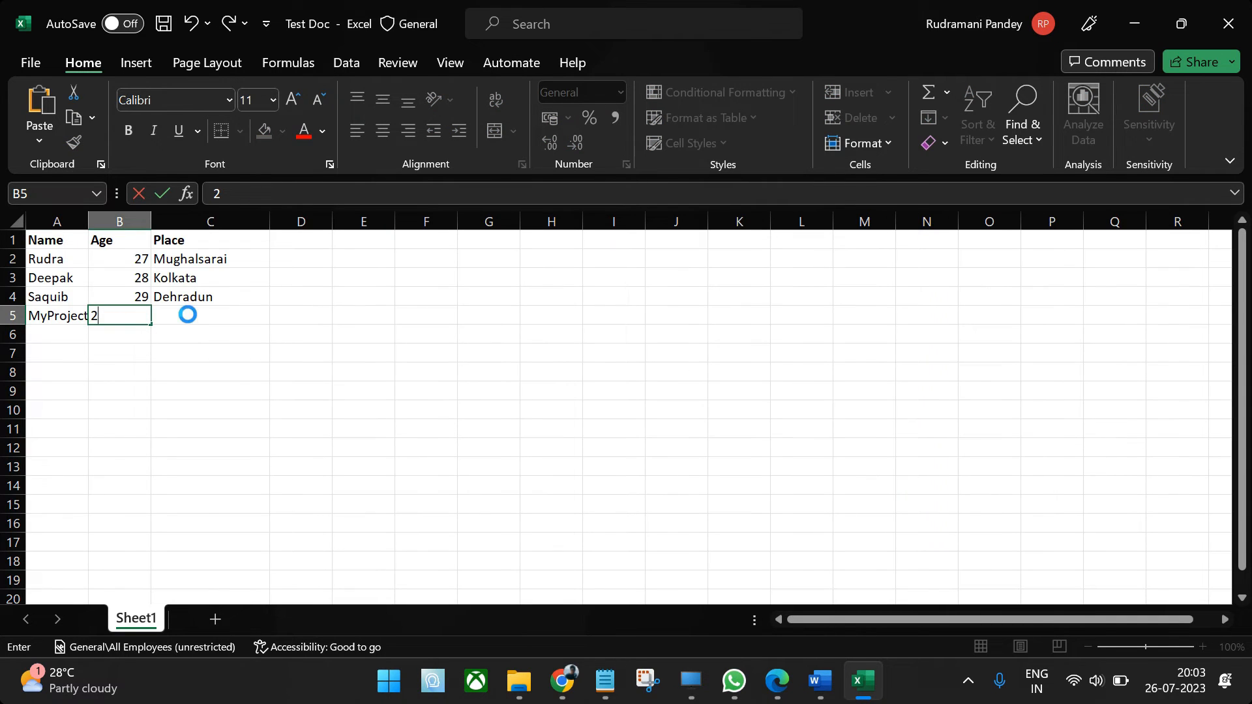
text(Noida)
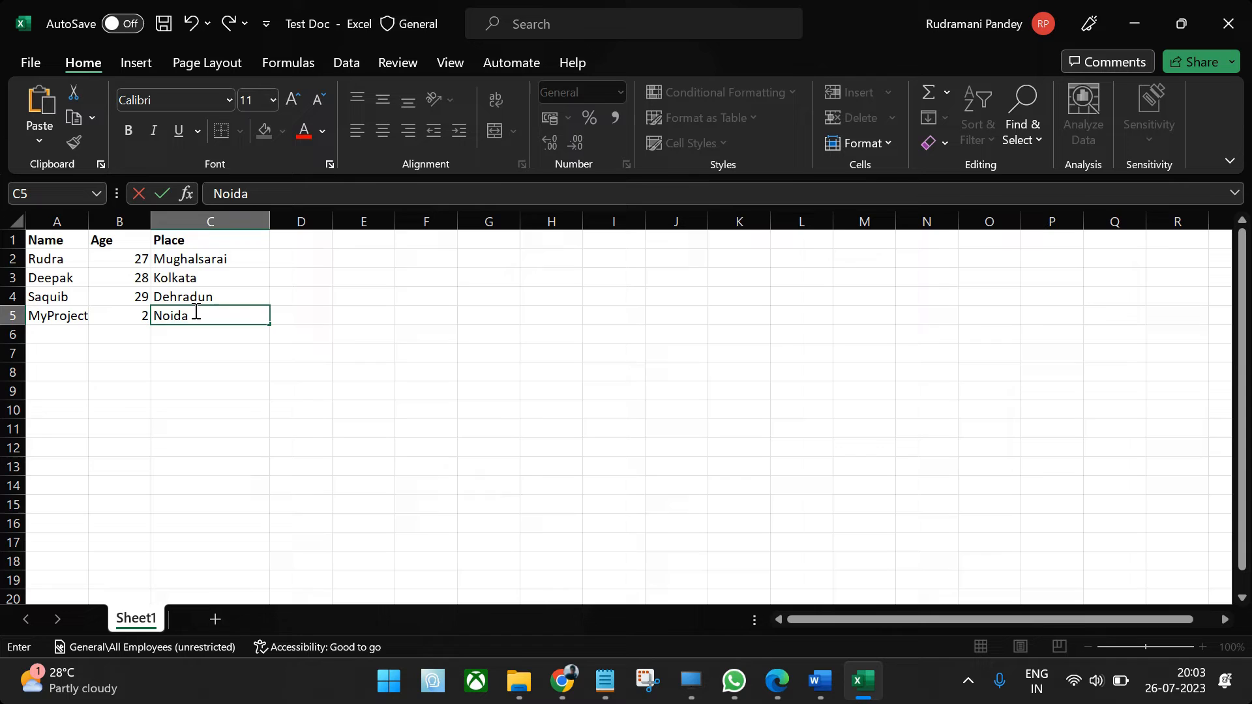
key(enter)
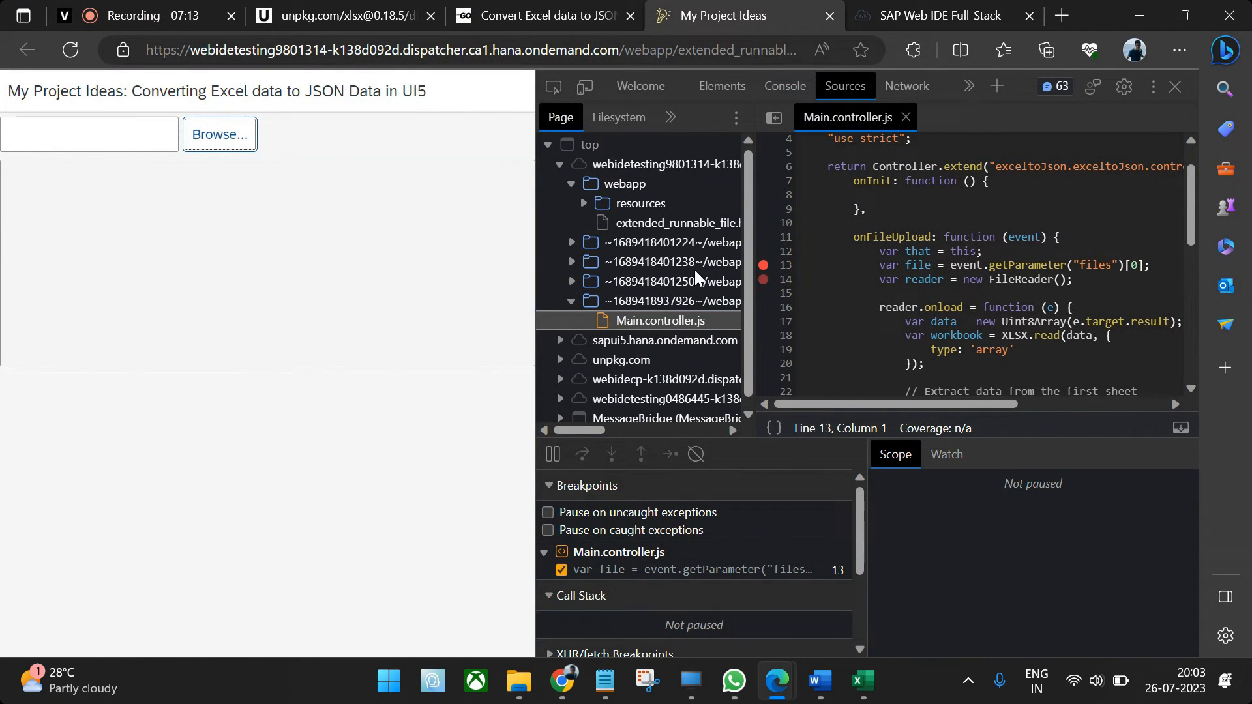
- Upload Test Doc.xlsx, step from the line-13 breakpoint to line 16 and inspect the FileReader
click(219, 133)
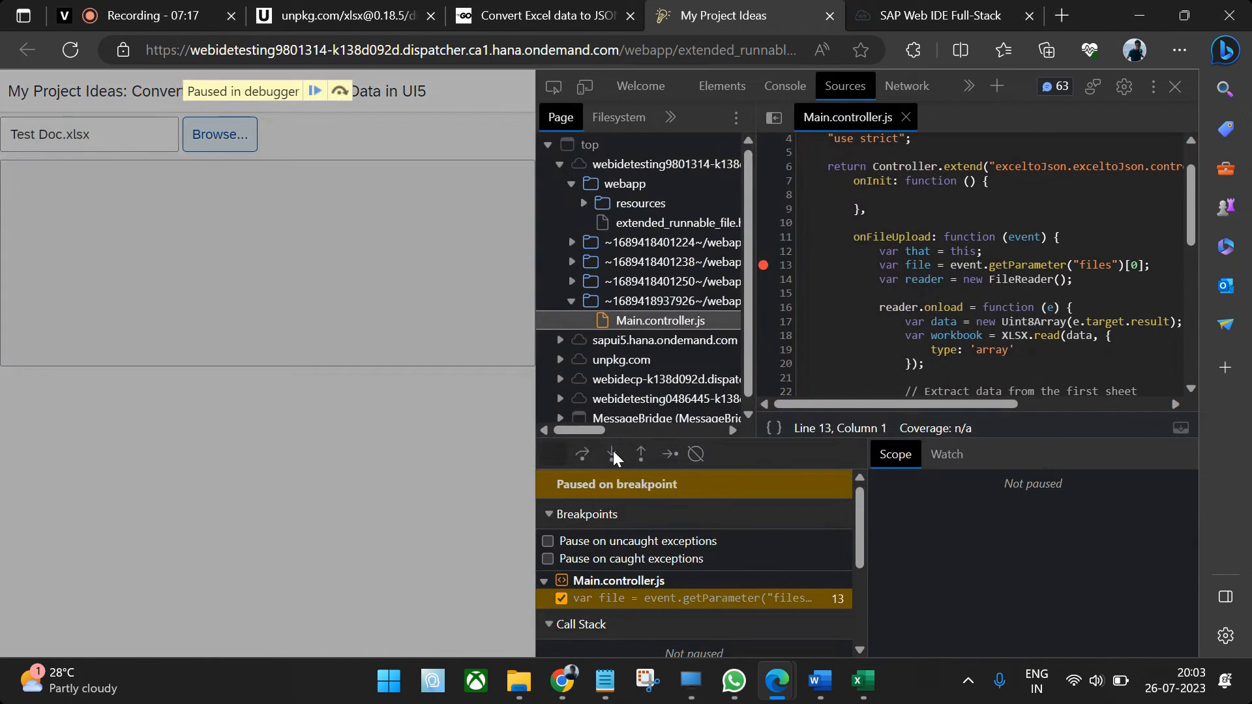
click(610, 453)
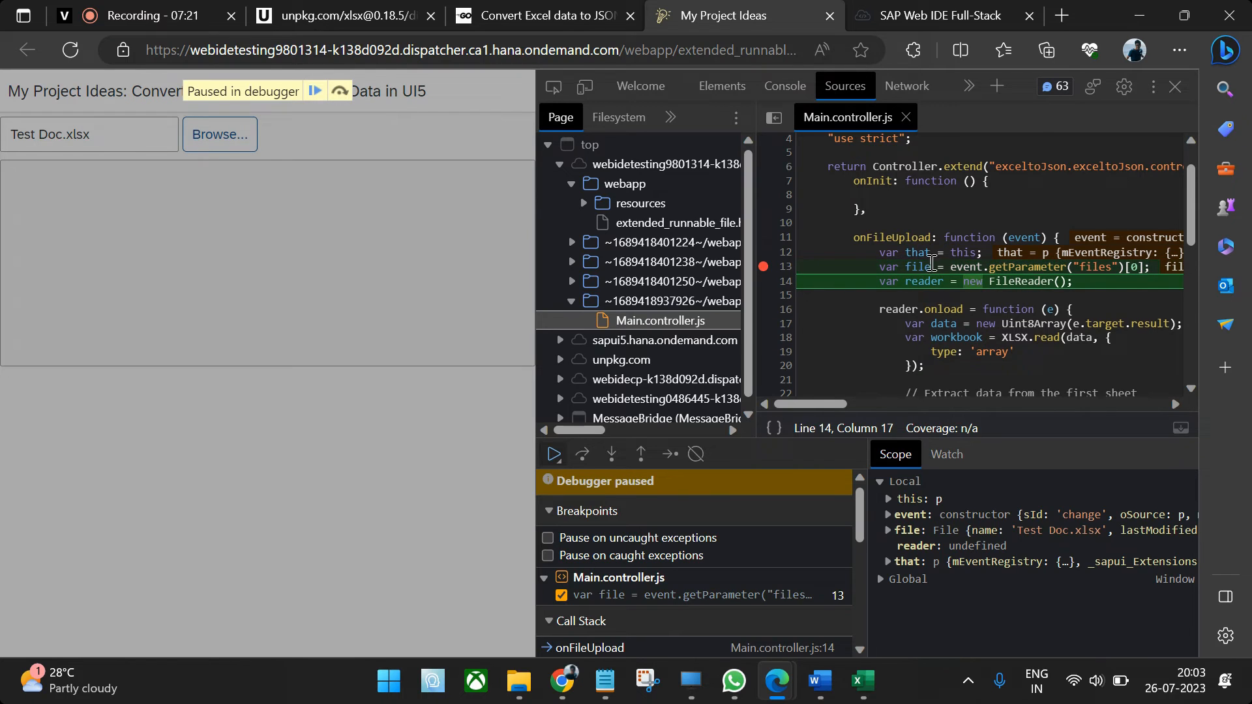
mouse_move(916, 266)
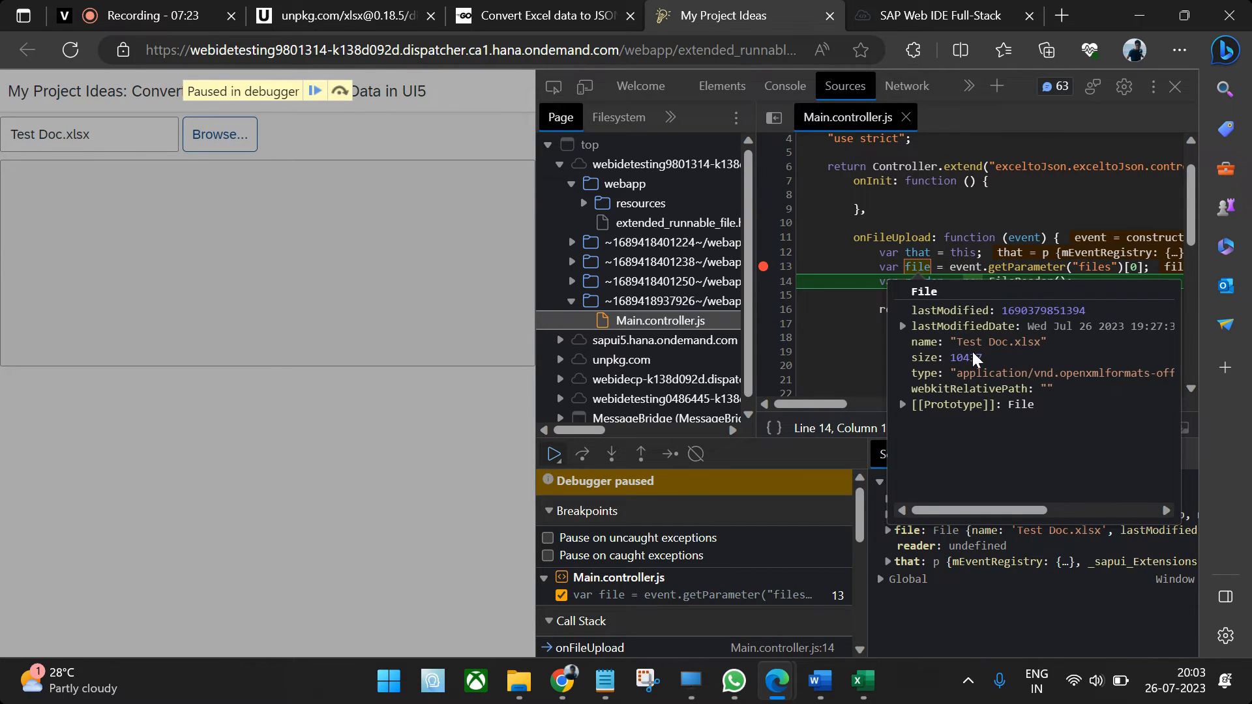
mouse_move(1046, 372)
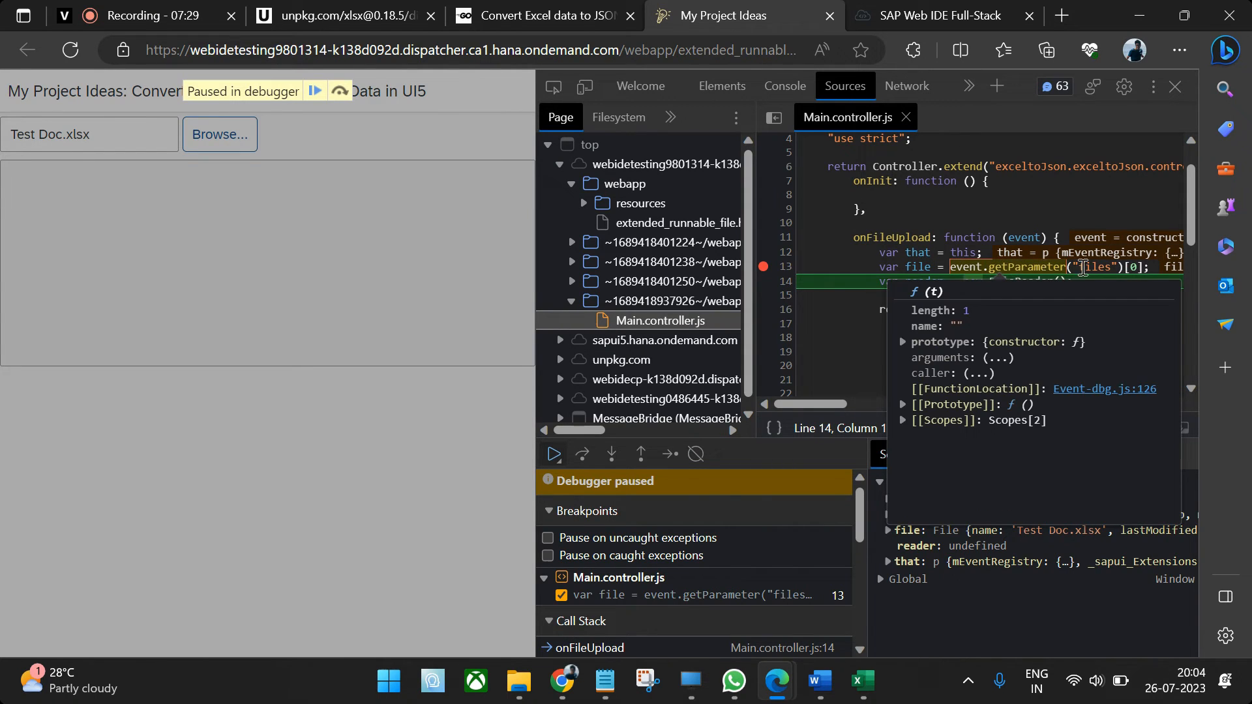
mouse_move(1094, 266)
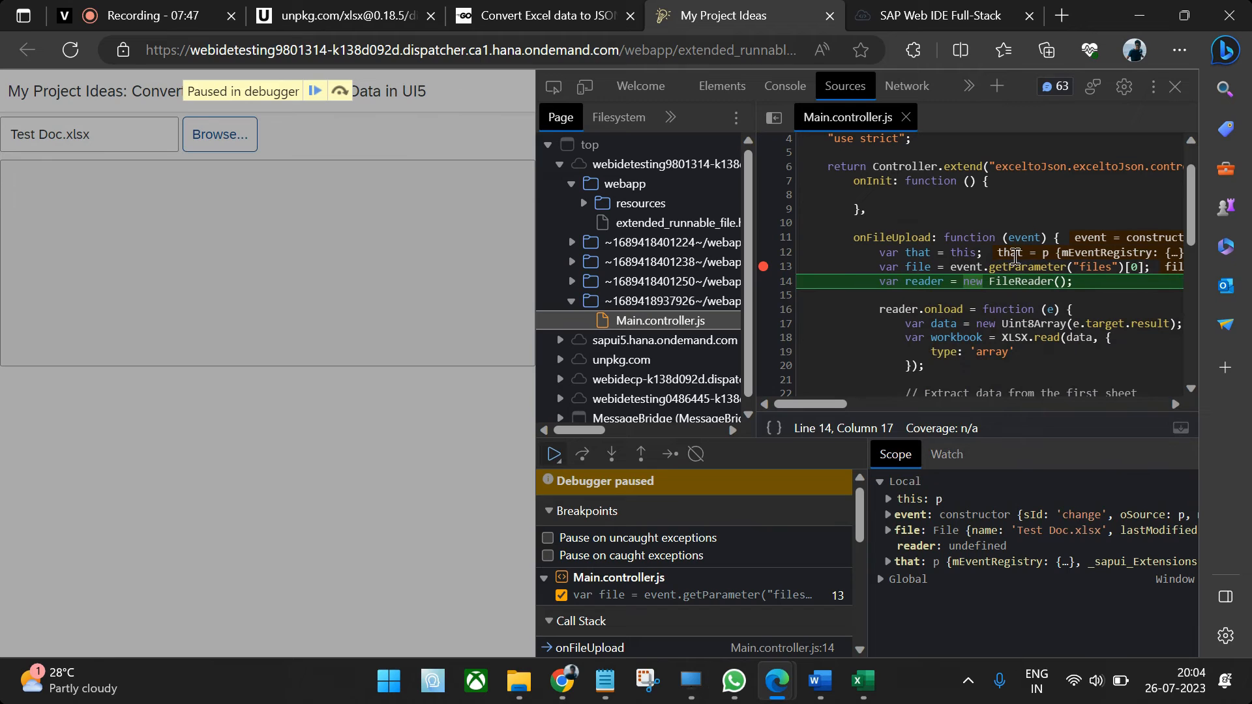
mouse_move(1012, 119)
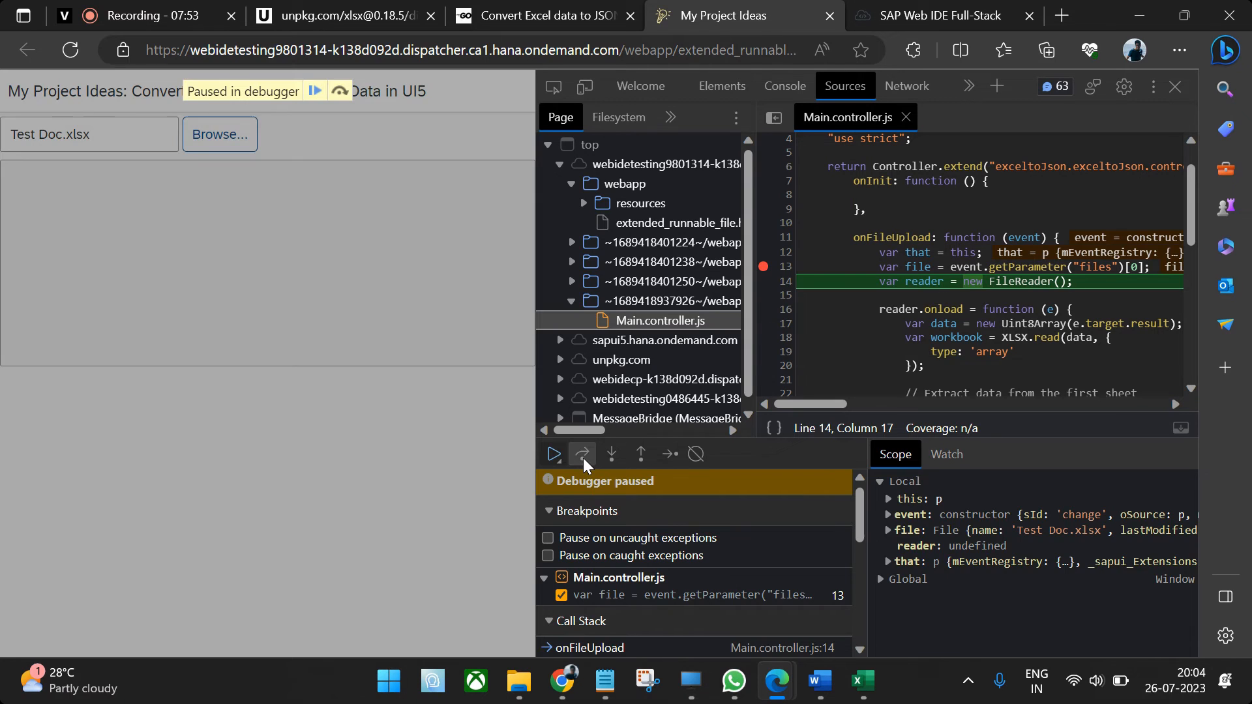
click(582, 454)
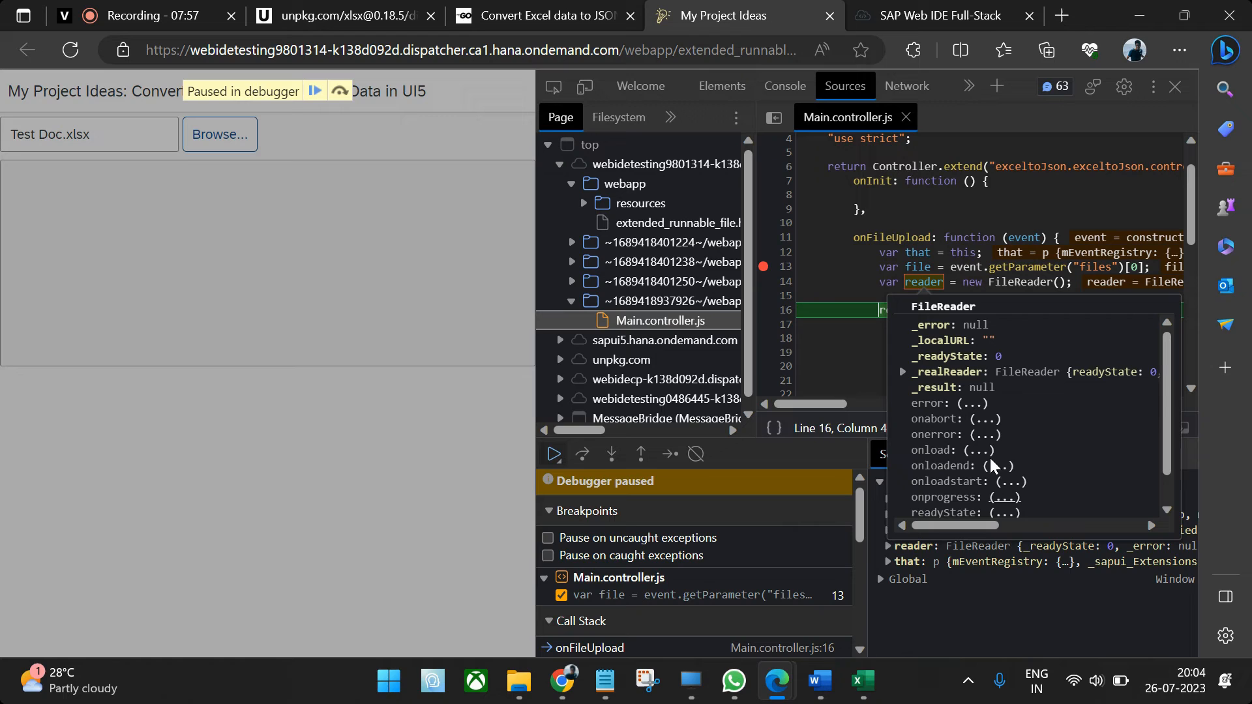
click(902, 372)
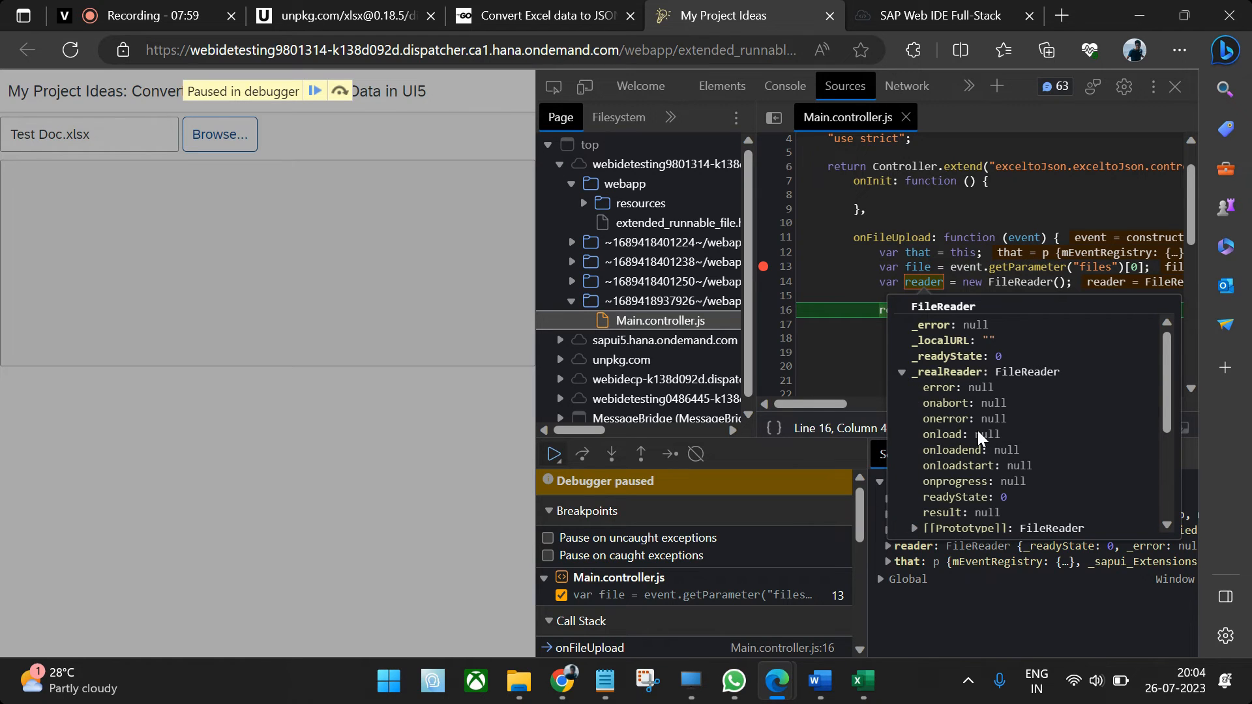
scroll(down, 3)
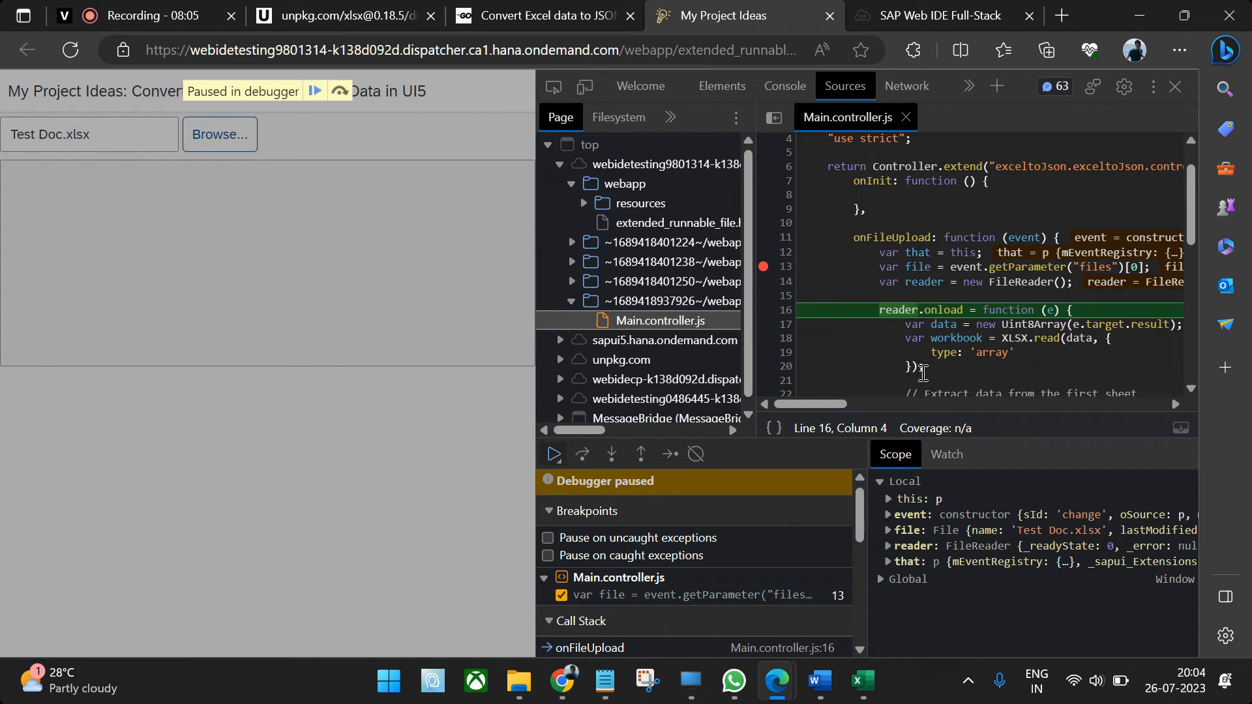
- Break on line 17, resume until the file loads, then step past the byte array and inspect it
click(610, 454)
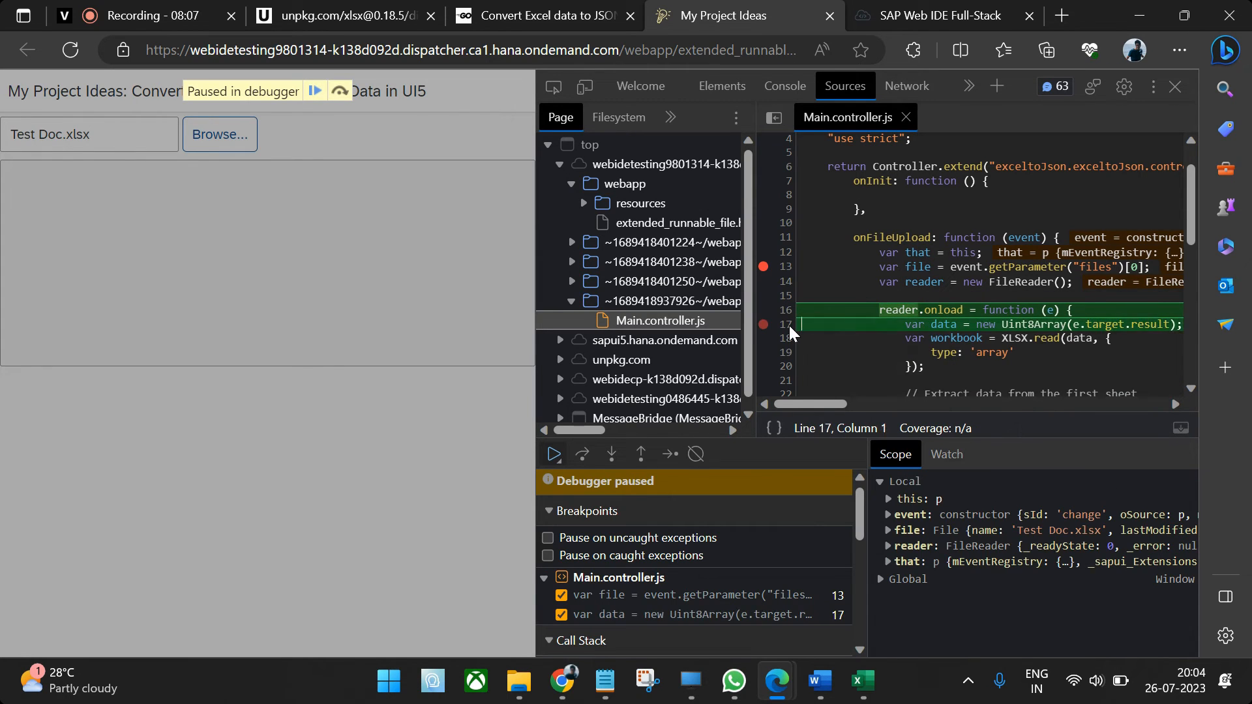
click(553, 454)
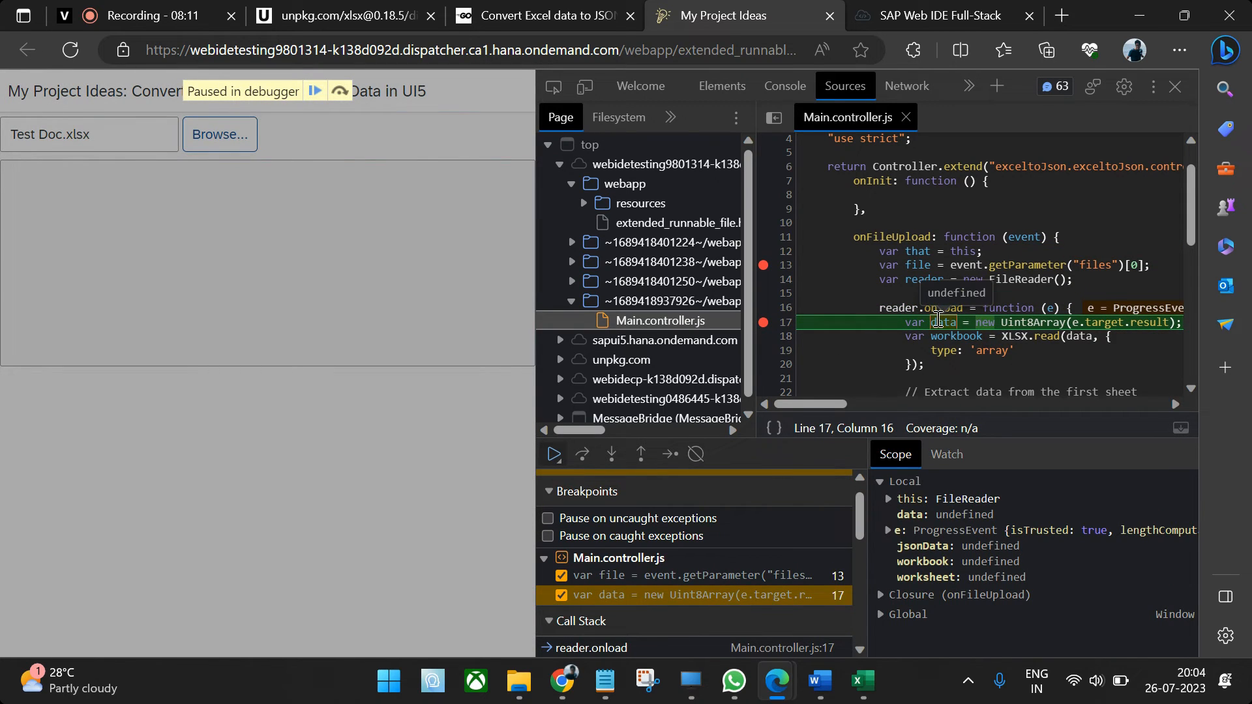
click(581, 454)
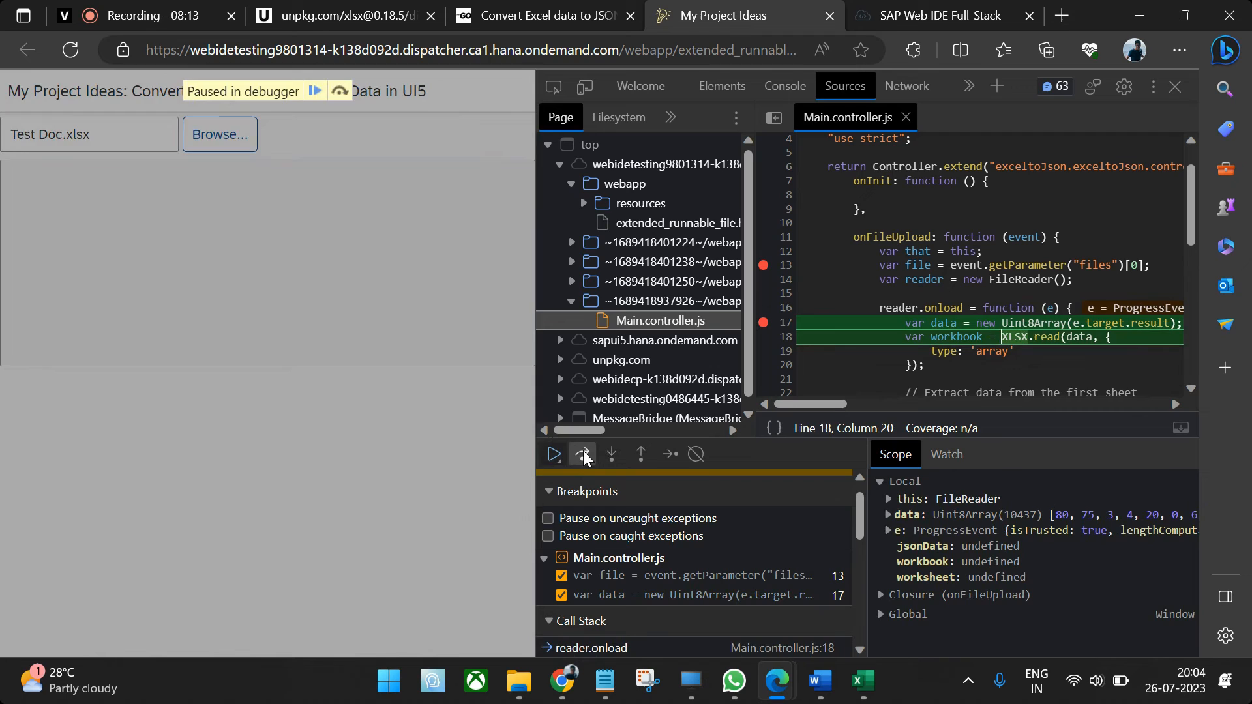
mouse_move(942, 322)
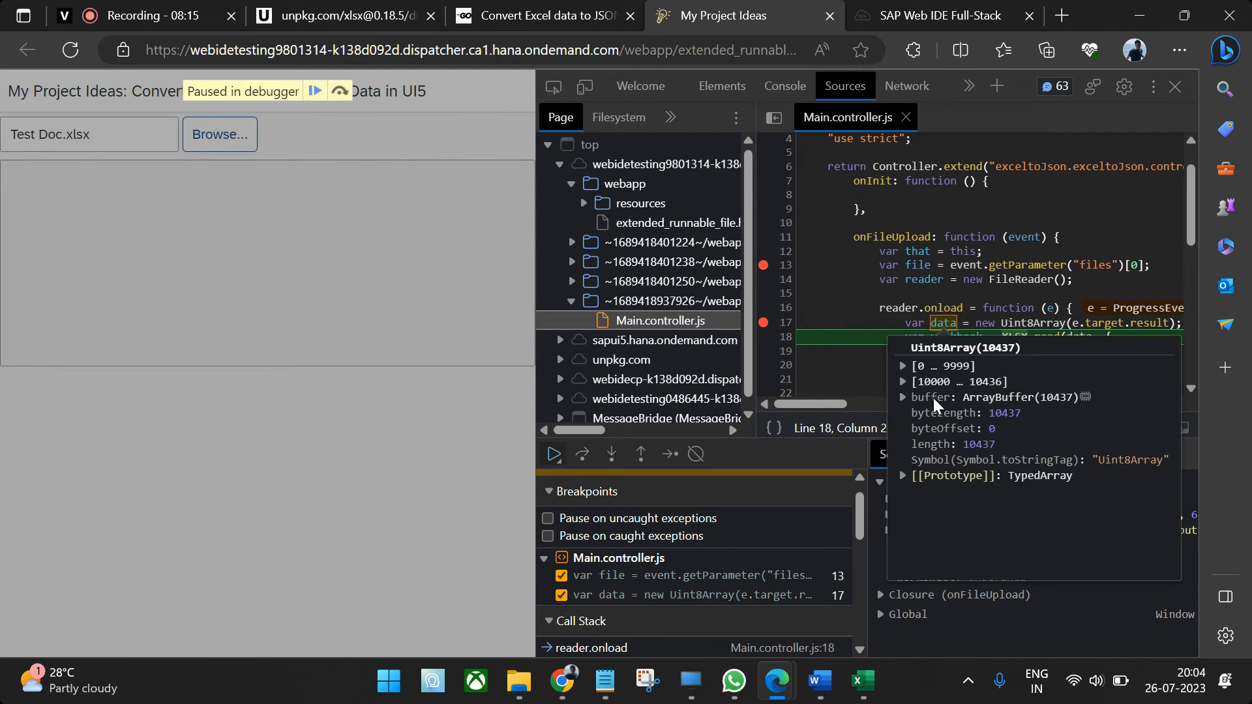
click(901, 382)
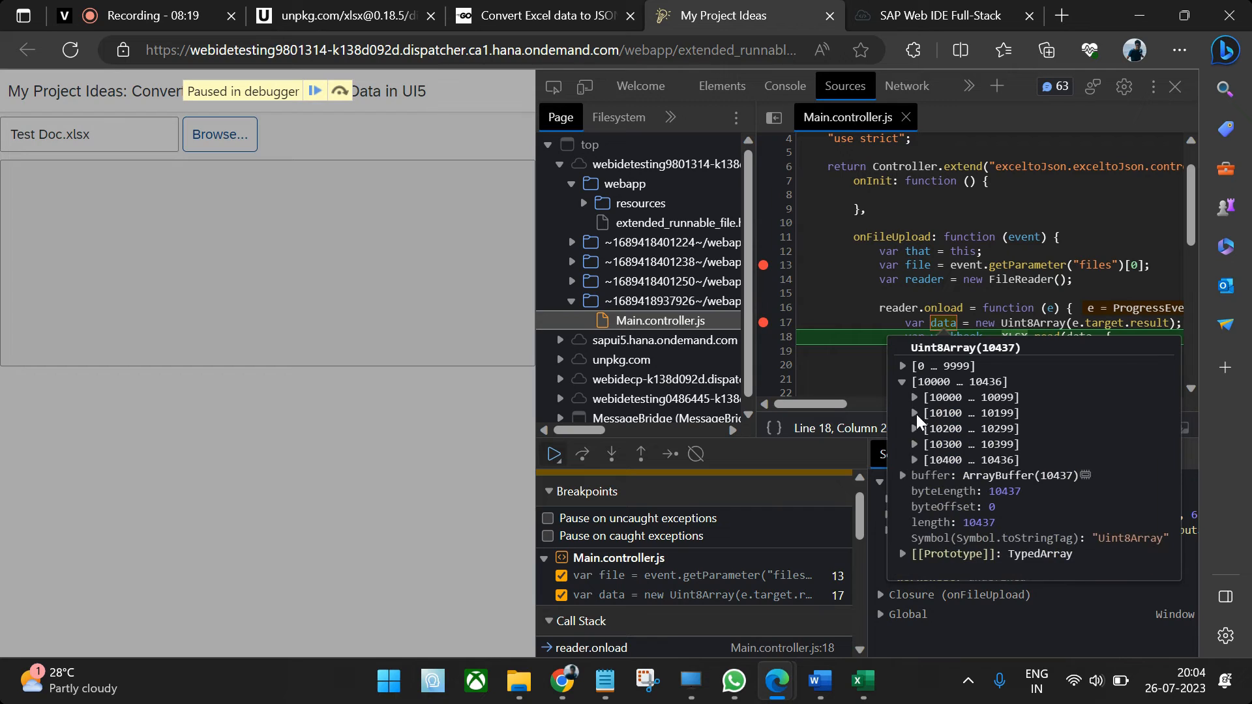
click(902, 365)
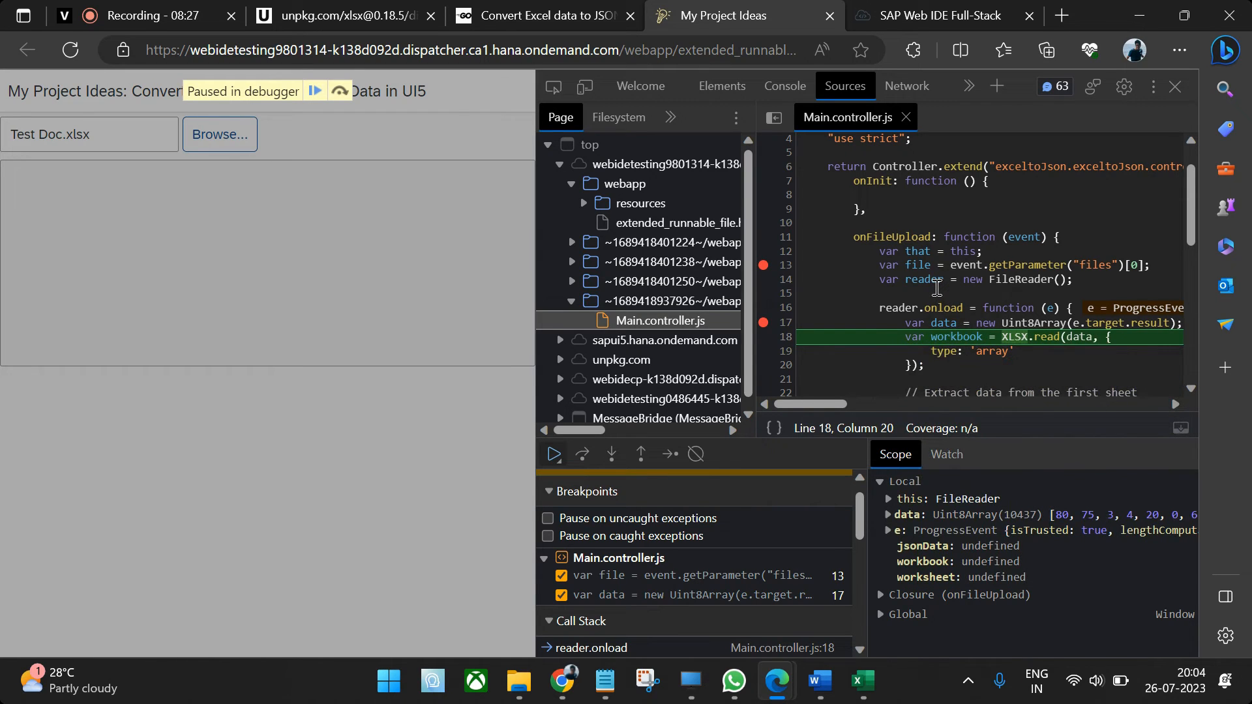
- Step past reading the workbook to line 23 and compare with the rows in the Excel sheet
click(581, 453)
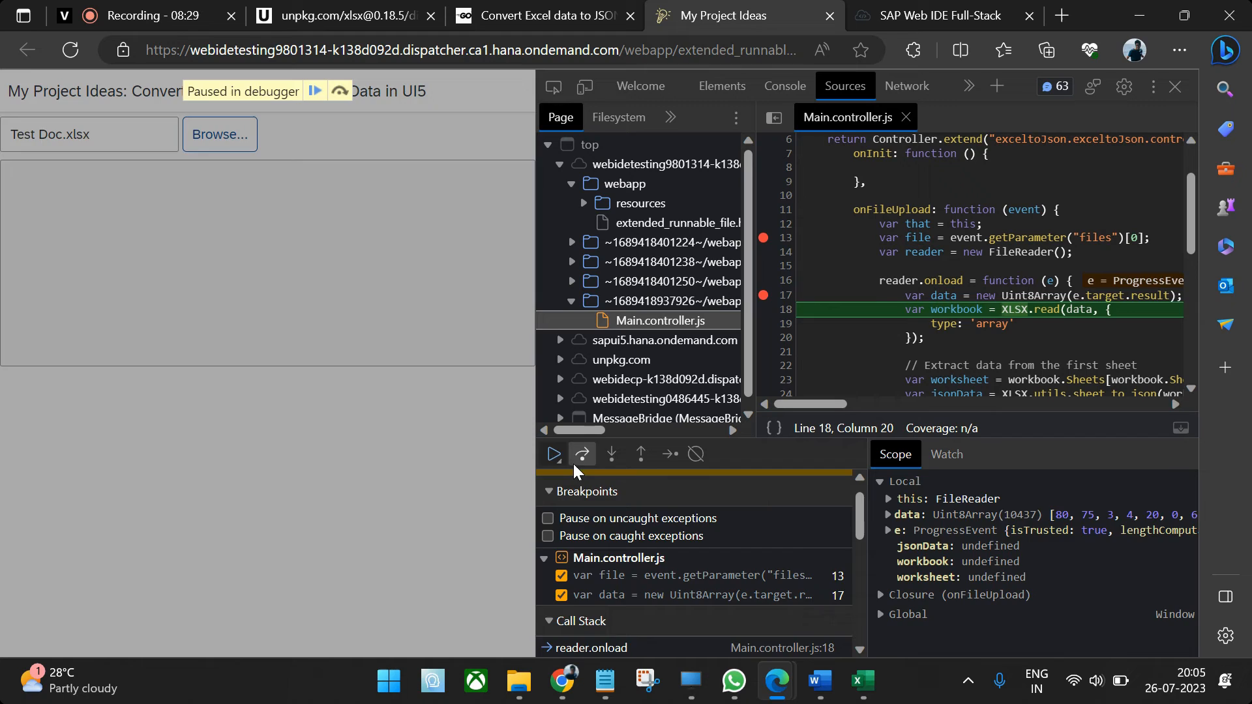
click(582, 454)
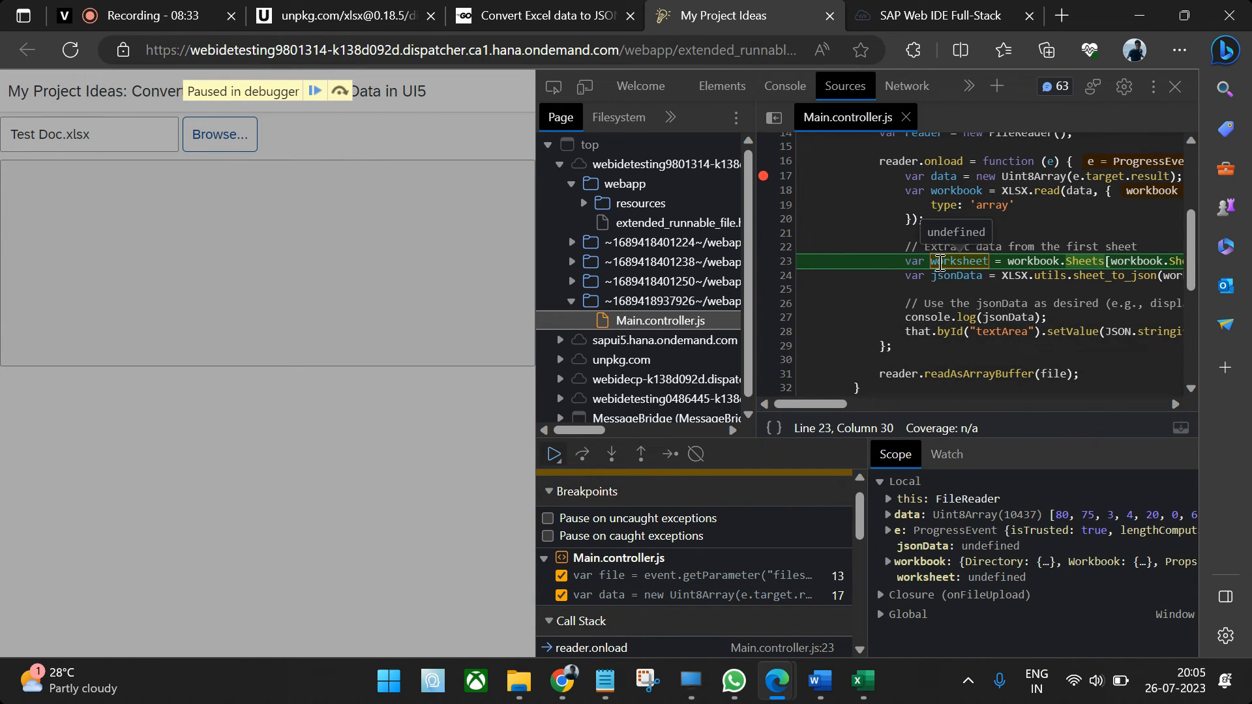
click(861, 682)
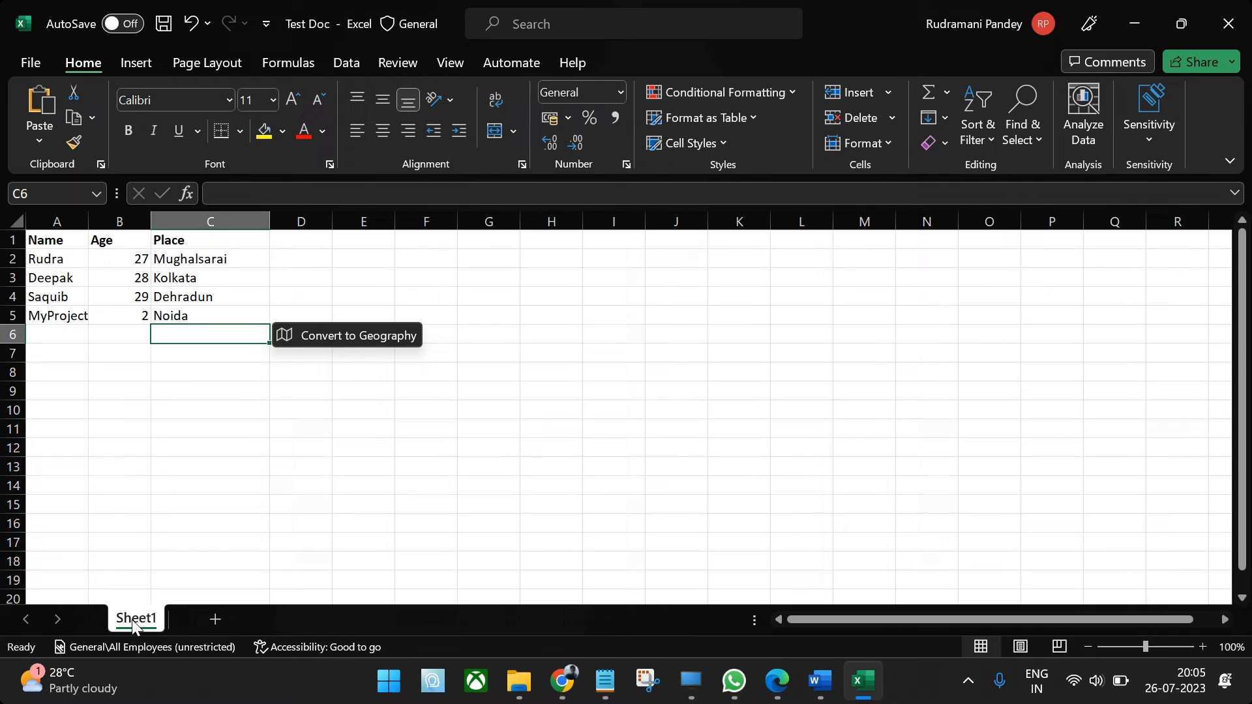
- Step past picking the worksheet, inspect its A1:C4 cells, and step through the JSON conversion to line 28
click(775, 682)
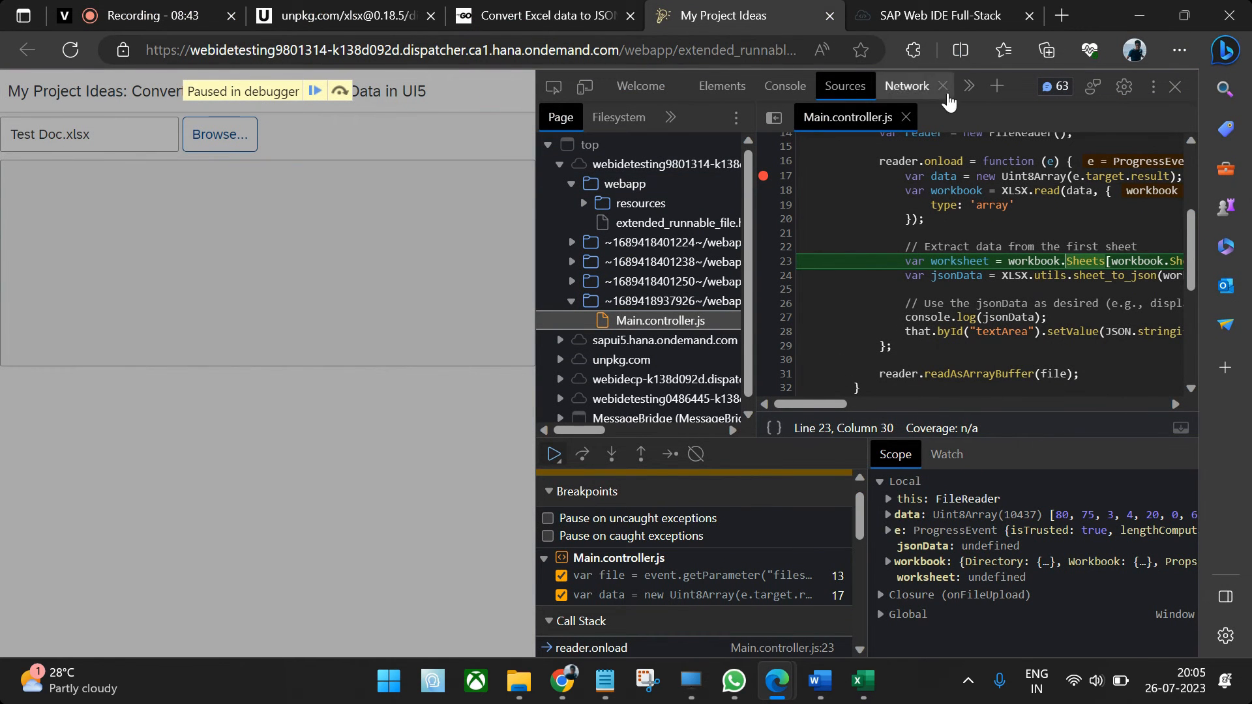
click(581, 453)
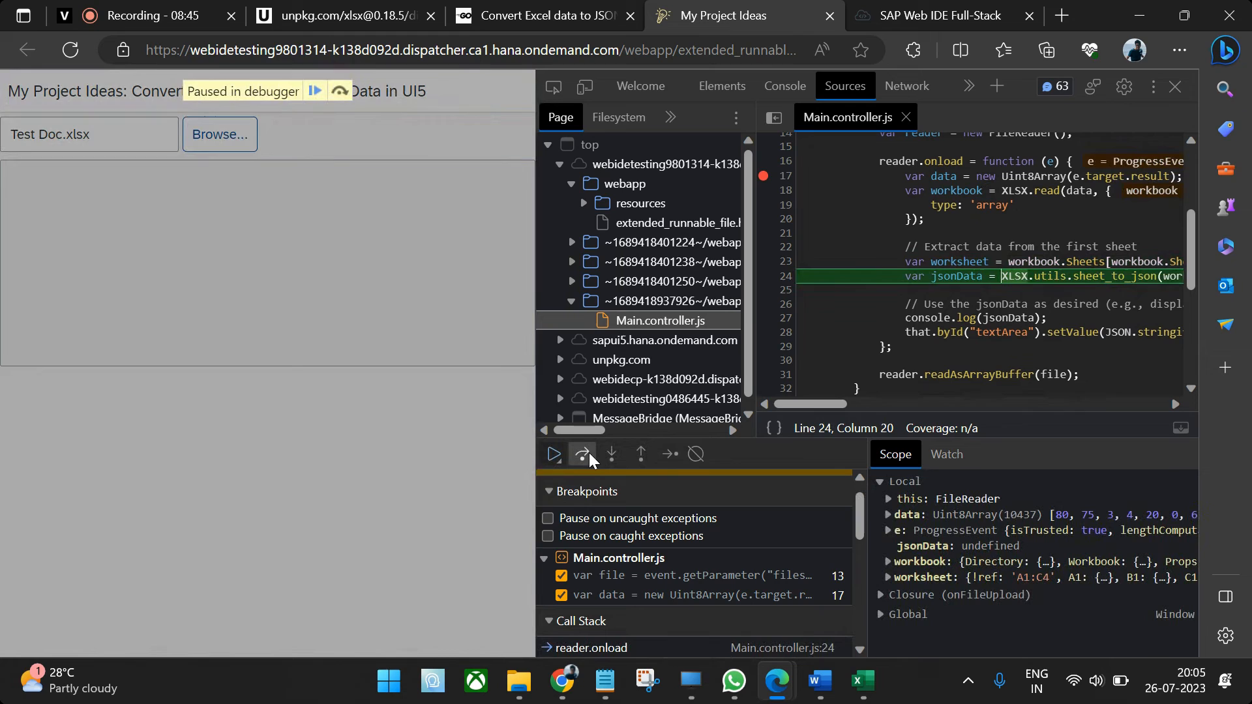
mouse_move(956, 260)
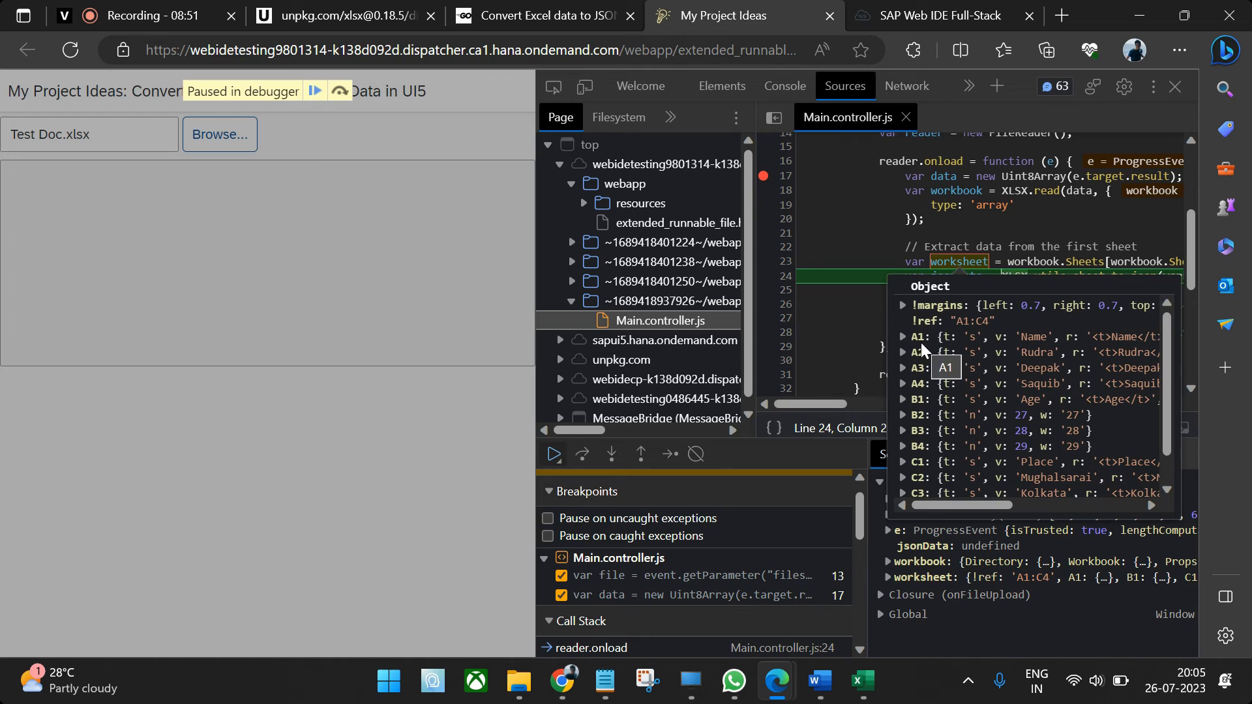
click(862, 682)
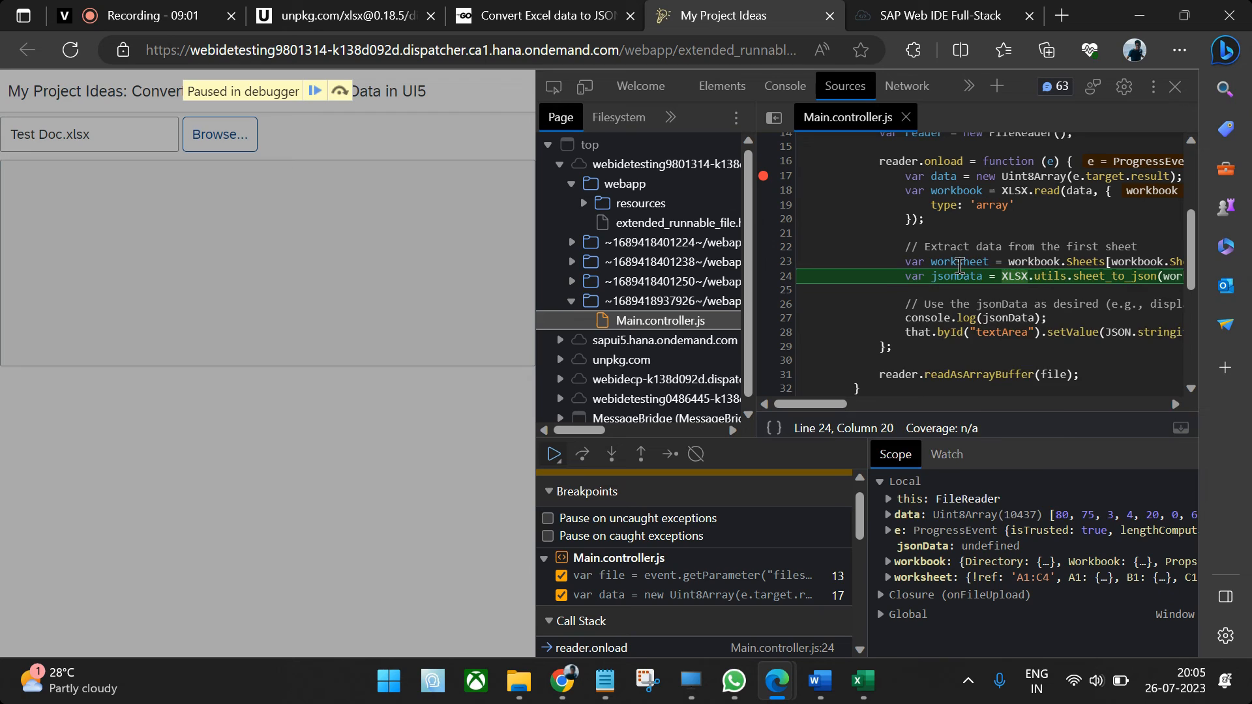
mouse_move(957, 261)
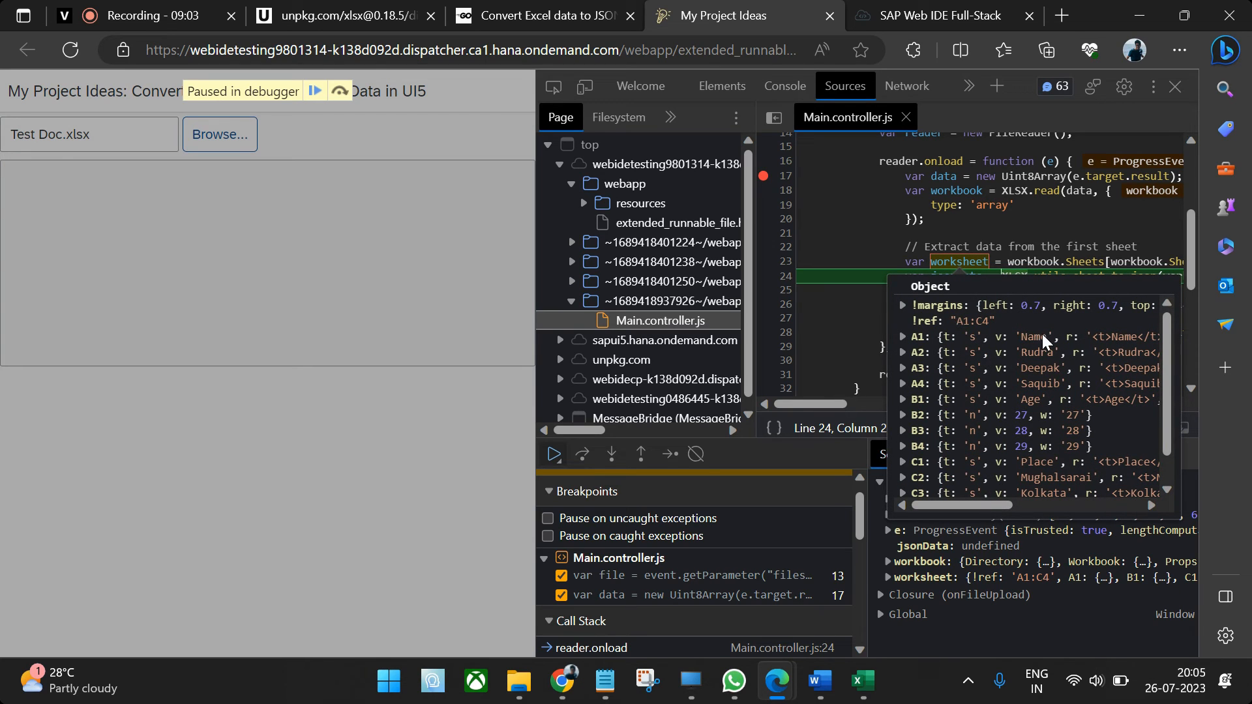
mouse_move(1046, 399)
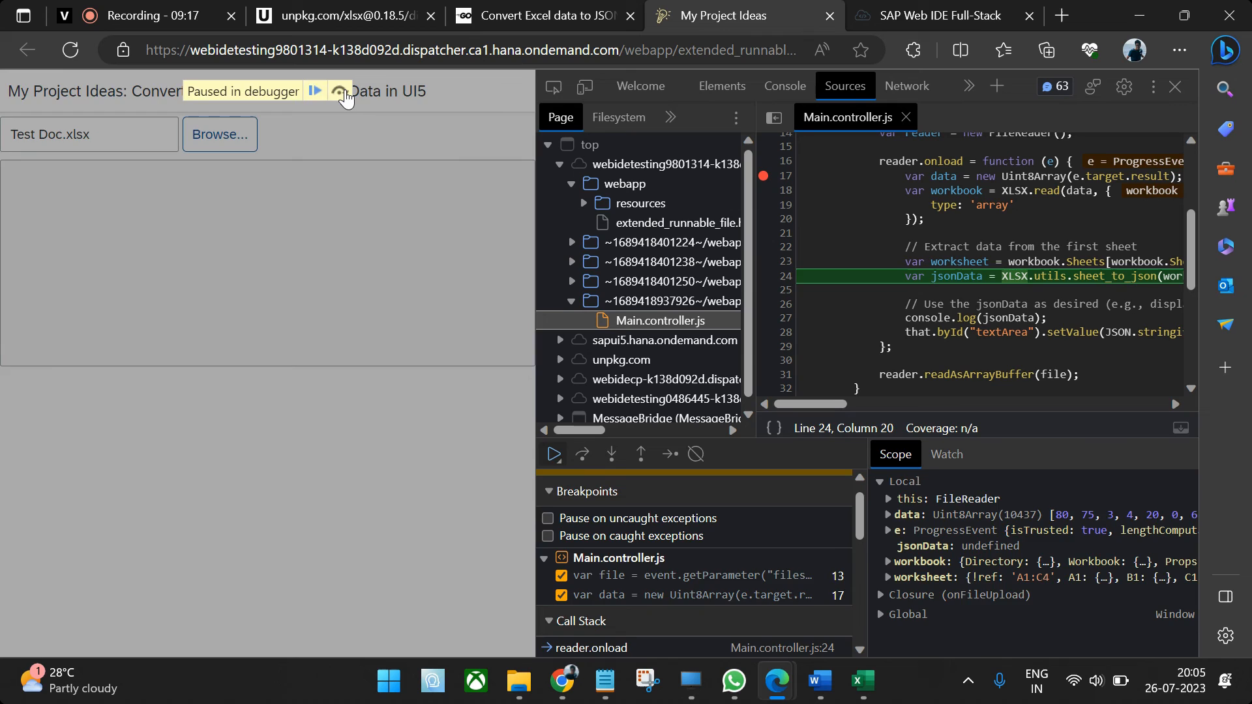
click(581, 454)
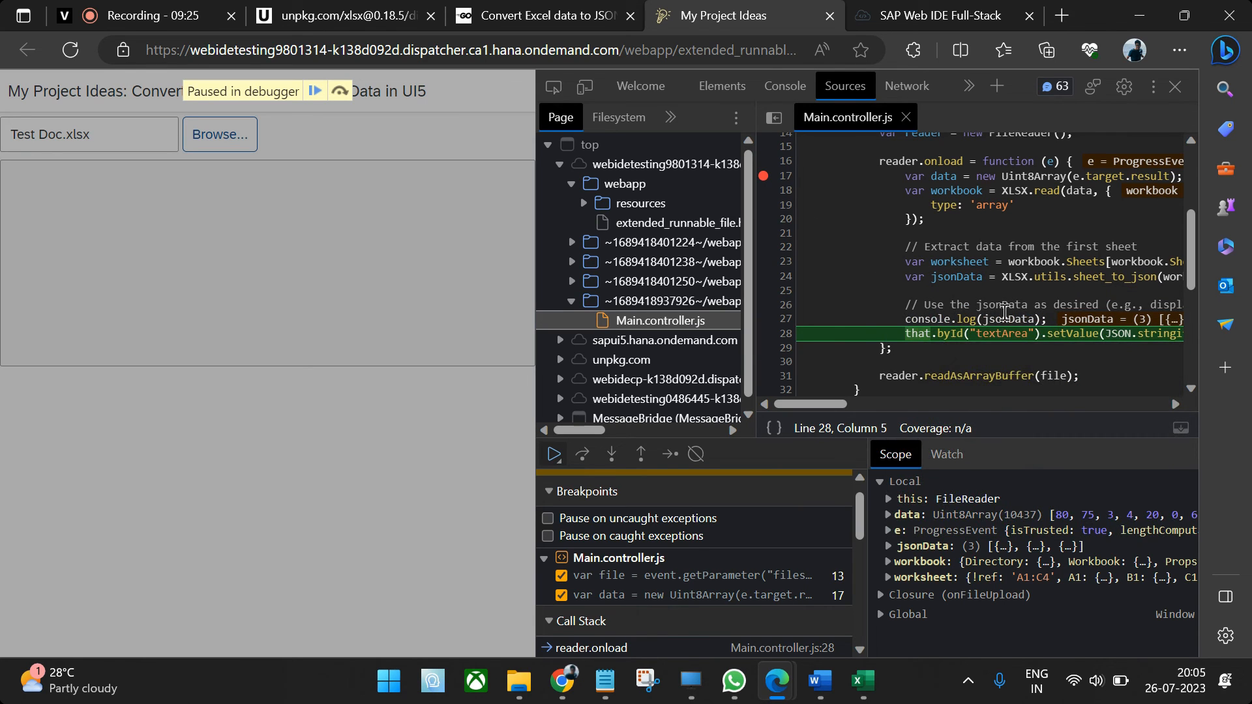
- View the logged three-row array in the Console and resume so the app shows the rows as JSON
click(784, 87)
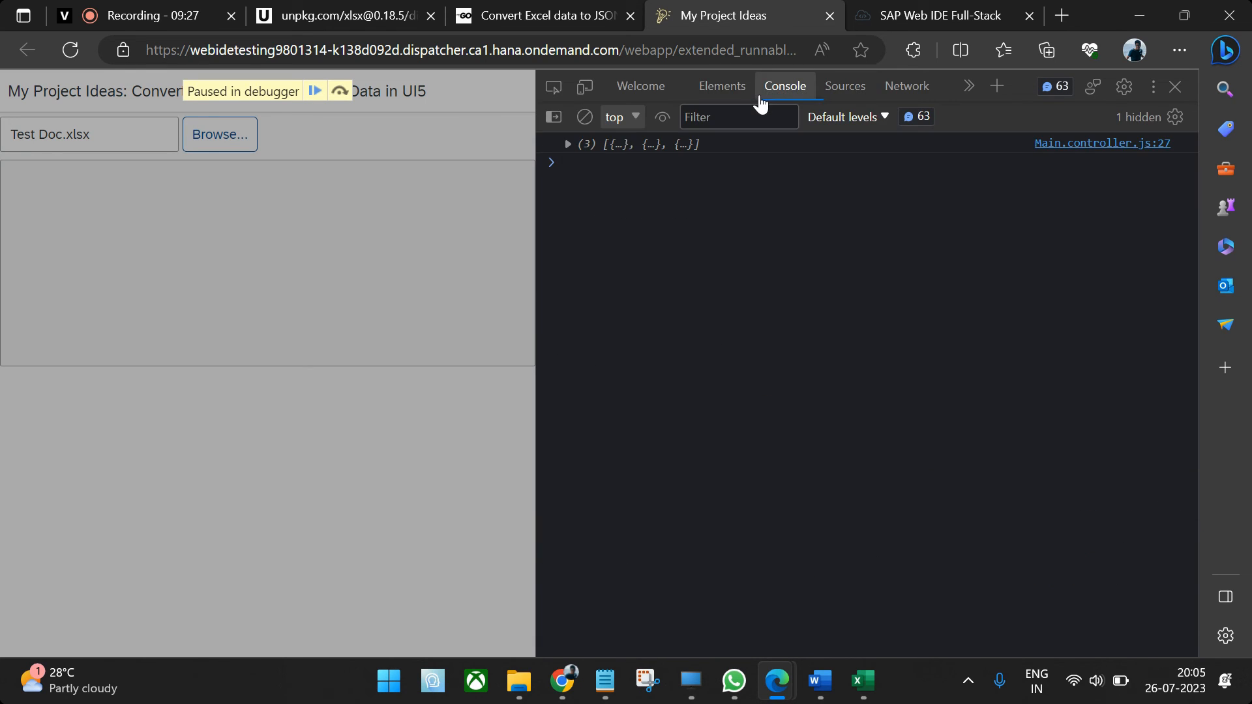
click(844, 86)
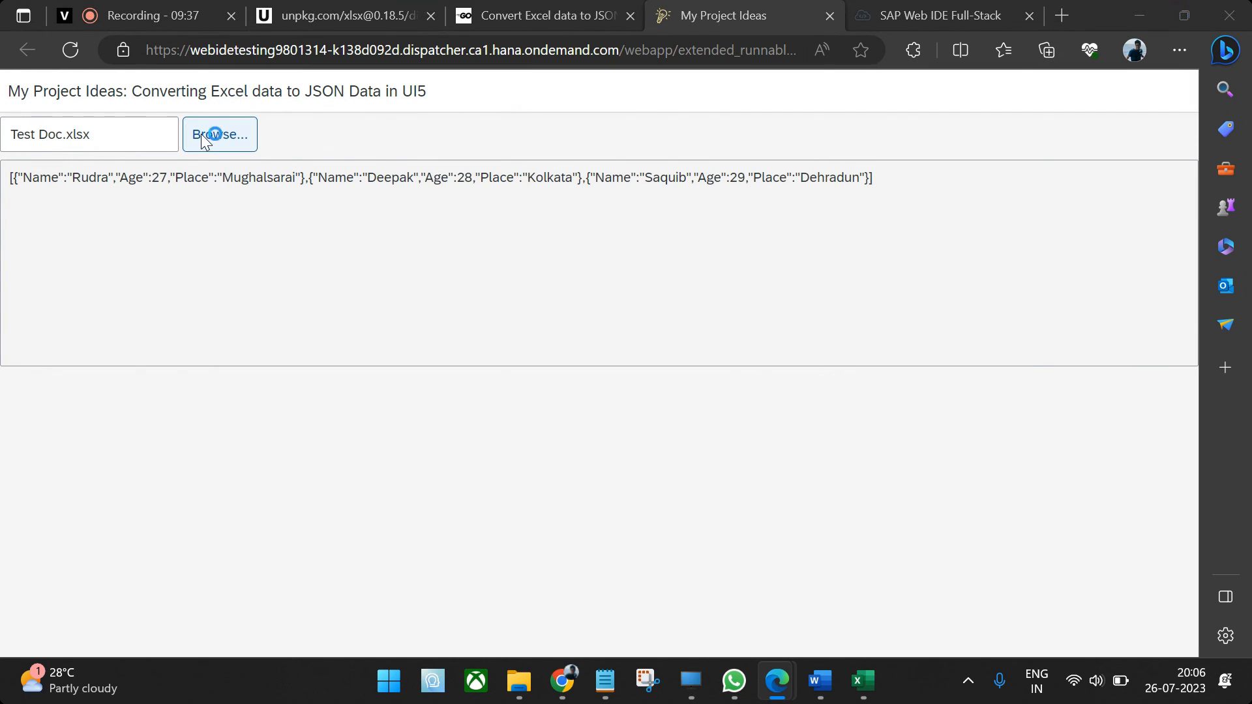
- Reload and re-upload the saved Test Doc.xlsx, then select the new MyProjectIdeas, 2, Noida row in the JSON
click(219, 133)
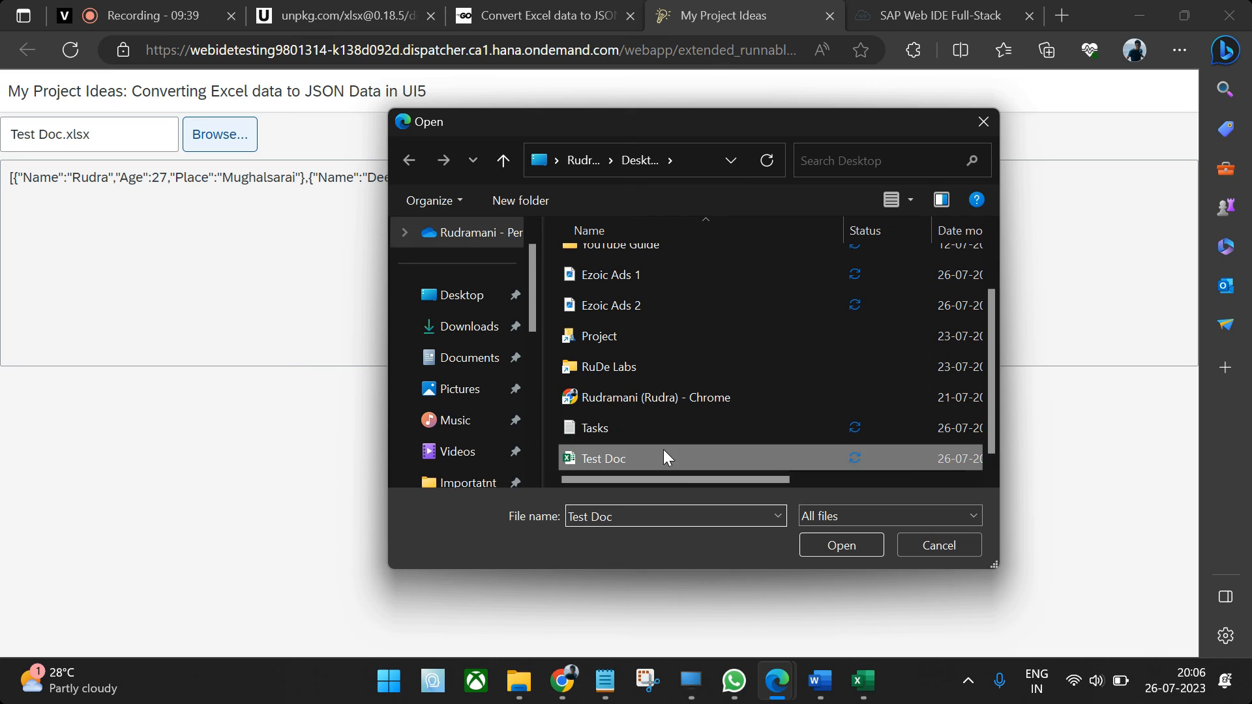
click(840, 545)
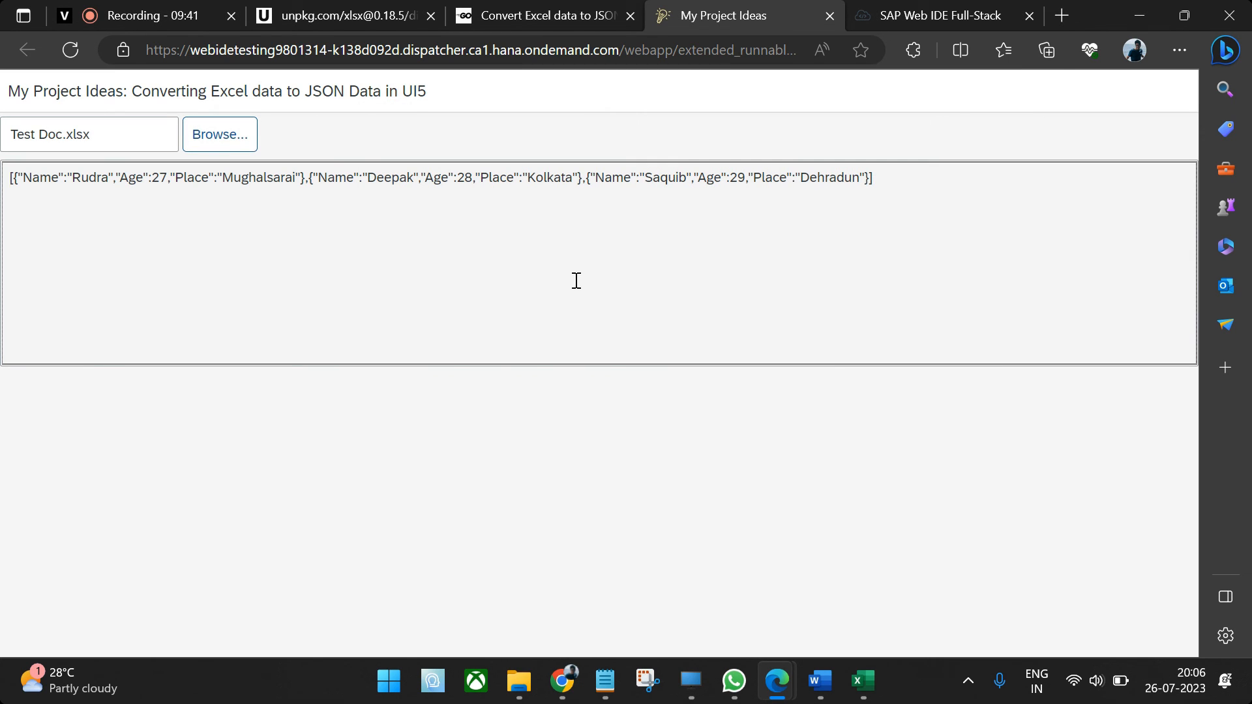
click(69, 50)
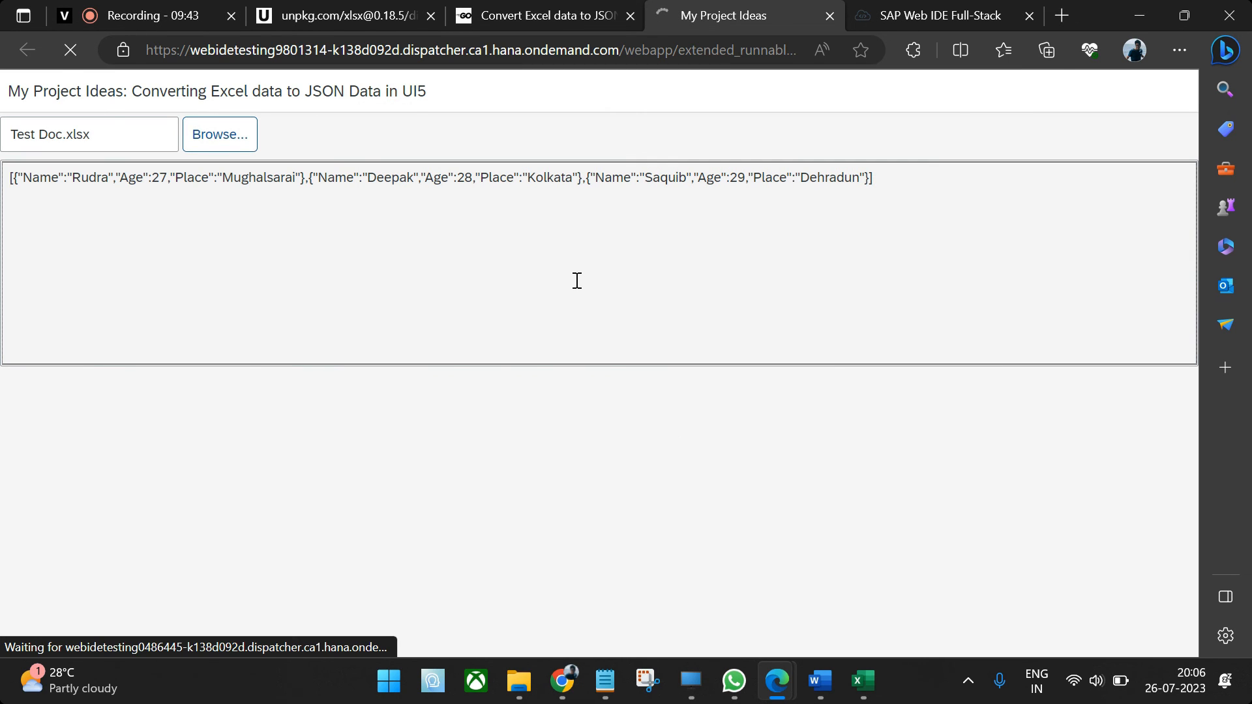
click(862, 684)
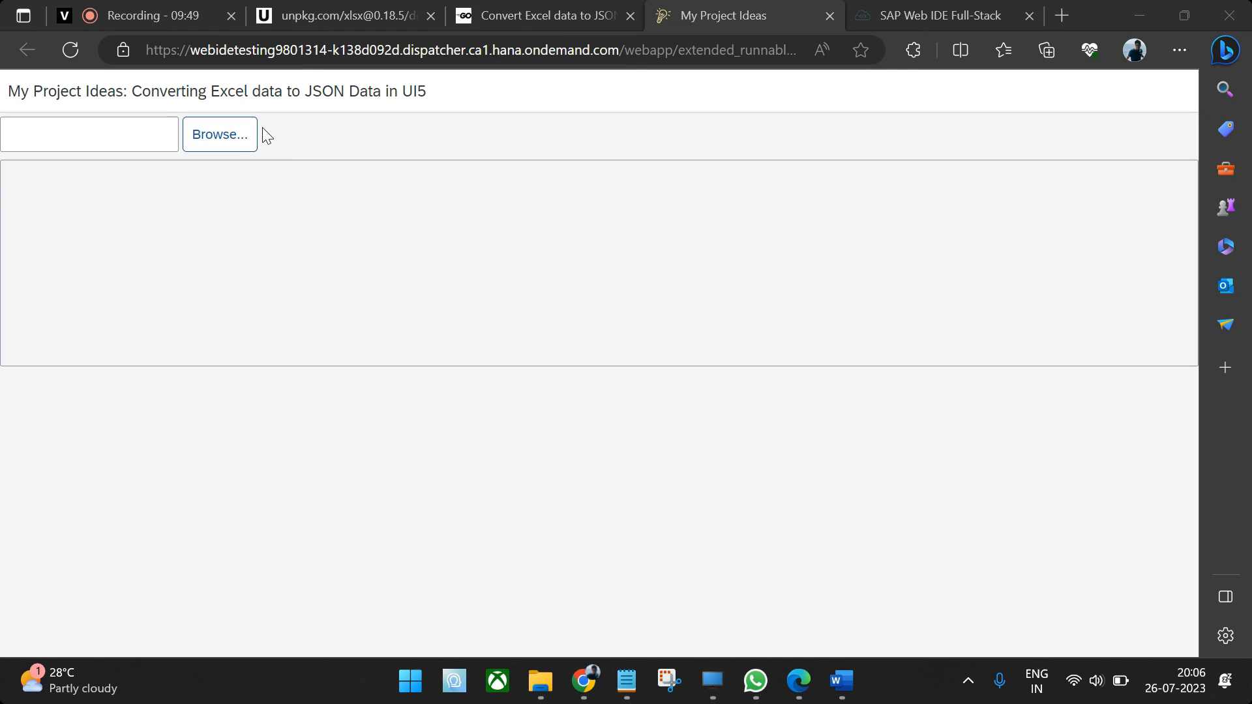
click(219, 134)
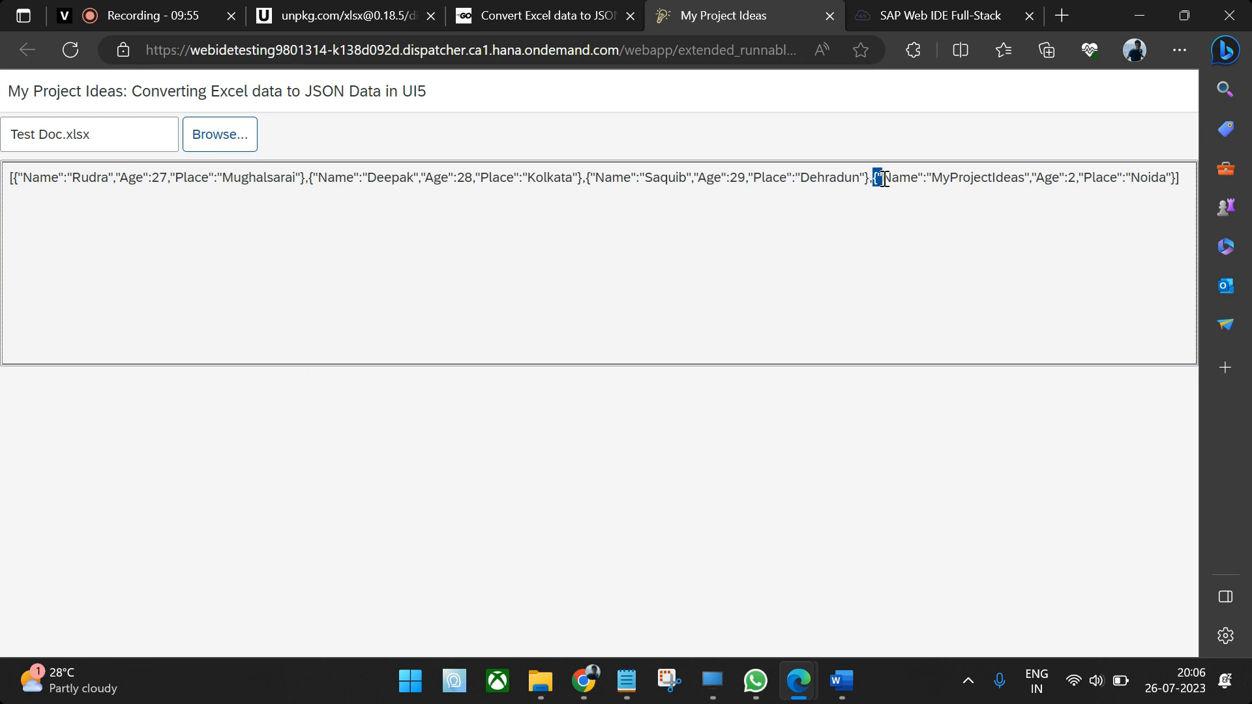
drag(876, 177, 1180, 177)
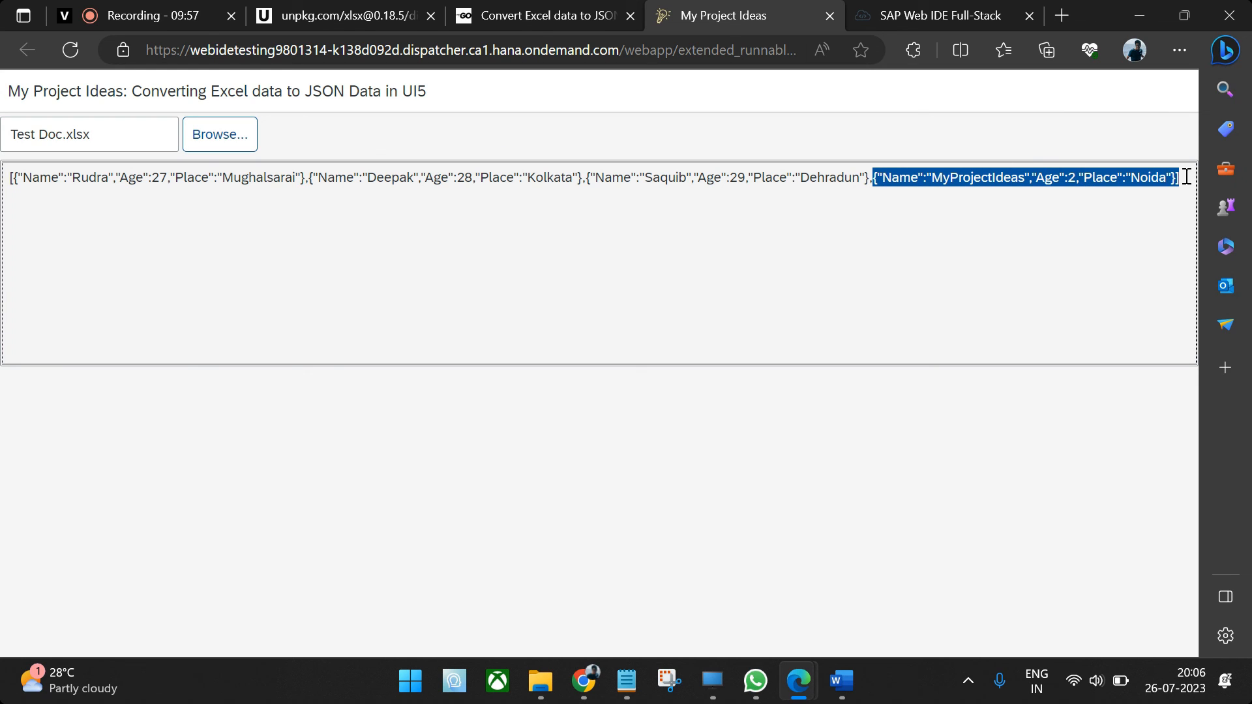